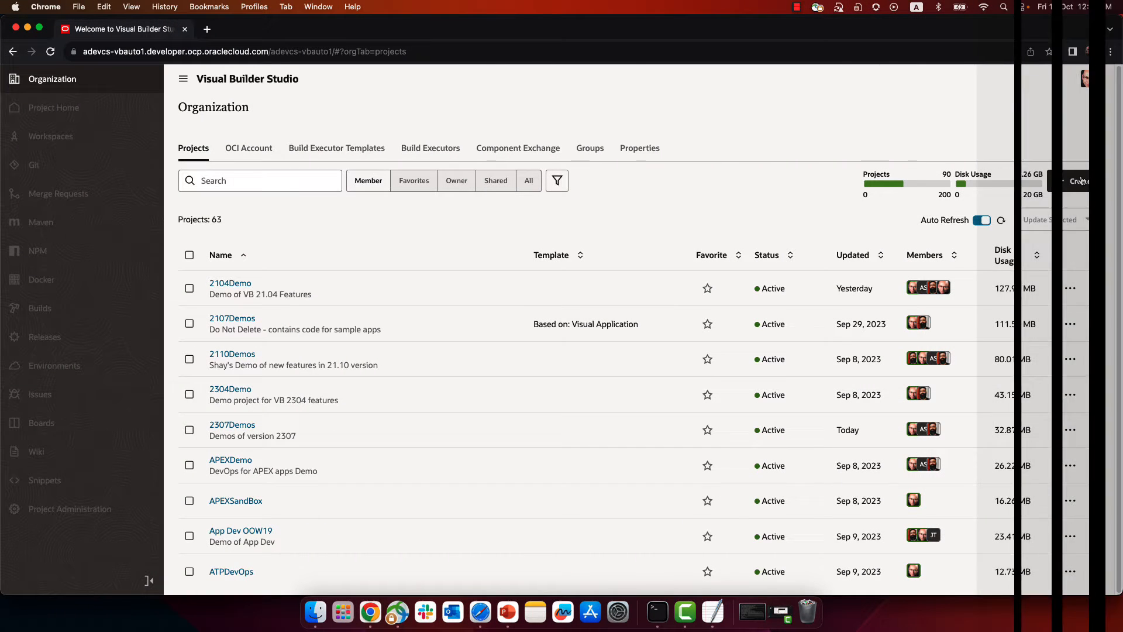
# Create a project named VBFree from the Empty Project template, accepting the default properties and team.
pyautogui.click(1081, 181)
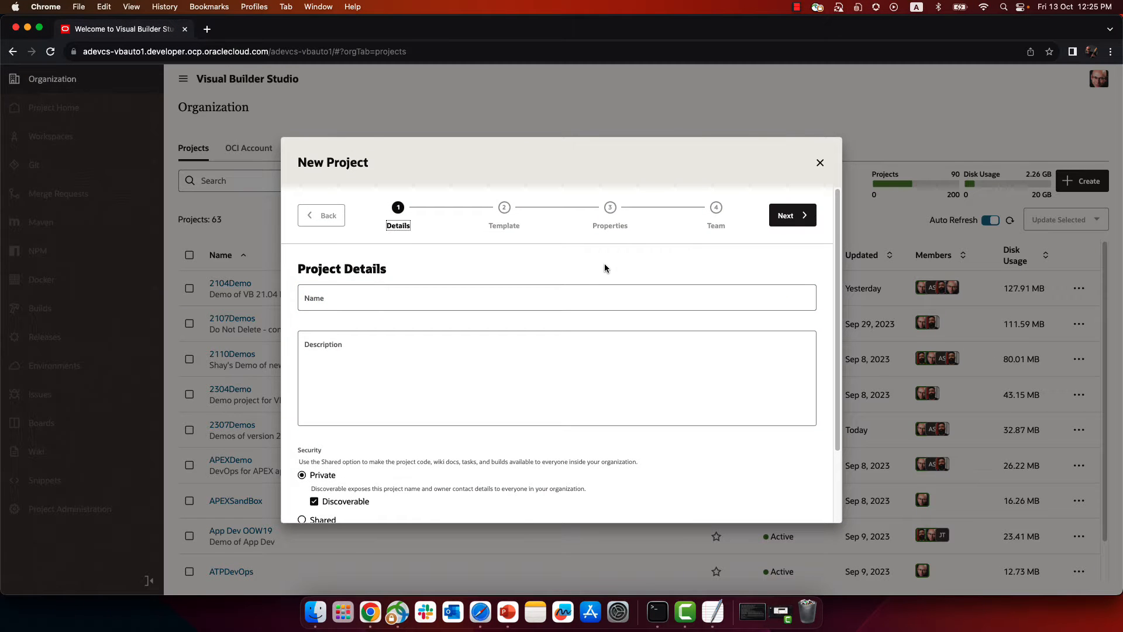
pyautogui.write('V')
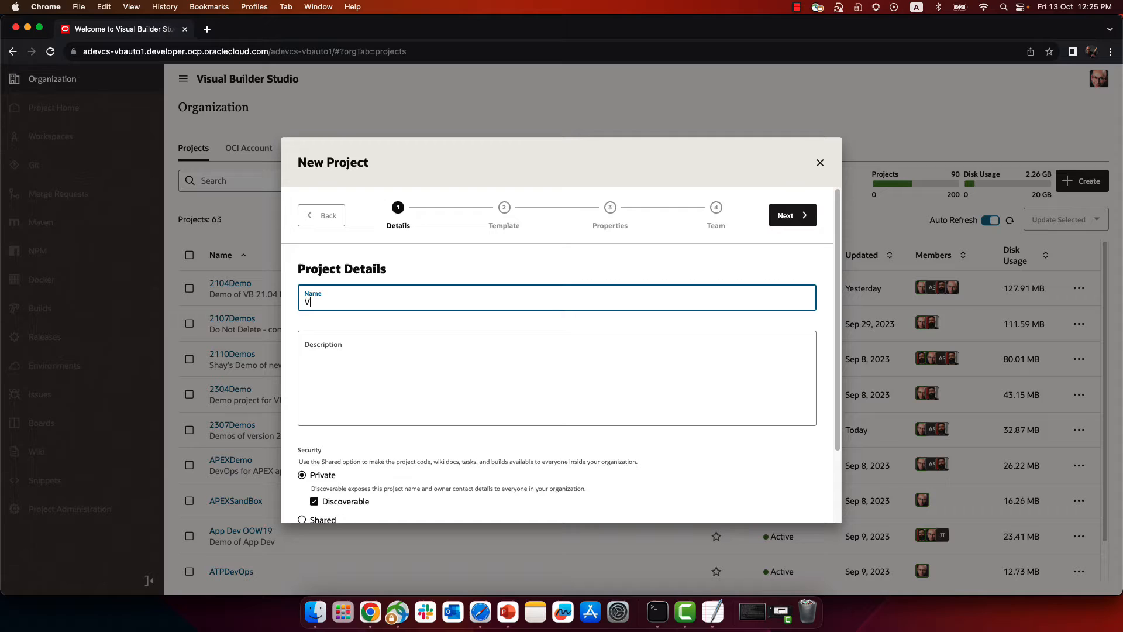
pyautogui.write('BFree')
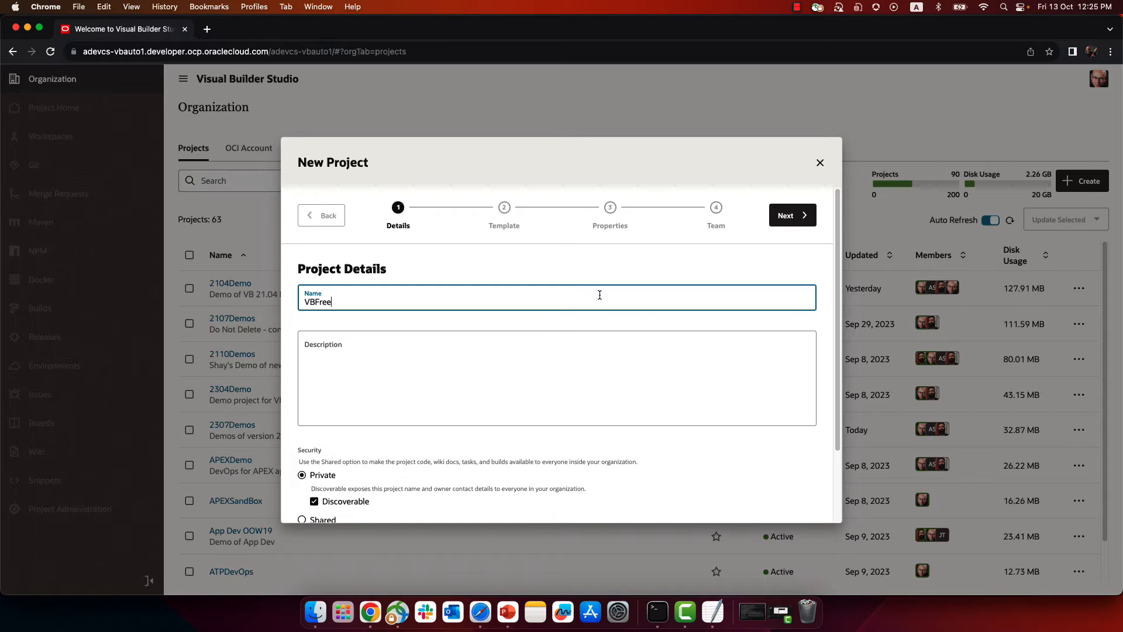
pyautogui.click(791, 215)
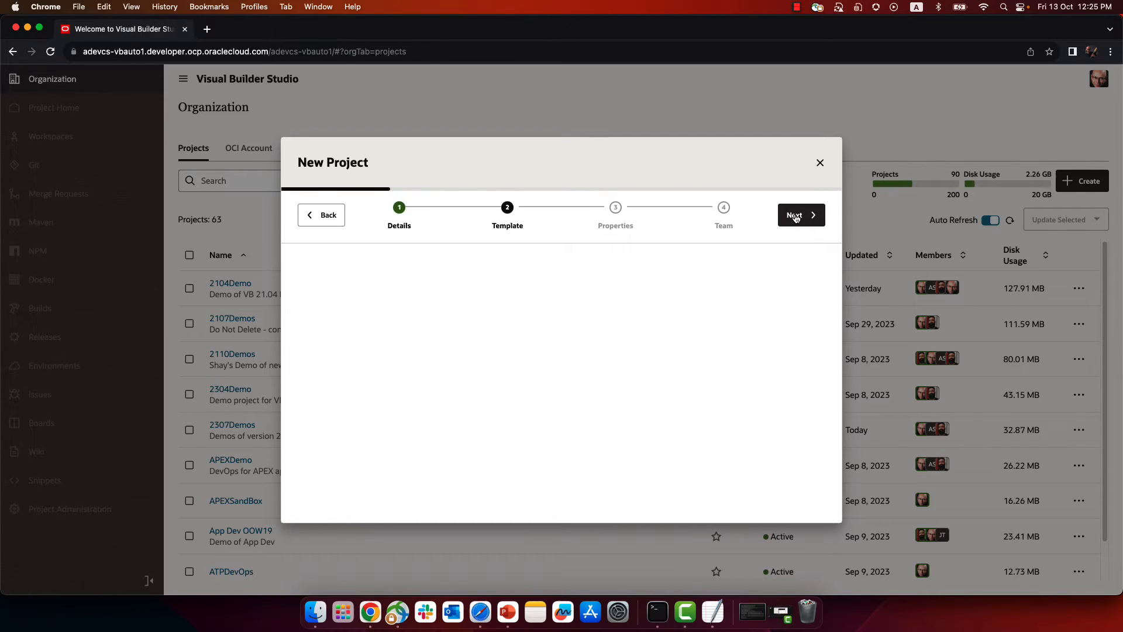
pyautogui.click(800, 214)
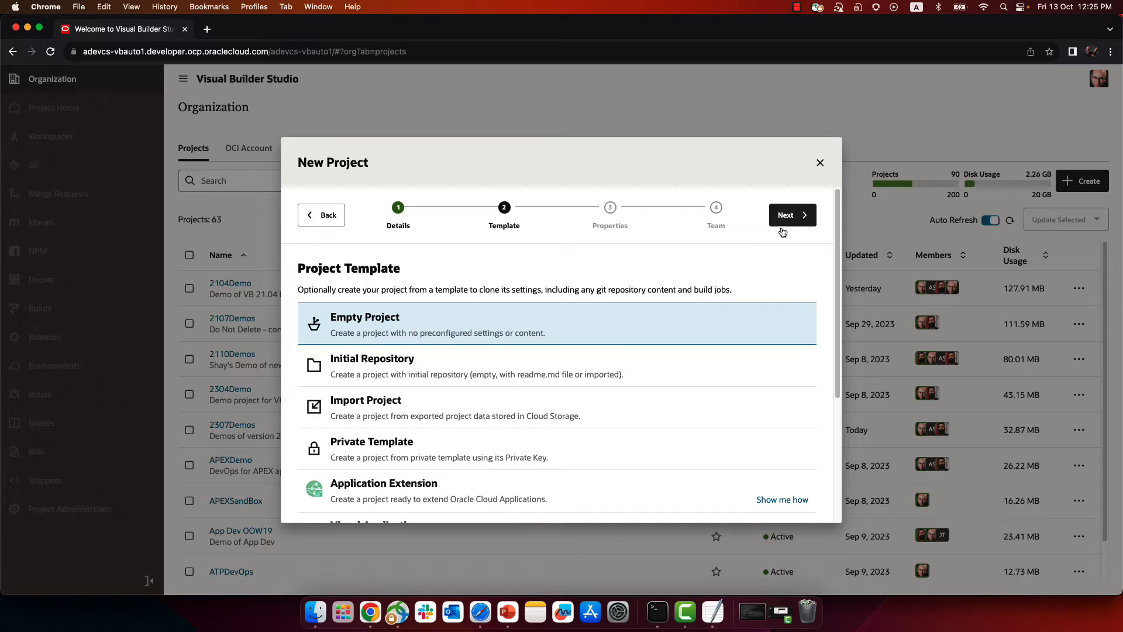
pyautogui.click(792, 214)
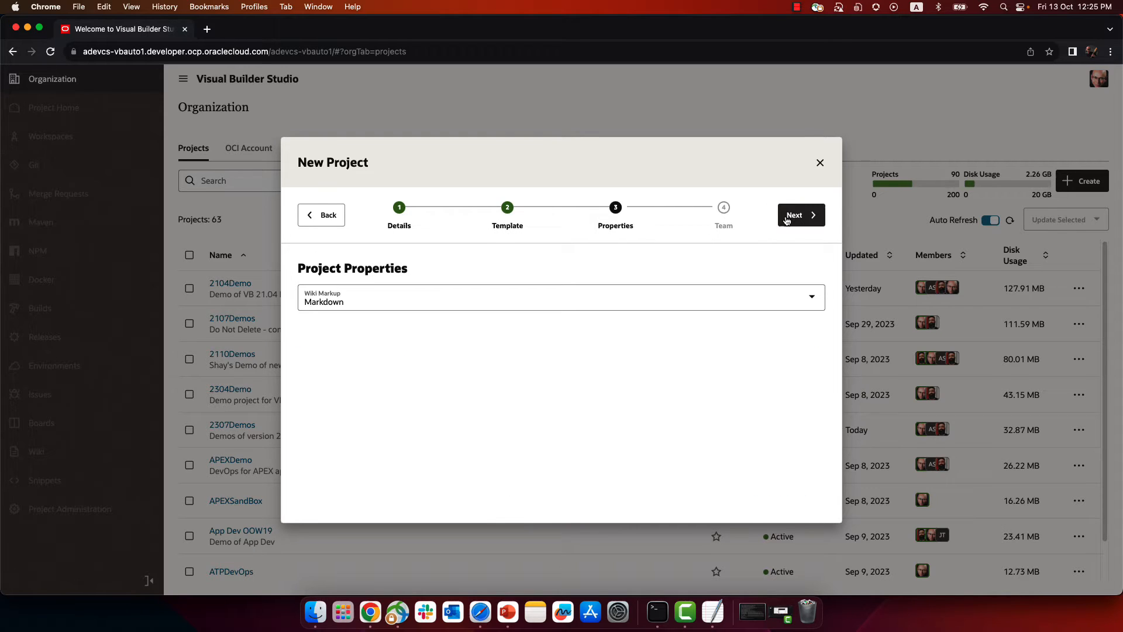
pyautogui.click(800, 215)
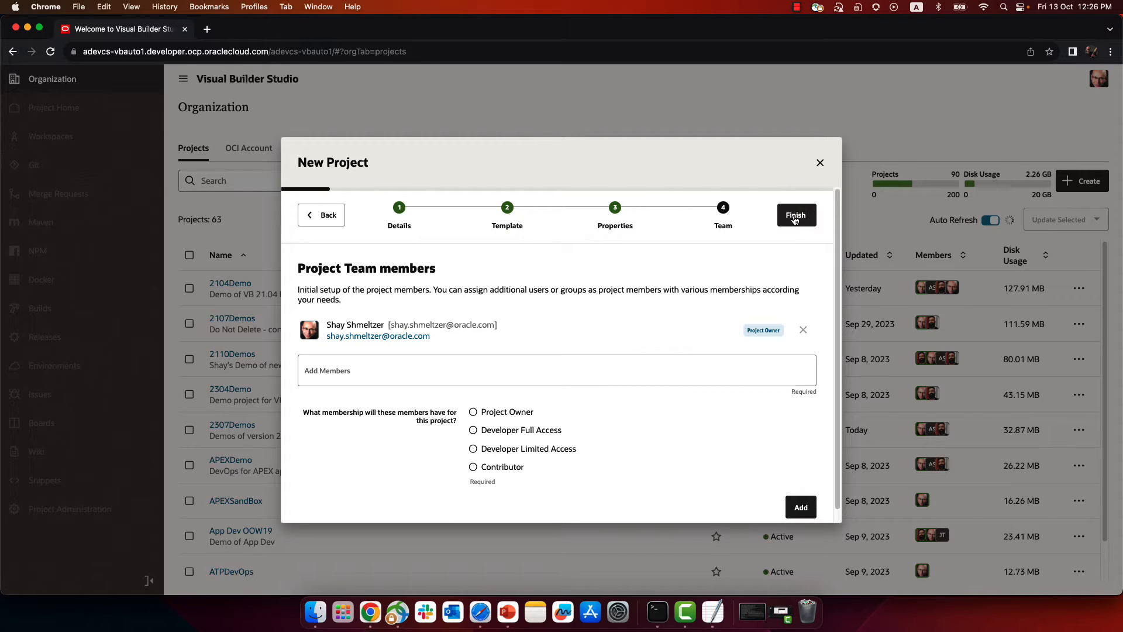
pyautogui.click(796, 215)
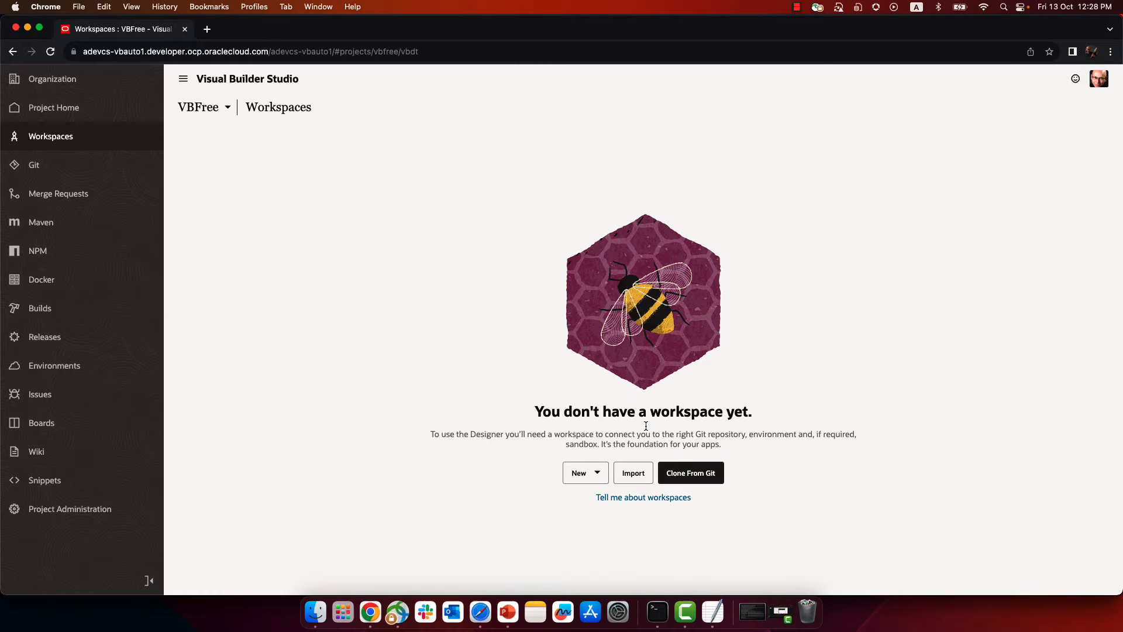
# Create a visual application named Movie using the Redwood Starter Application template.
pyautogui.click(581, 473)
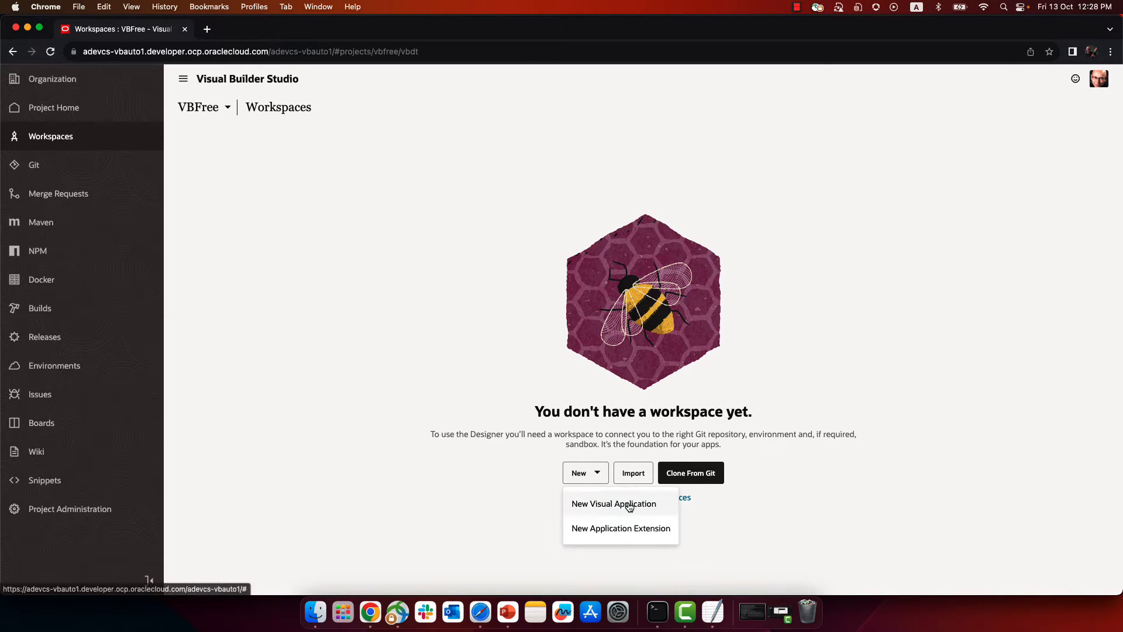
pyautogui.click(613, 503)
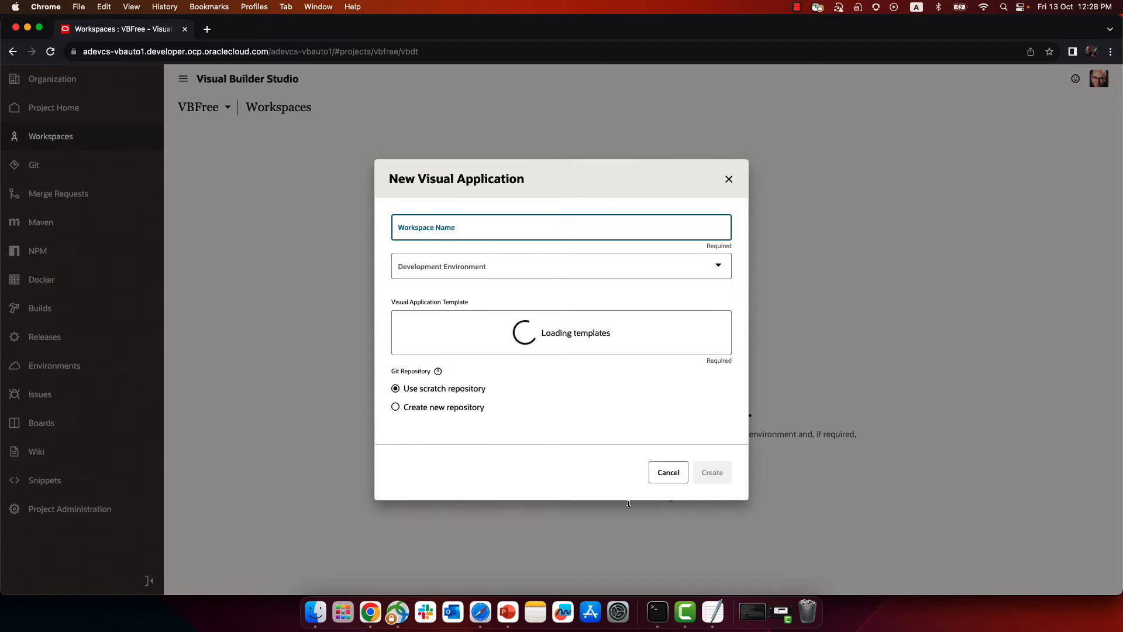
pyautogui.write('Movie')
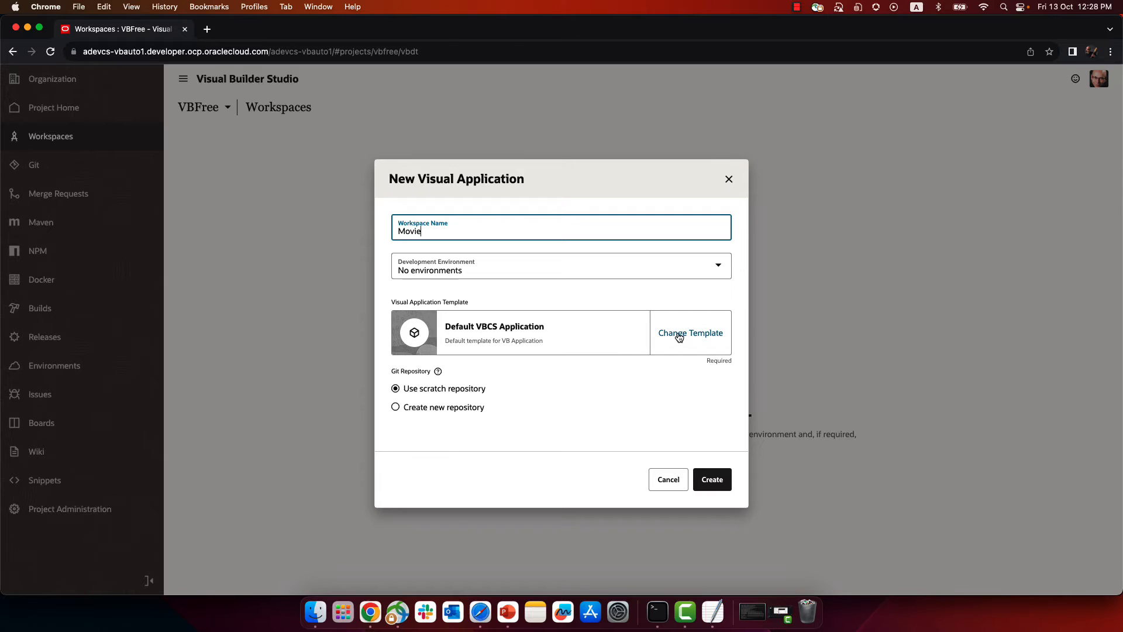
pyautogui.click(689, 332)
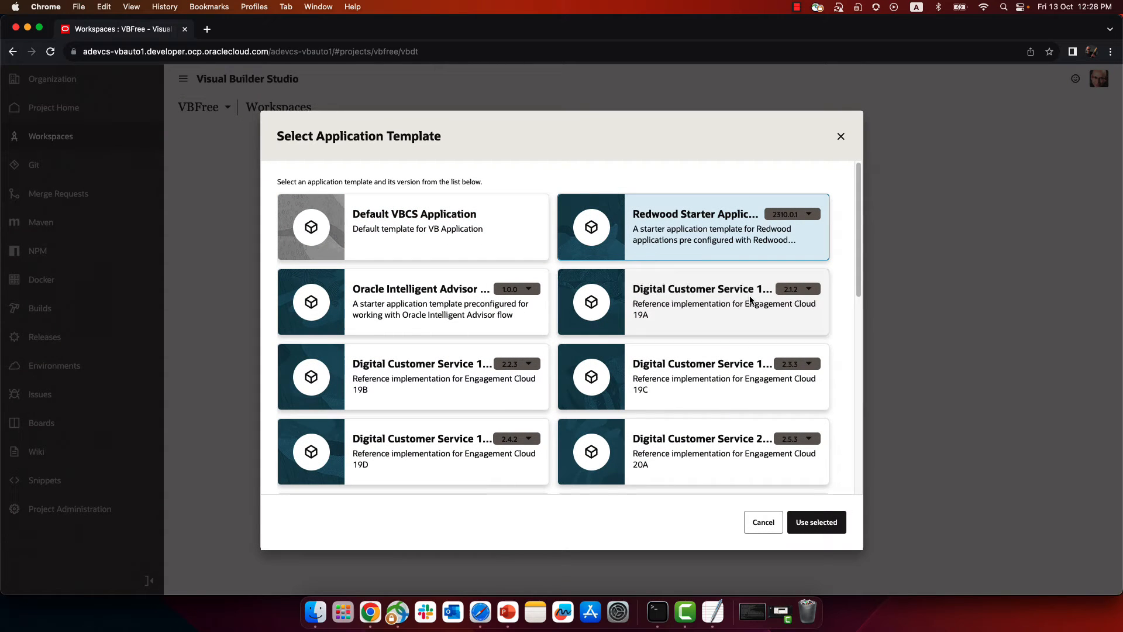
pyautogui.click(815, 521)
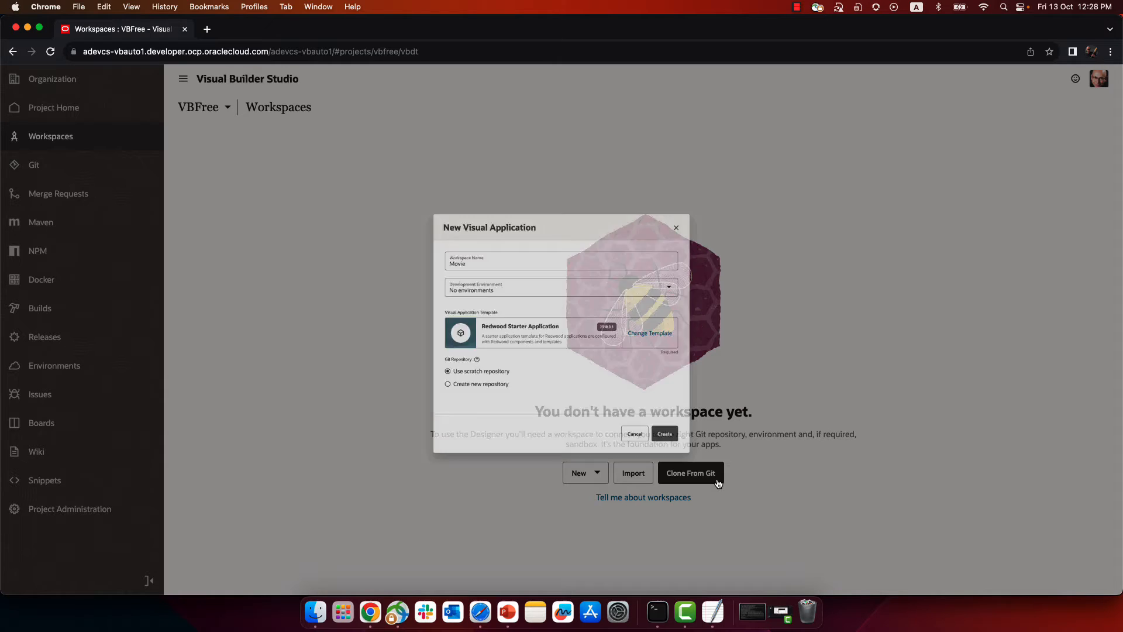
pyautogui.click(664, 434)
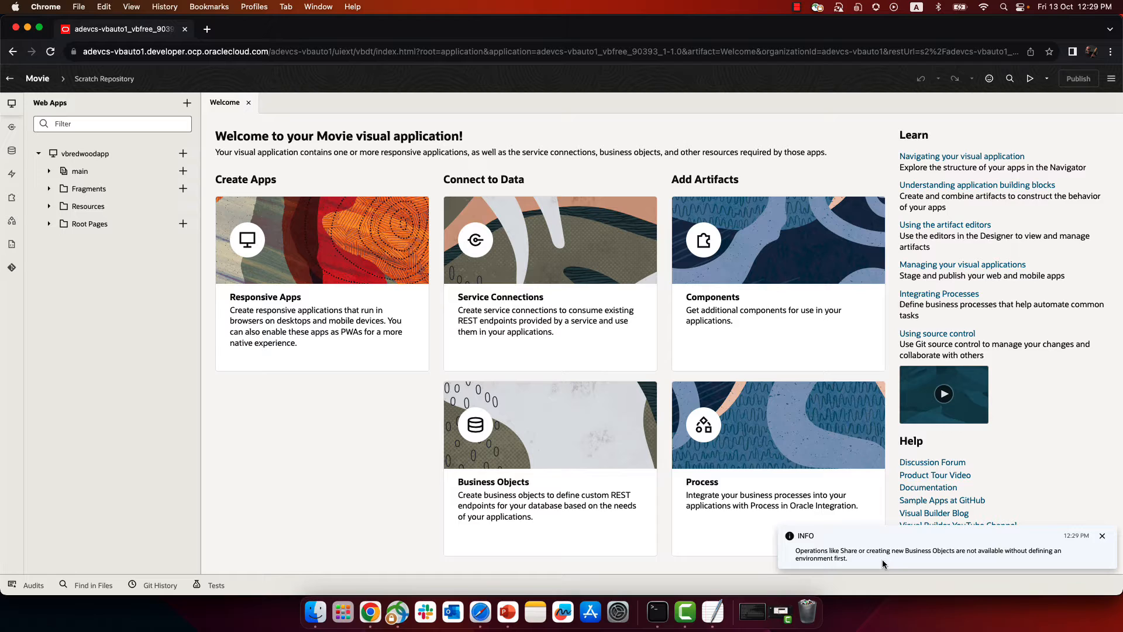
# Rename the vbredwoodapp web app to Movies and open its main-start page.
pyautogui.click(1102, 535)
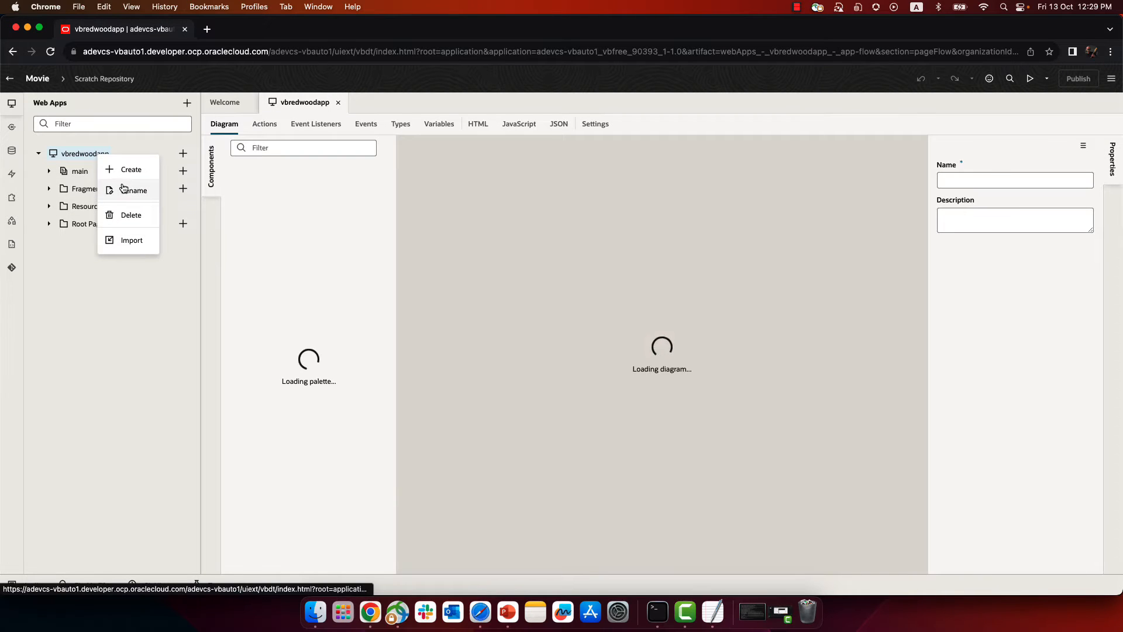
pyautogui.click(134, 189)
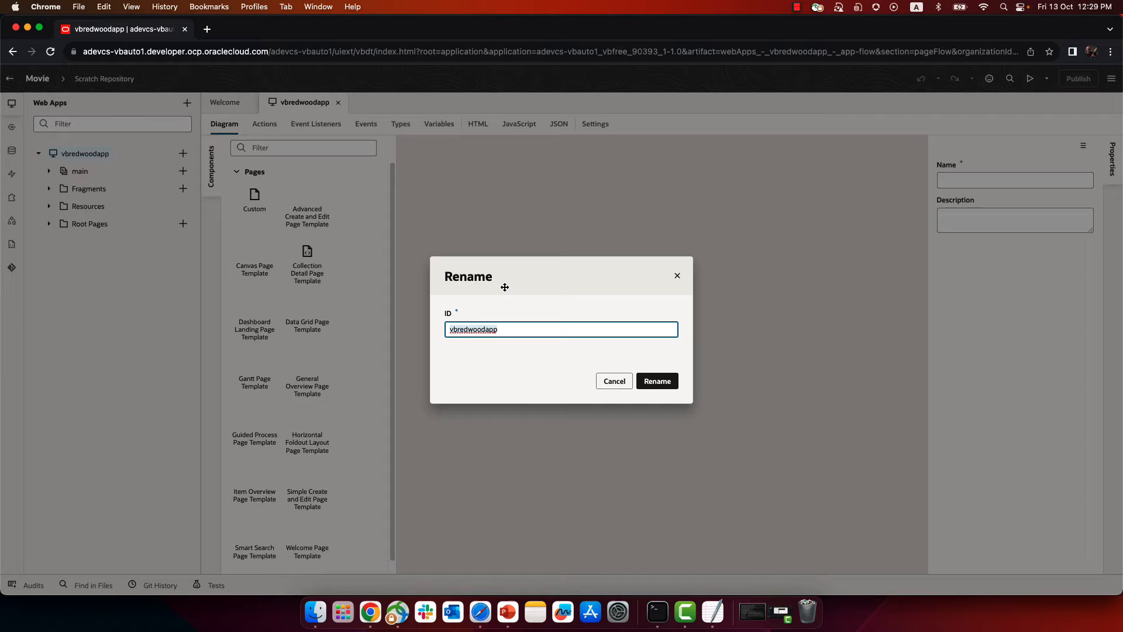
pyautogui.write('Movies')
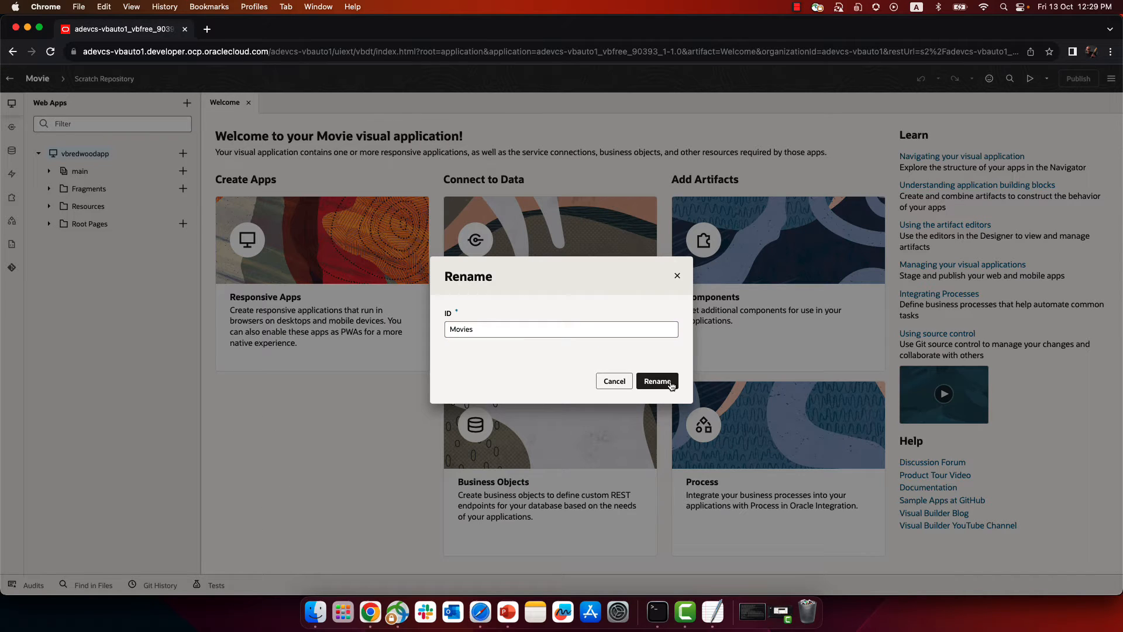
pyautogui.click(657, 380)
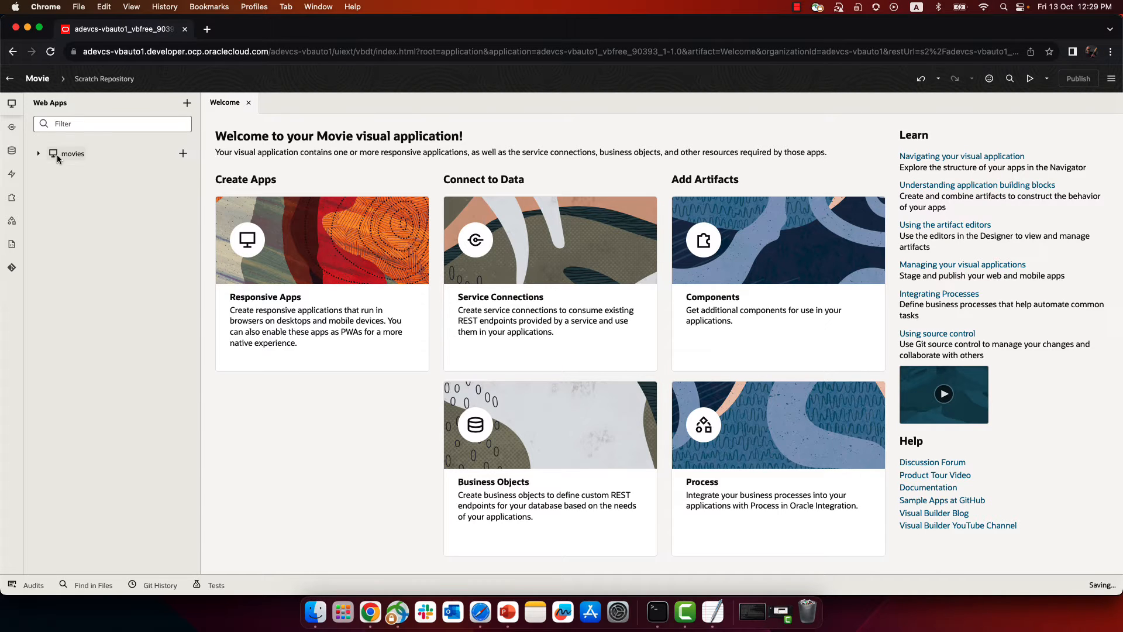
pyautogui.click(38, 154)
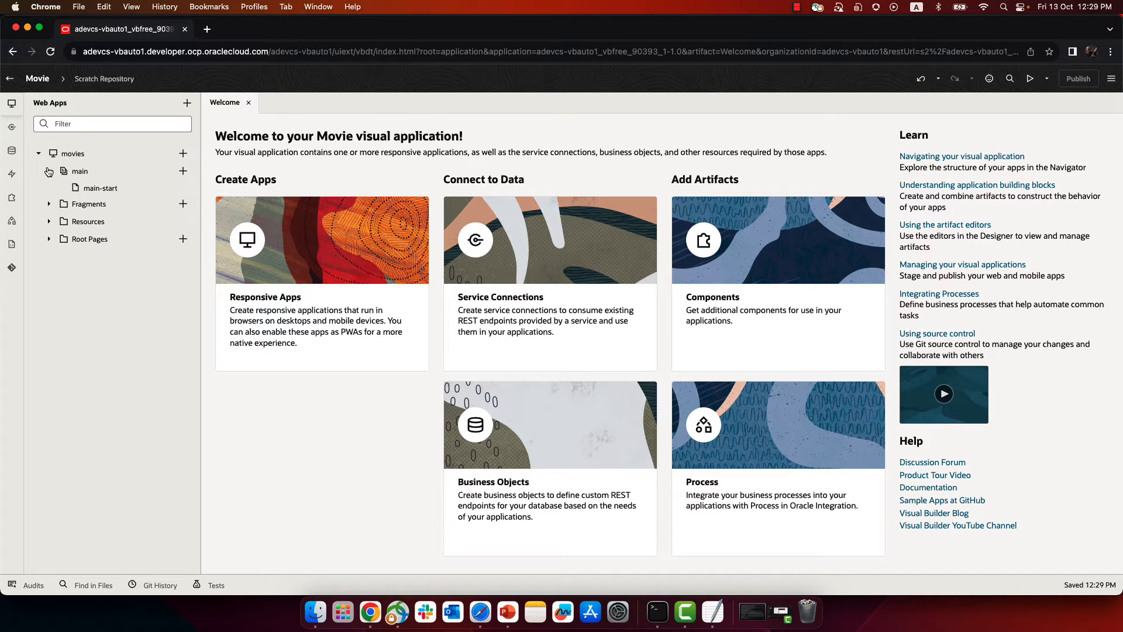
pyautogui.doubleClick(101, 188)
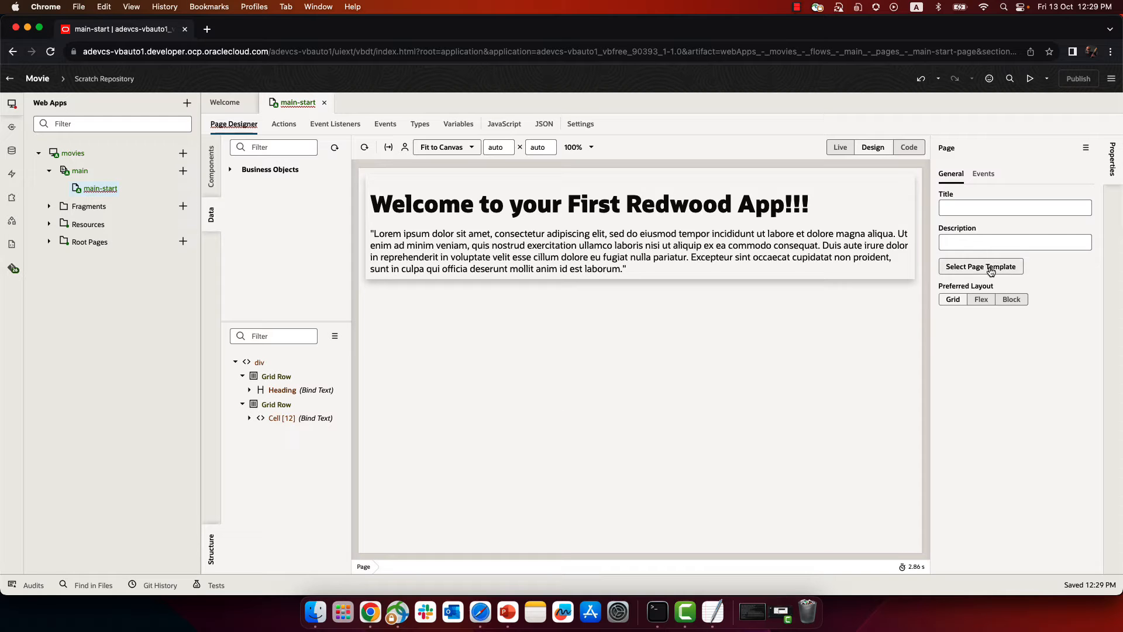
# Apply the Smart Search Page Template, titled 'Movies DB' with subtitle 'Search for a movie'.
pyautogui.click(981, 265)
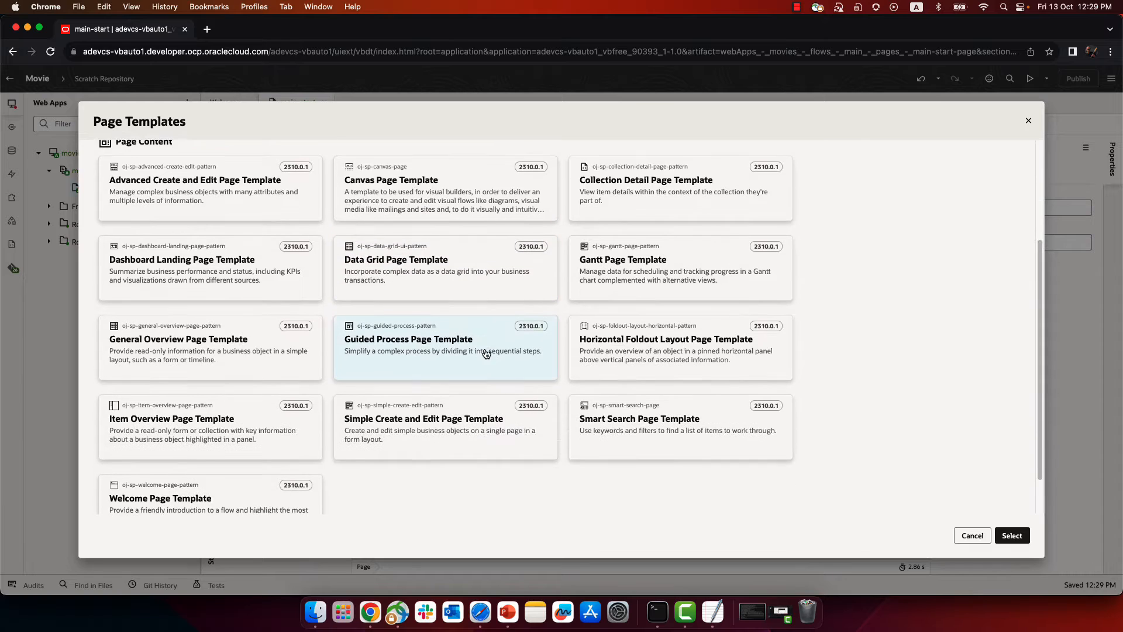
pyautogui.click(679, 425)
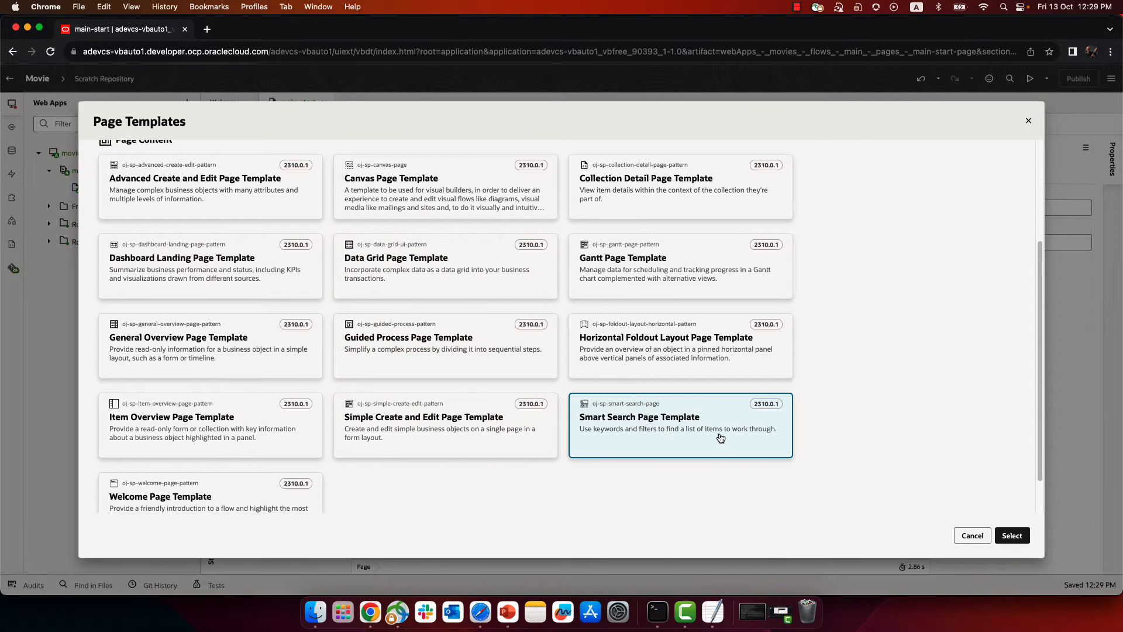
pyautogui.click(972, 535)
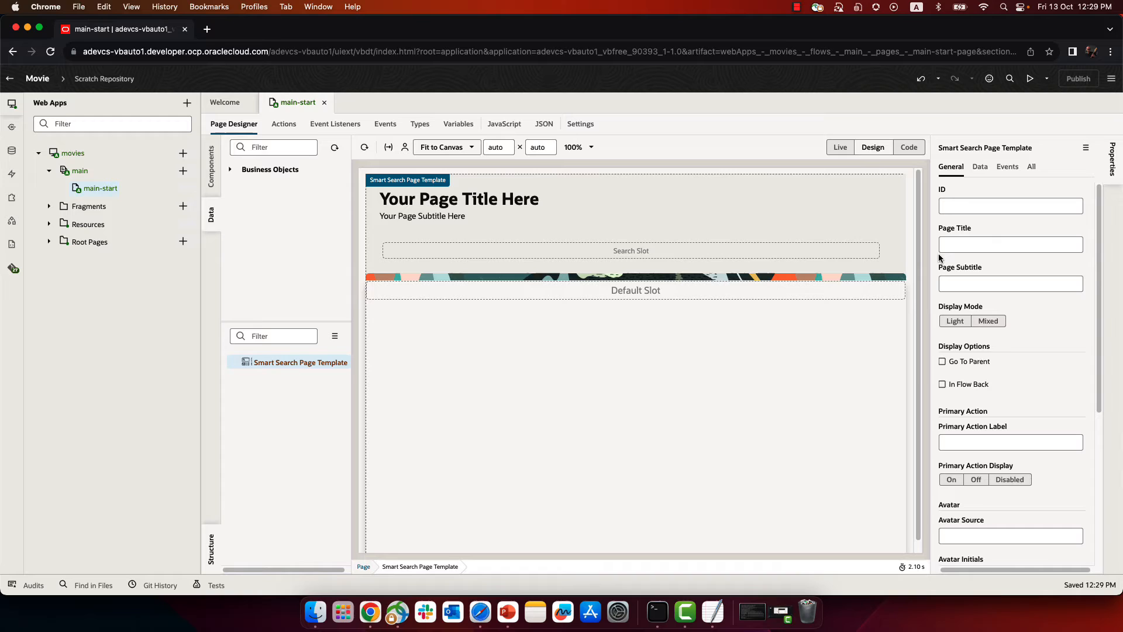
pyautogui.write('Movies DB')
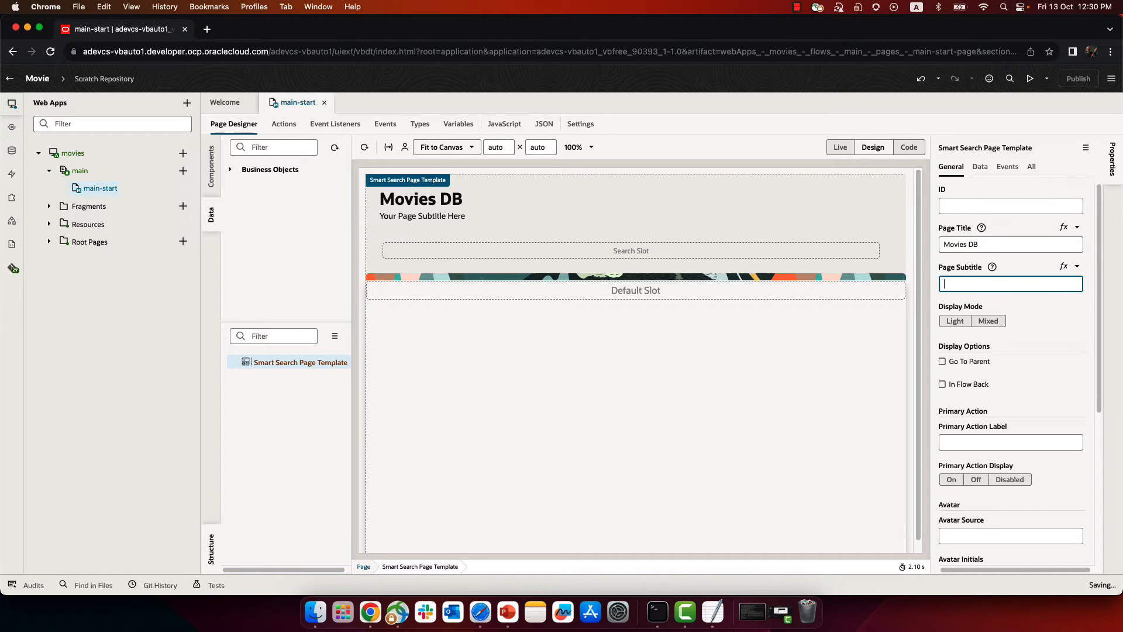
pyautogui.write('Search for a movie')
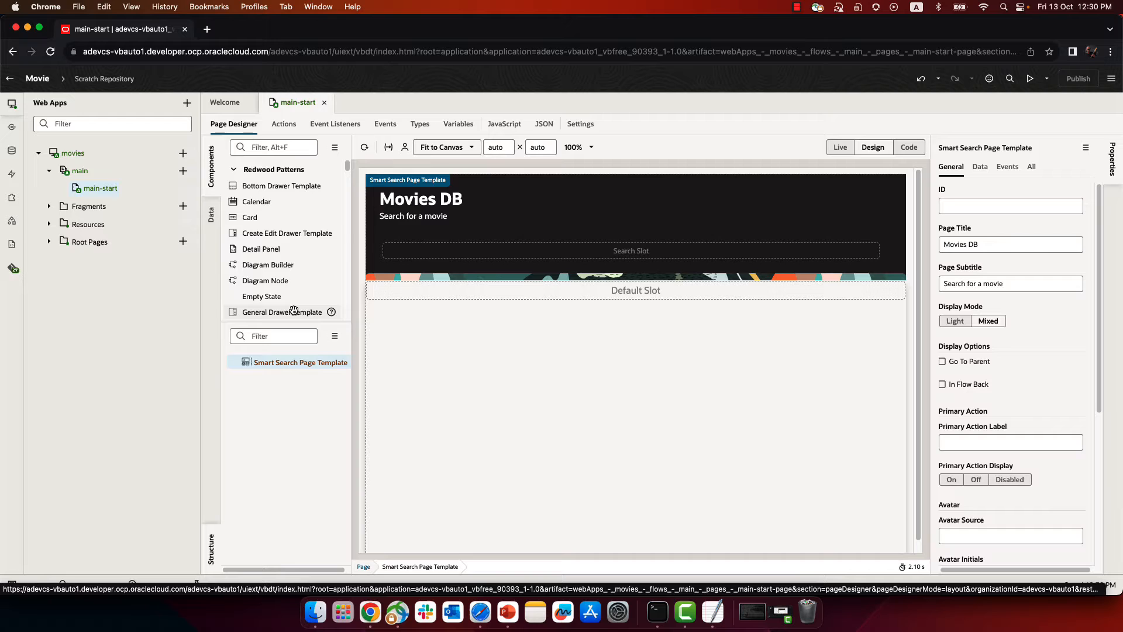
# Drop an Input Search into the Search Slot and bind its value to new variable searchMovie.
pyautogui.scroll(-3)
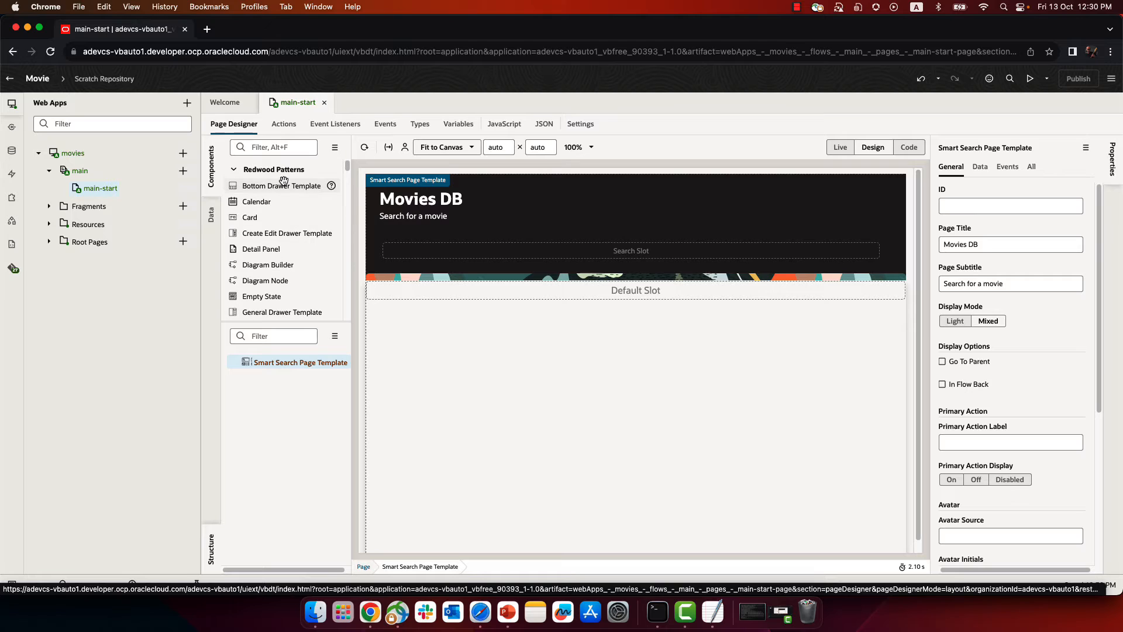
pyautogui.write('sear')
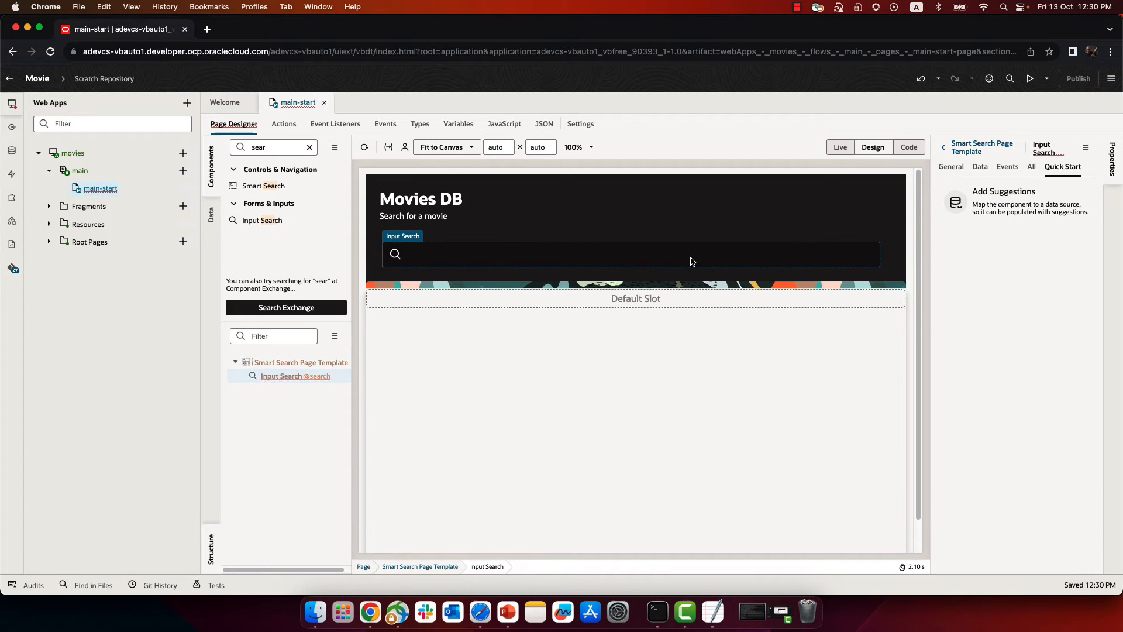
pyautogui.click(980, 166)
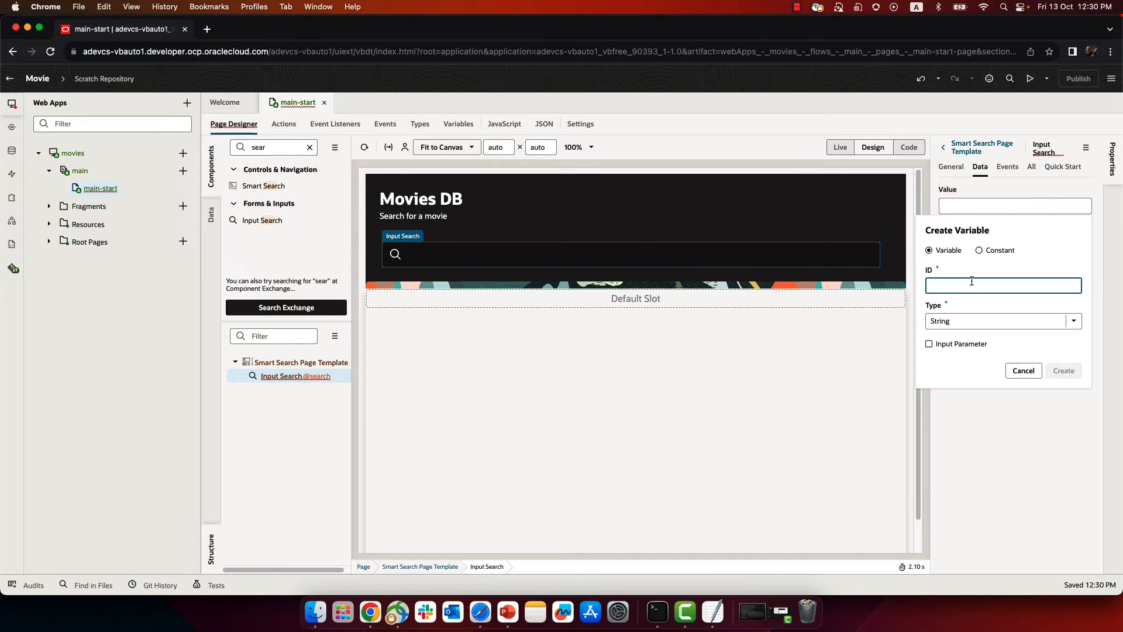
pyautogui.write('searchMovie')
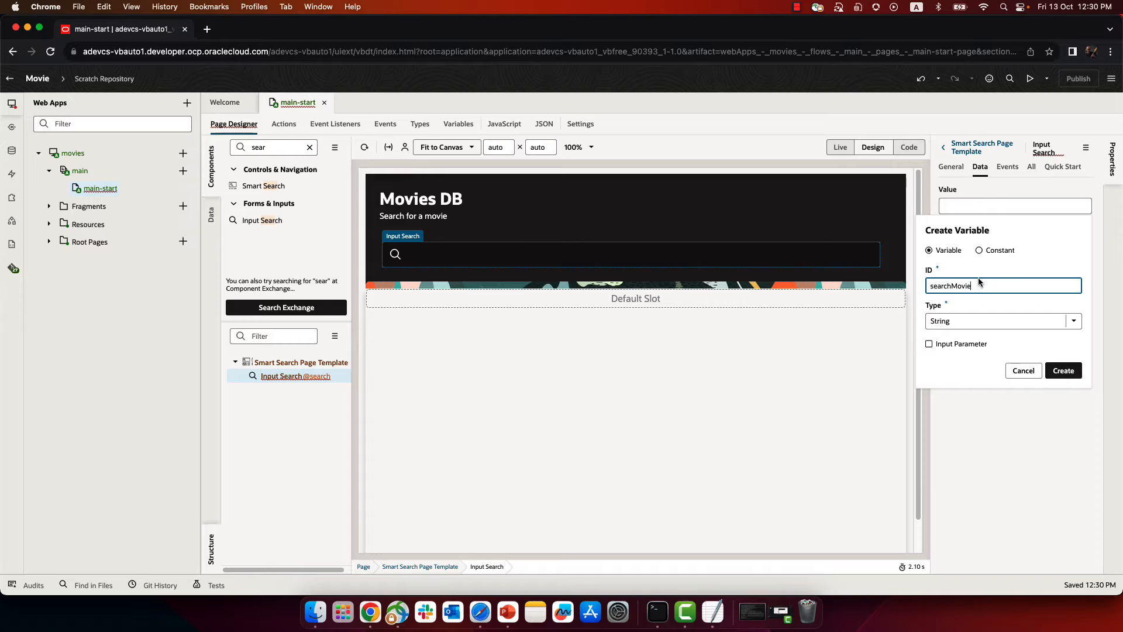
pyautogui.click(1063, 370)
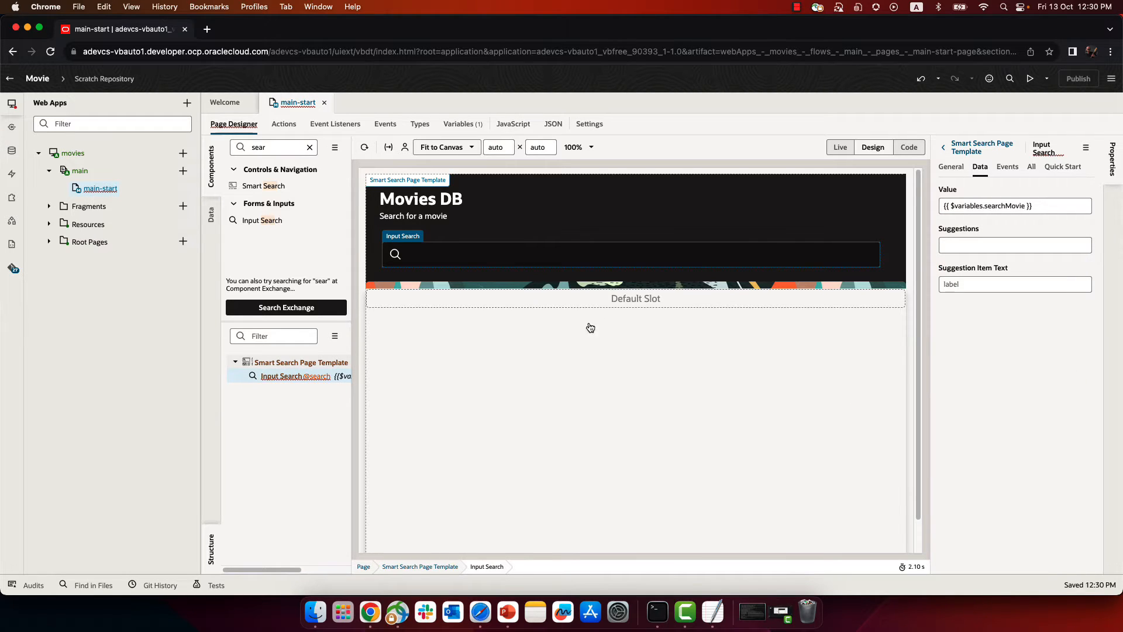
pyautogui.moveTo(601, 337)
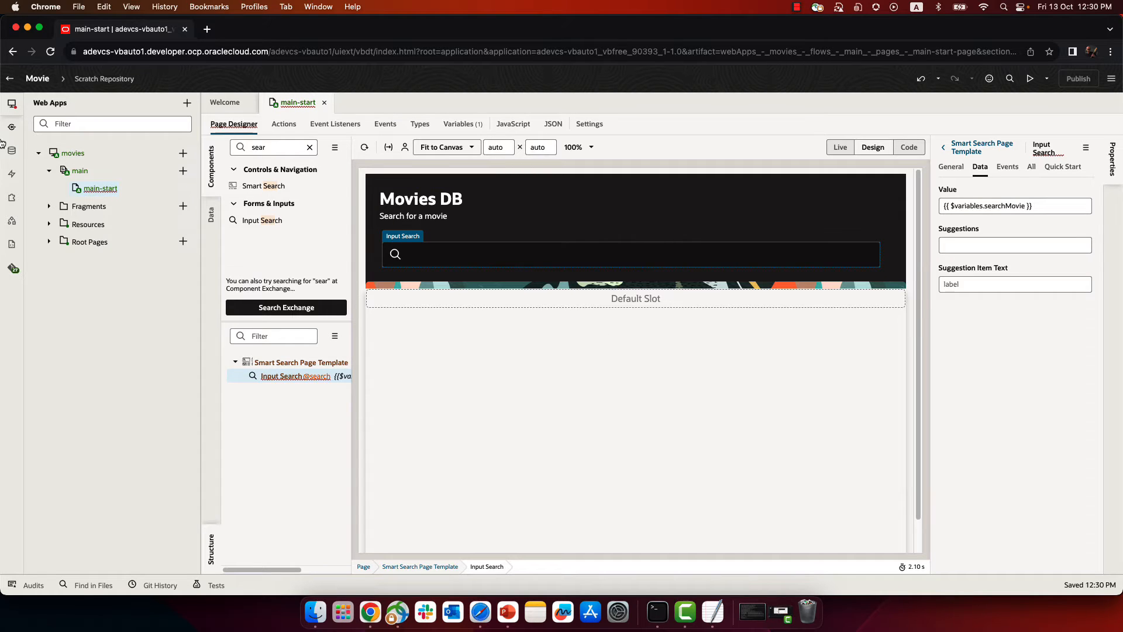
pyautogui.click(12, 127)
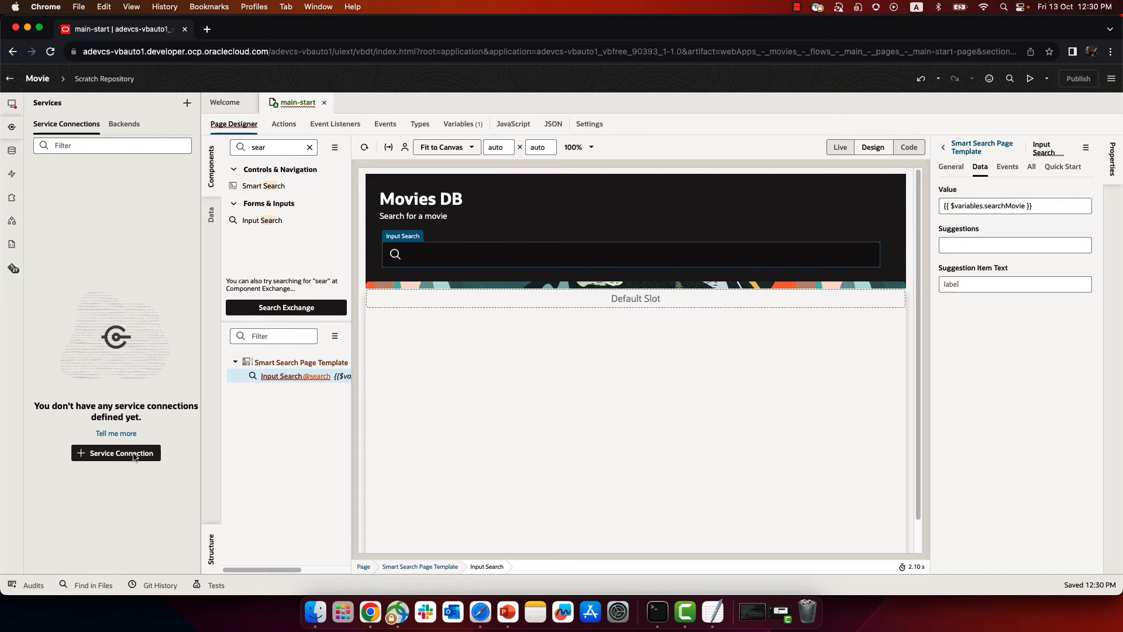
pyautogui.click(116, 452)
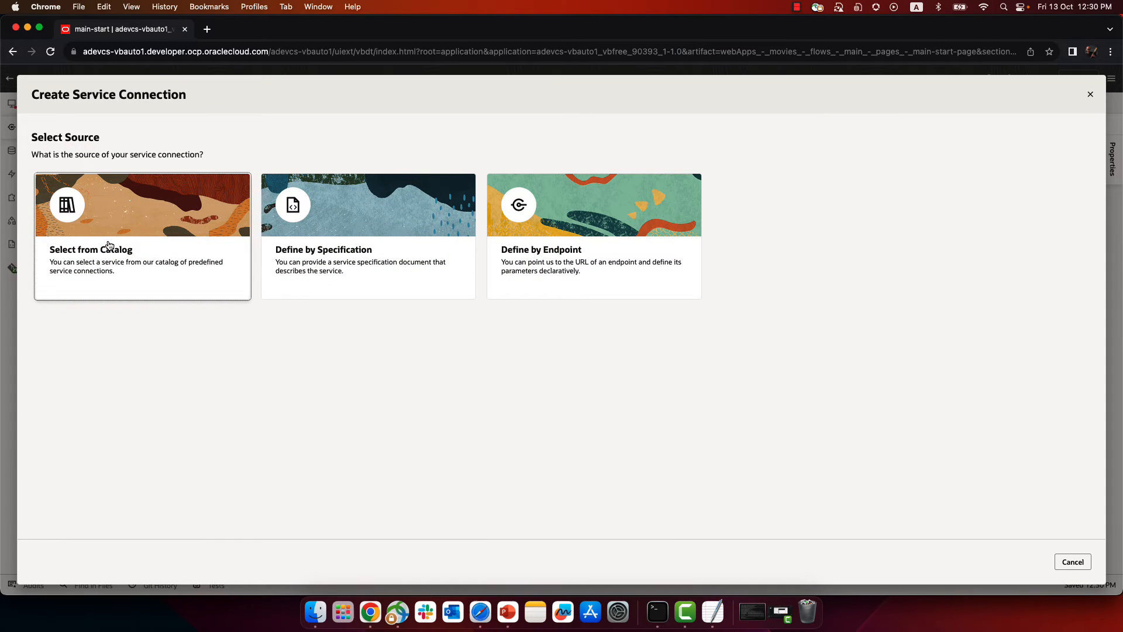
pyautogui.moveTo(383, 259)
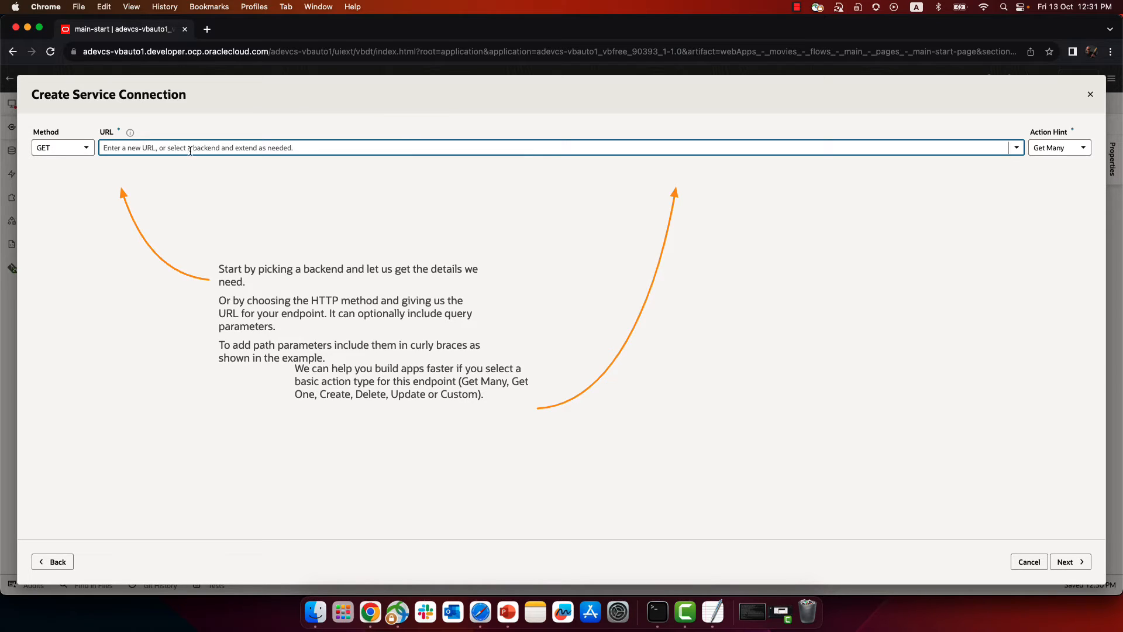
pyautogui.write('https://api.themoviedb.org/3/search/movie')
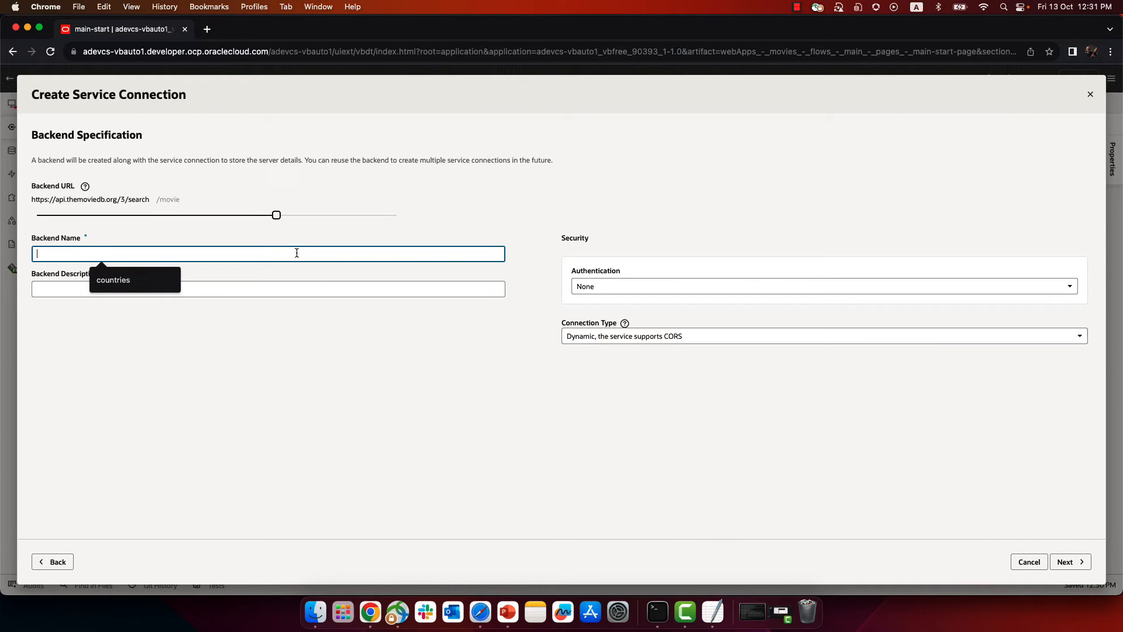
pyautogui.write('Movies')
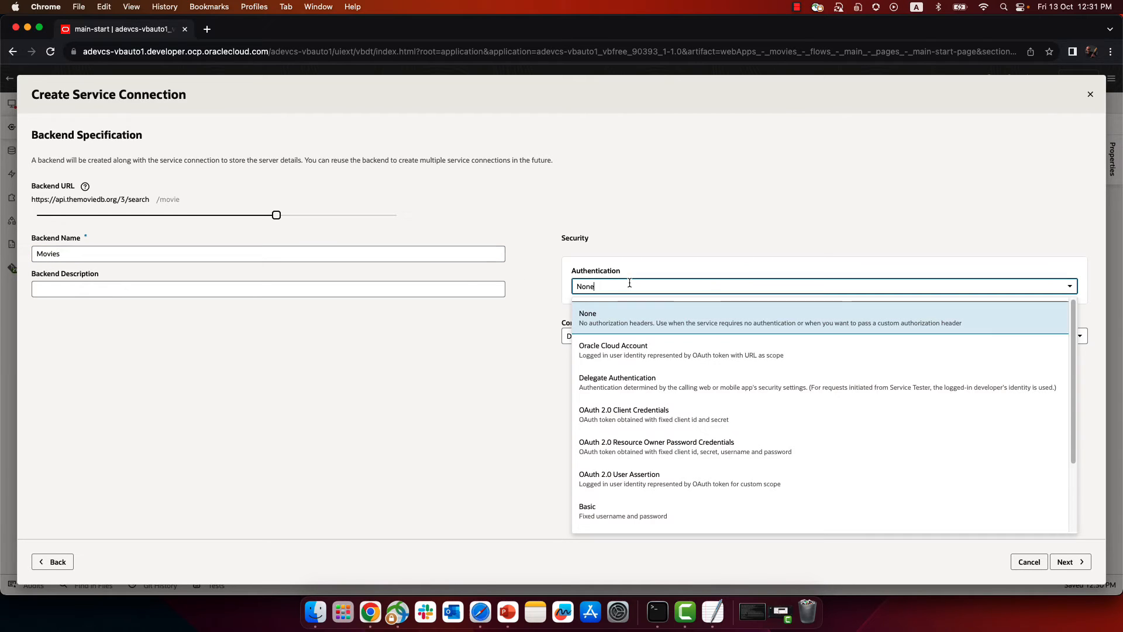
pyautogui.click(587, 317)
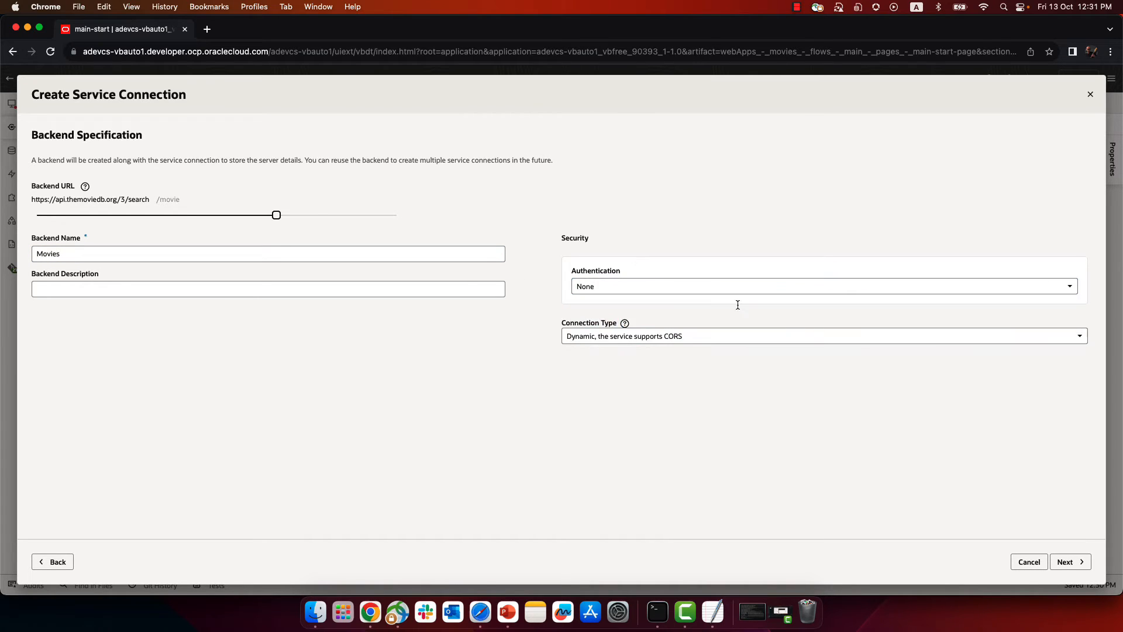
pyautogui.click(1068, 562)
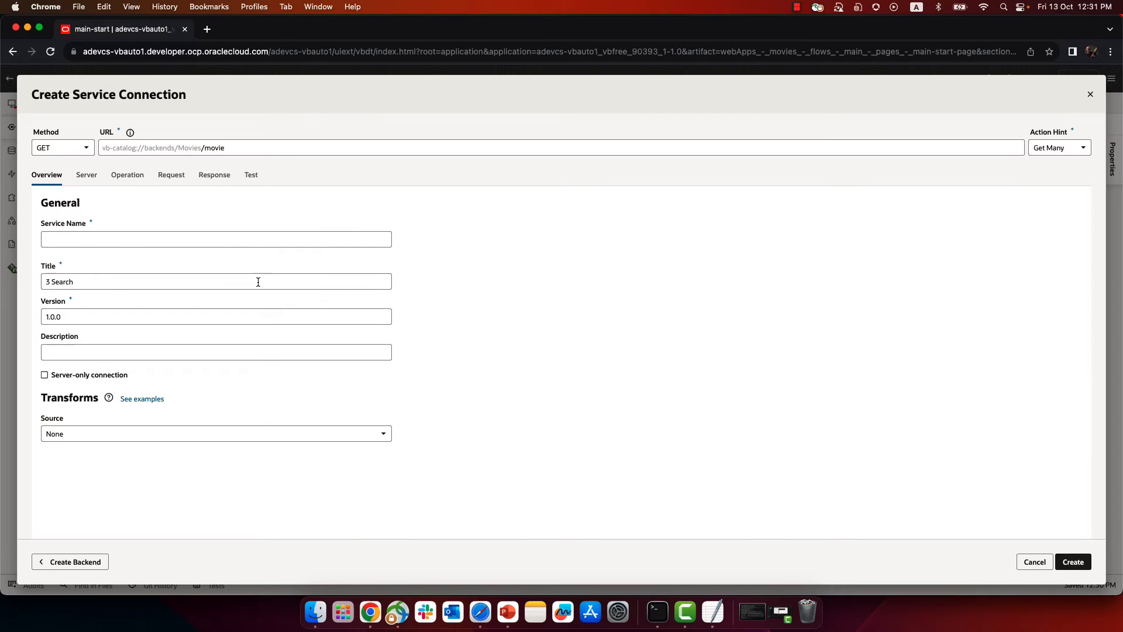
# Name the service Movie and add query and api_key request parameters.
pyautogui.click(215, 239)
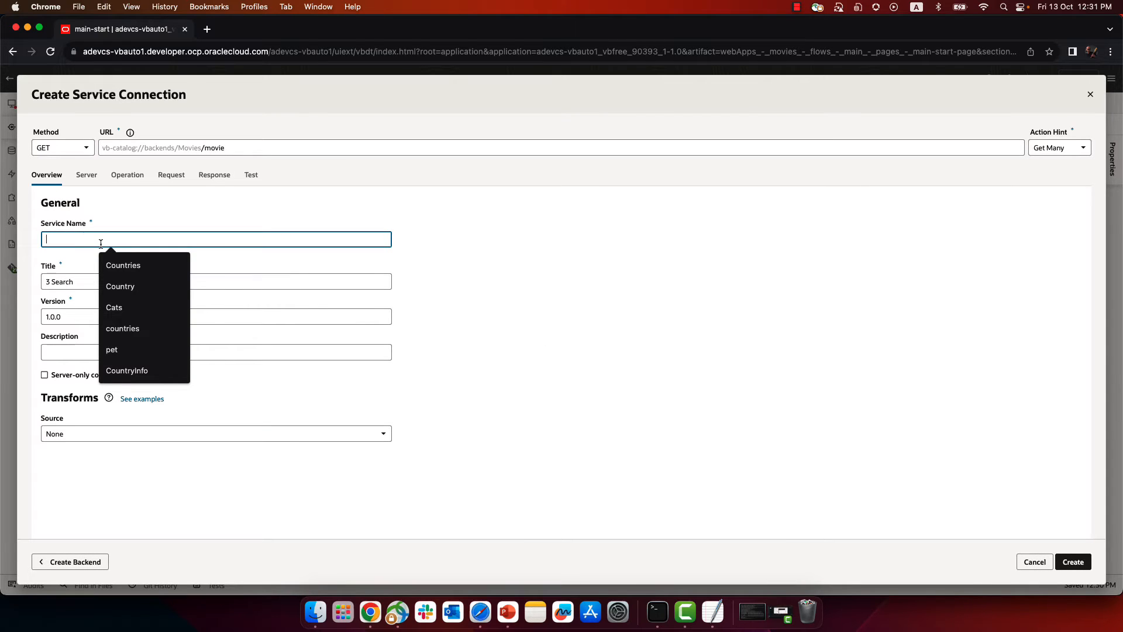
pyautogui.write('Movie')
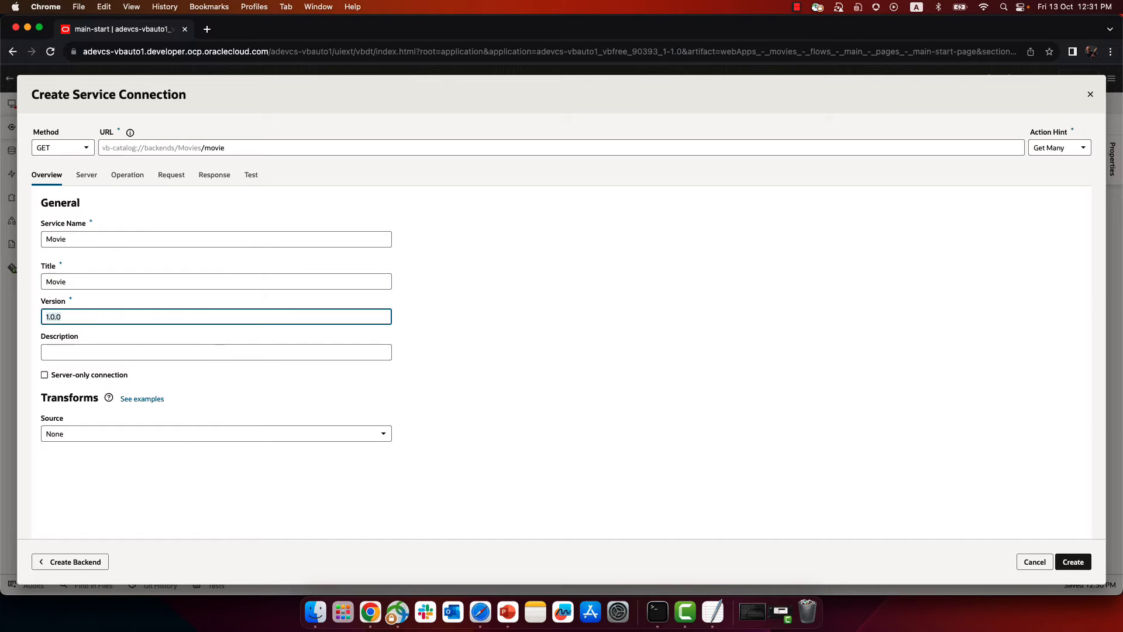
pyautogui.click(170, 174)
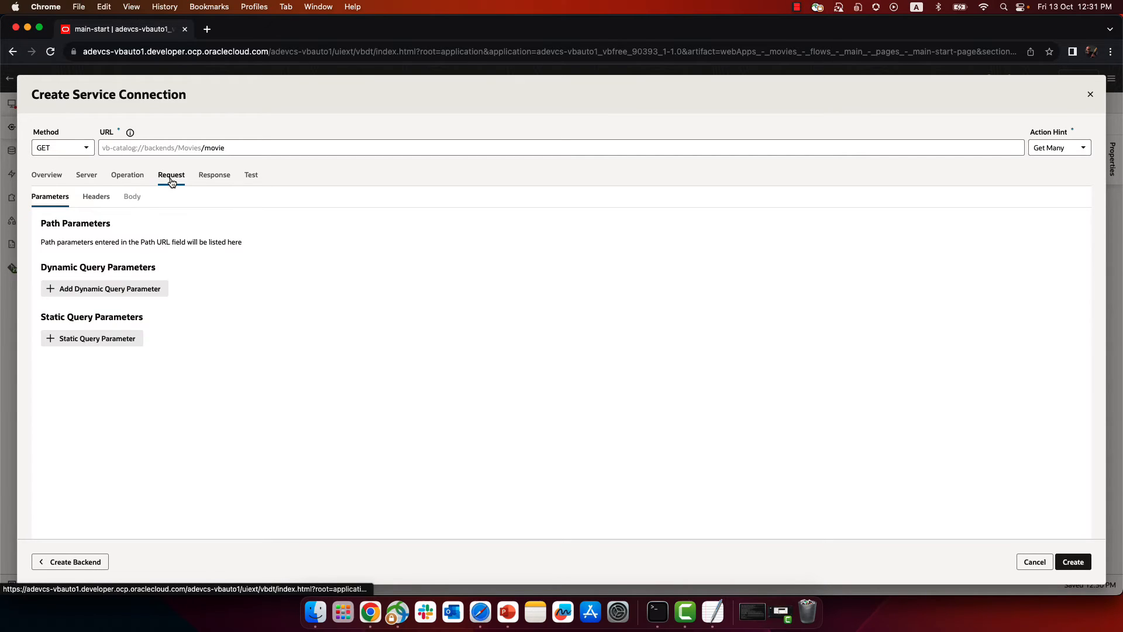
pyautogui.click(104, 288)
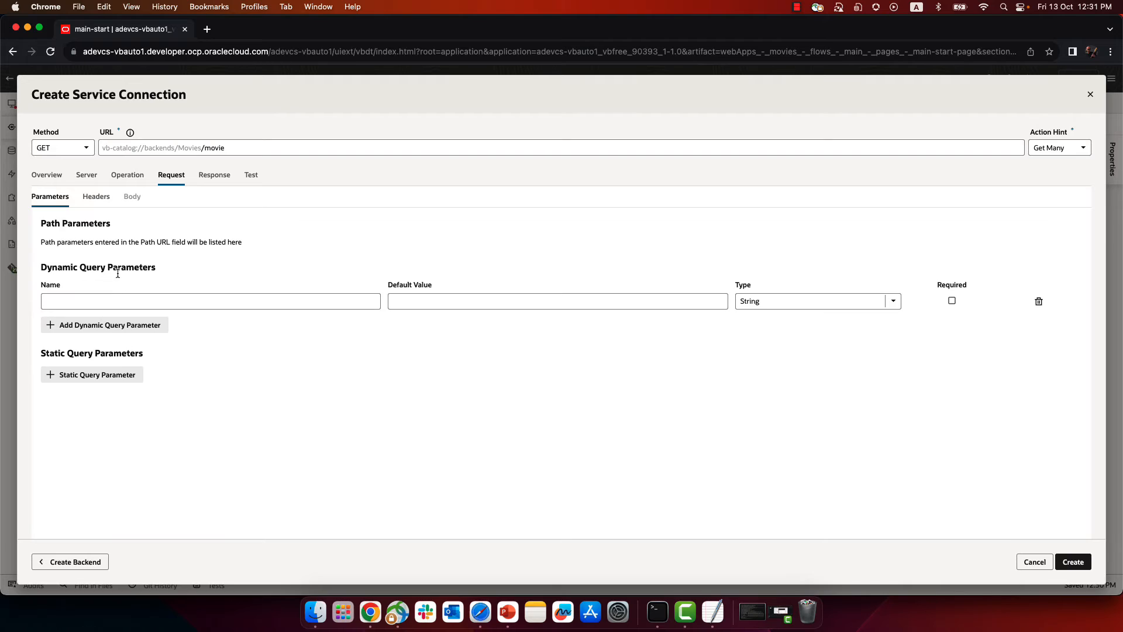
pyautogui.click(211, 301)
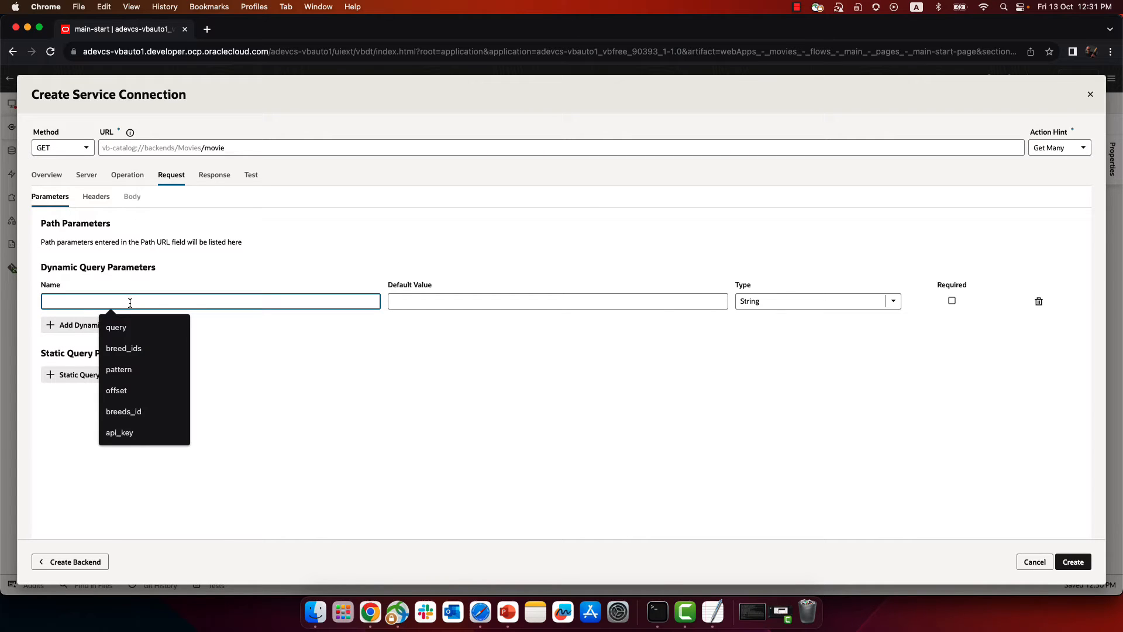
pyautogui.click(116, 327)
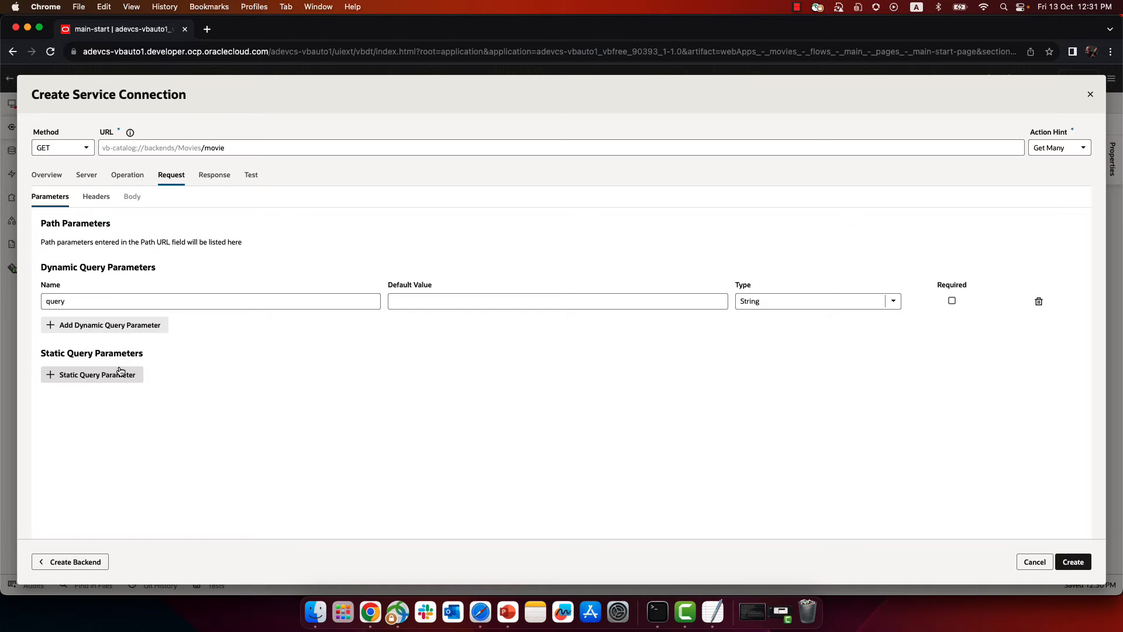
pyautogui.write('api_key')
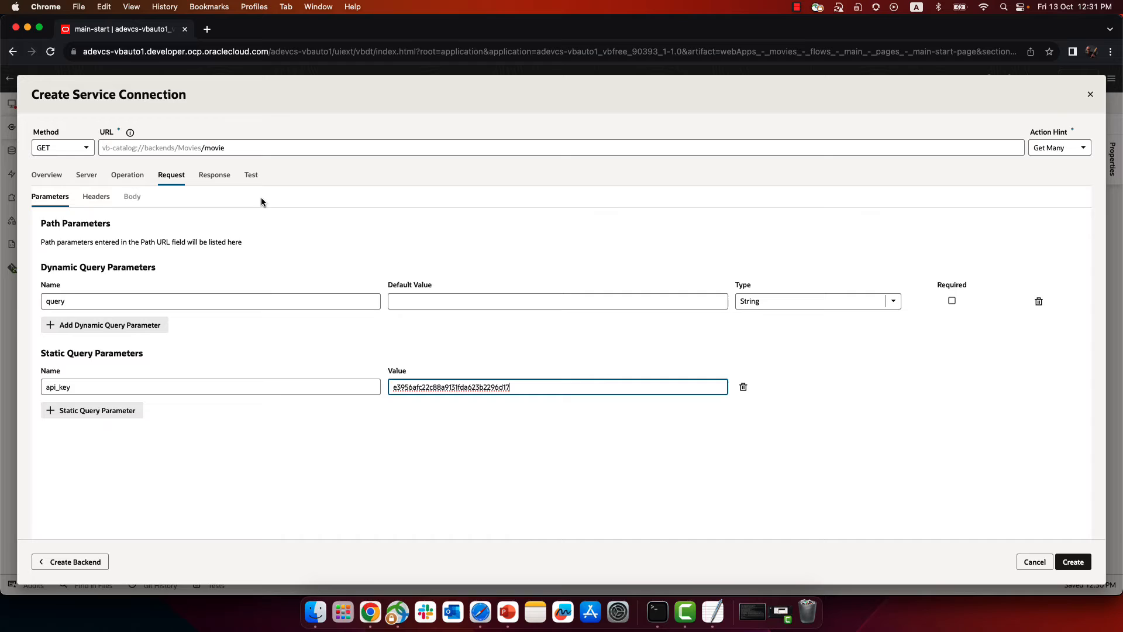
# Test the endpoint with query 'Galaxy', save the example response, and create the connection.
pyautogui.click(251, 175)
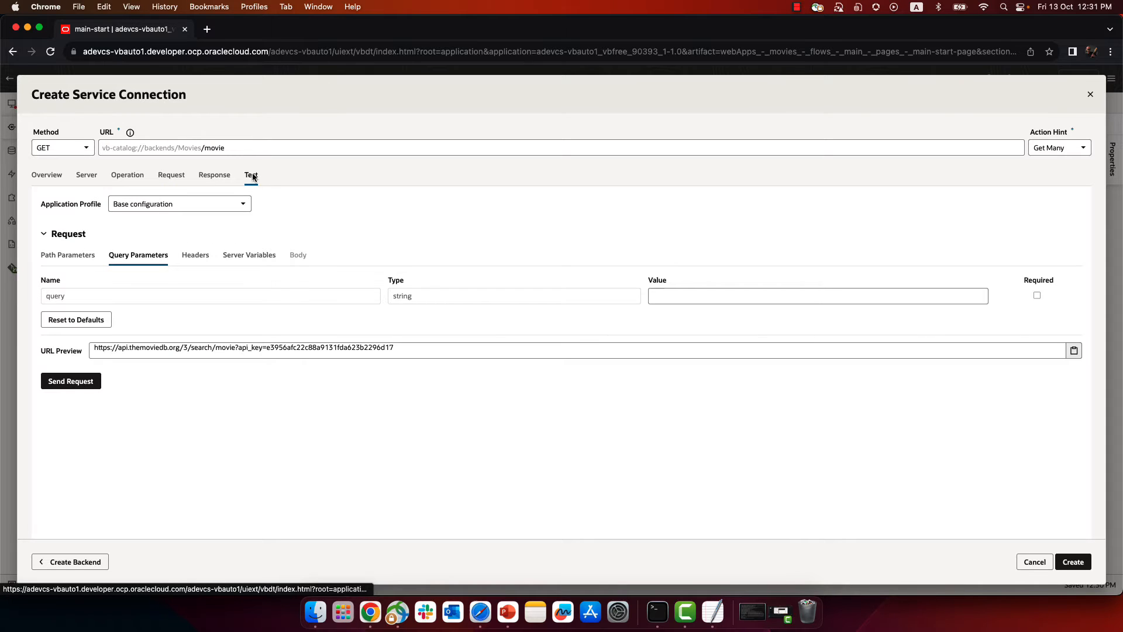
pyautogui.click(817, 295)
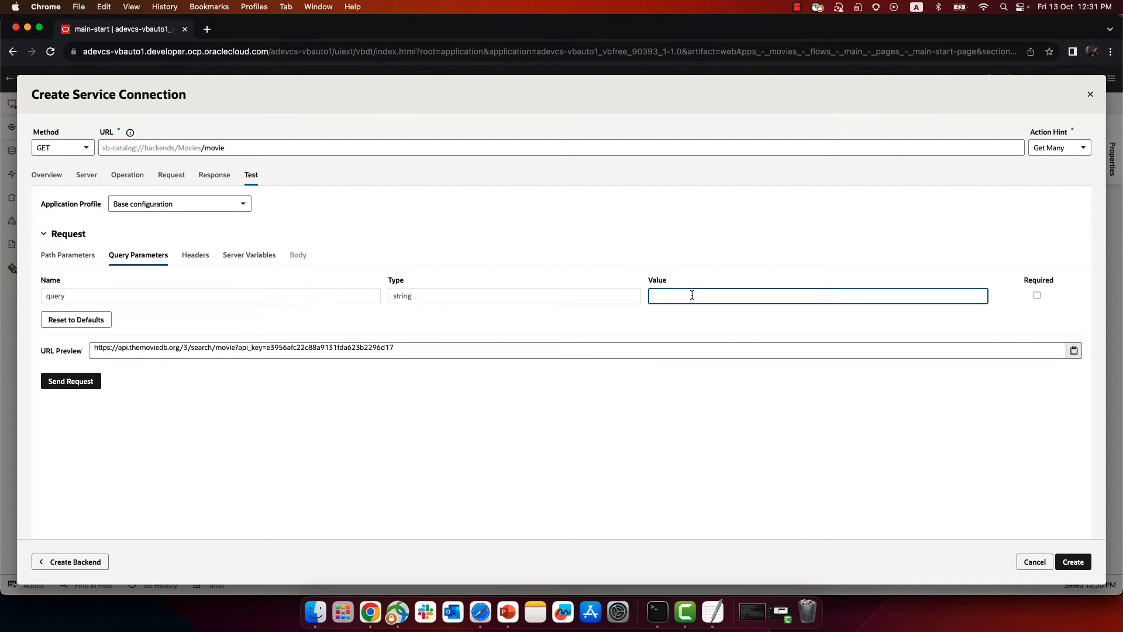
pyautogui.write('Galaxy')
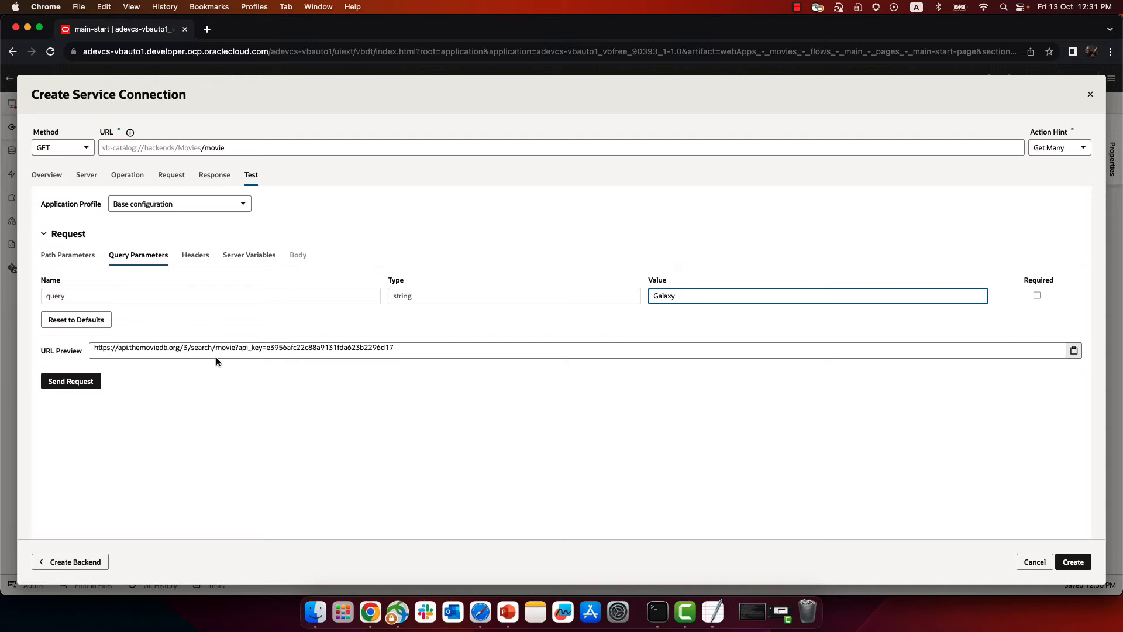
pyautogui.click(70, 381)
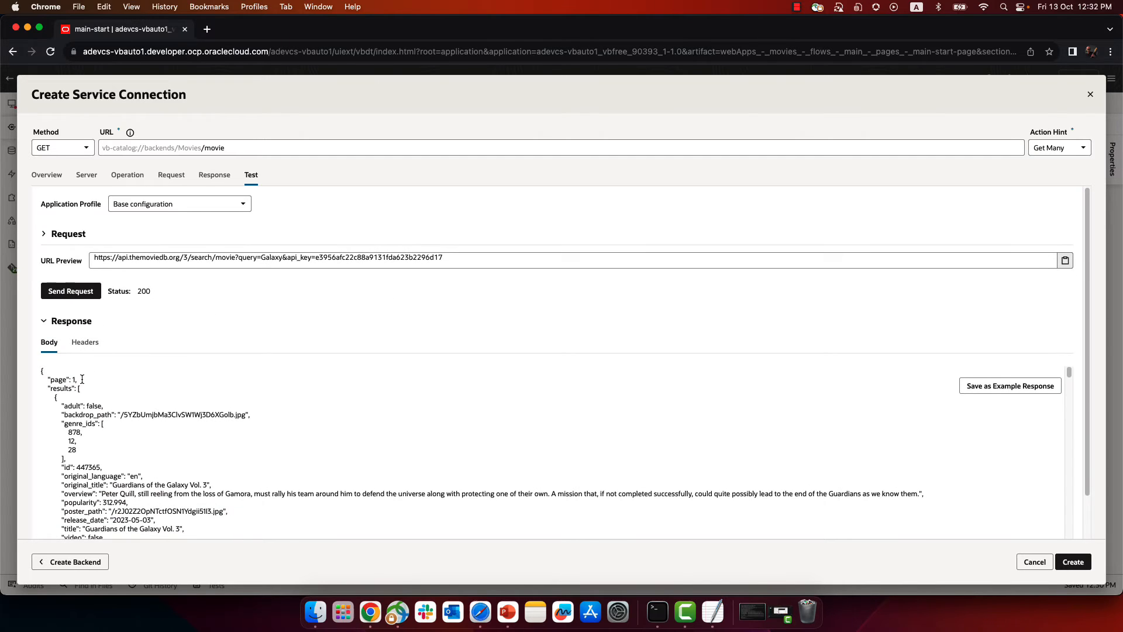
pyautogui.click(1009, 385)
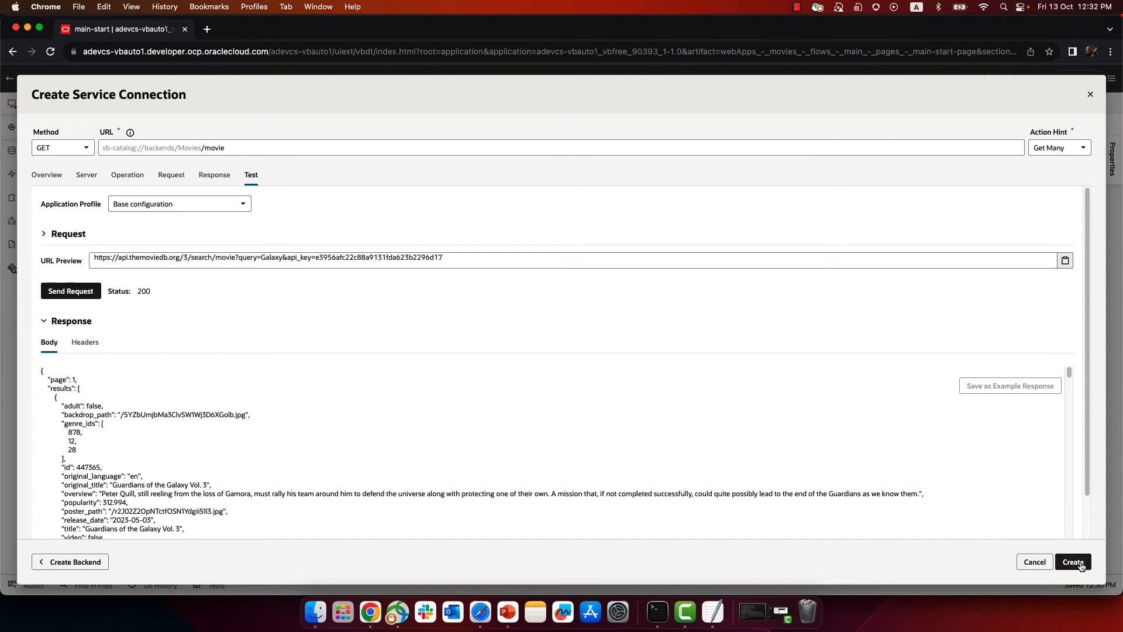
pyautogui.click(1072, 562)
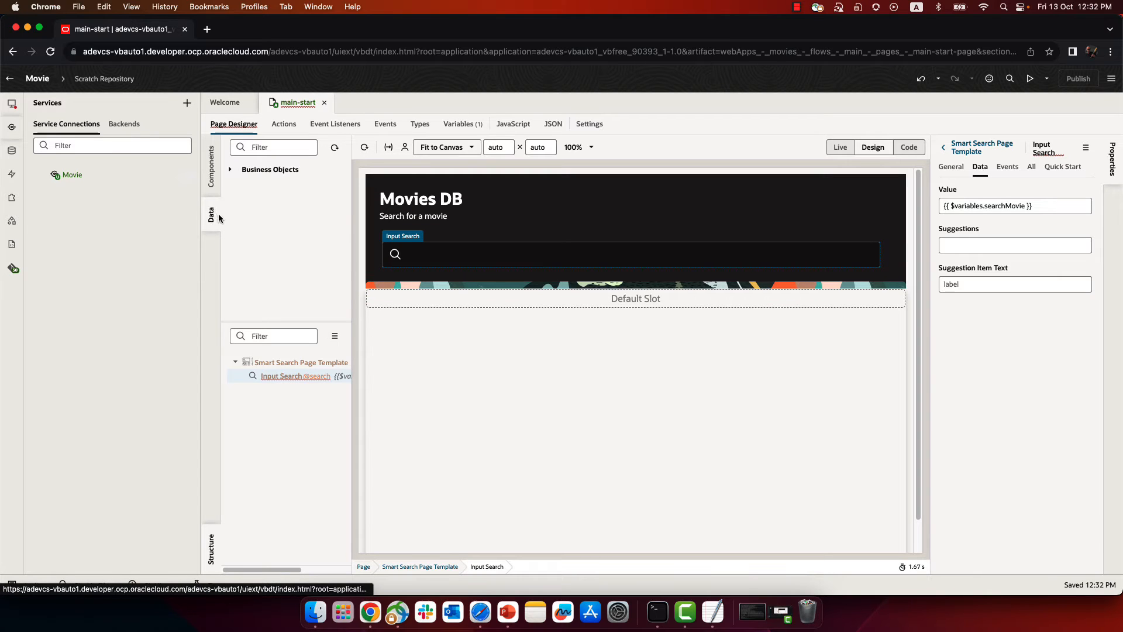
# Drop the Movie service endpoint into the Default Slot using the slotted list item template.
pyautogui.click(334, 147)
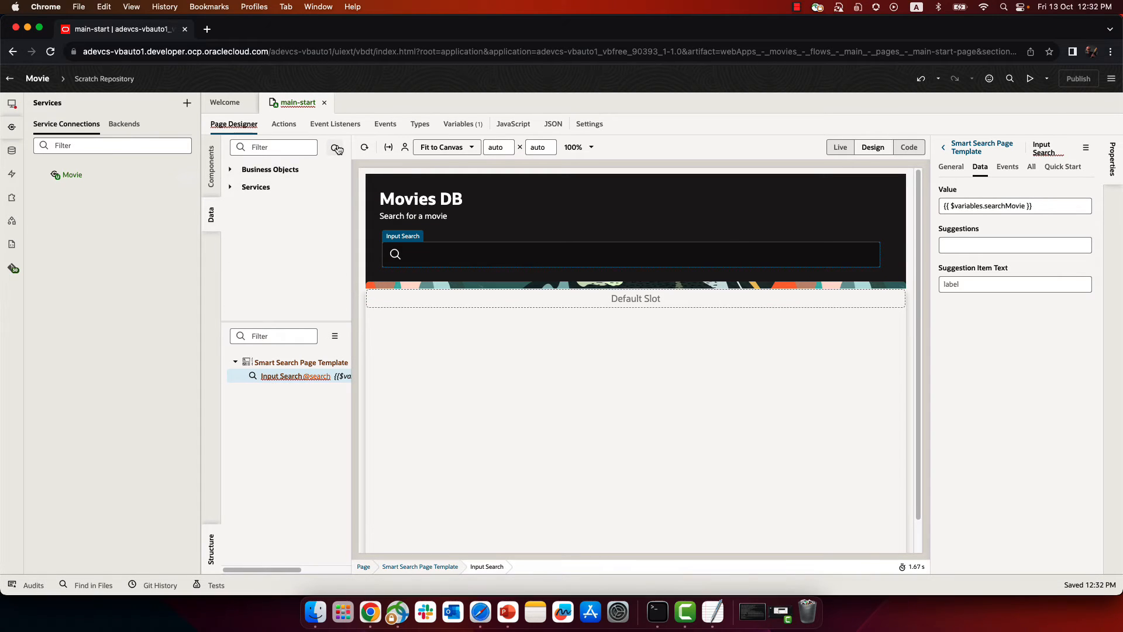
pyautogui.click(230, 187)
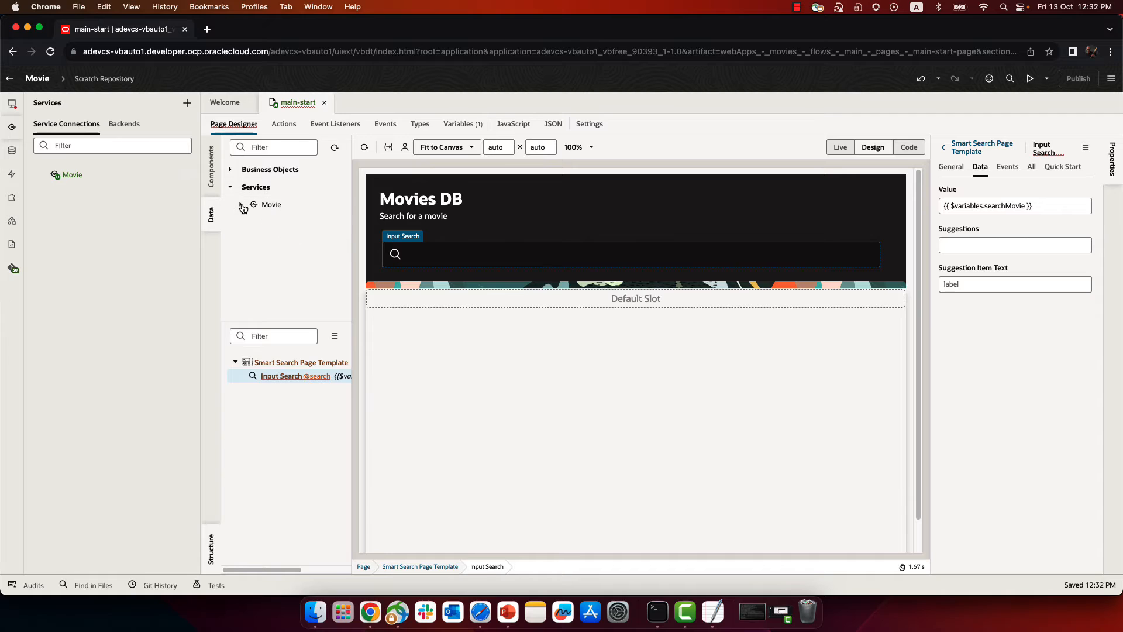
pyautogui.click(252, 205)
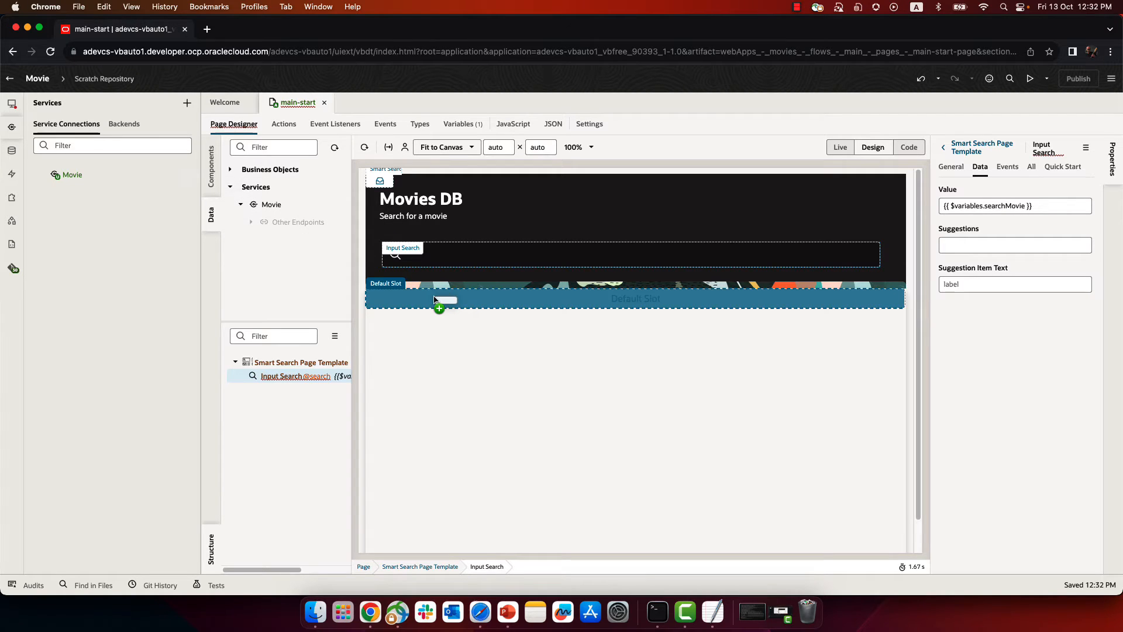
pyautogui.click(439, 309)
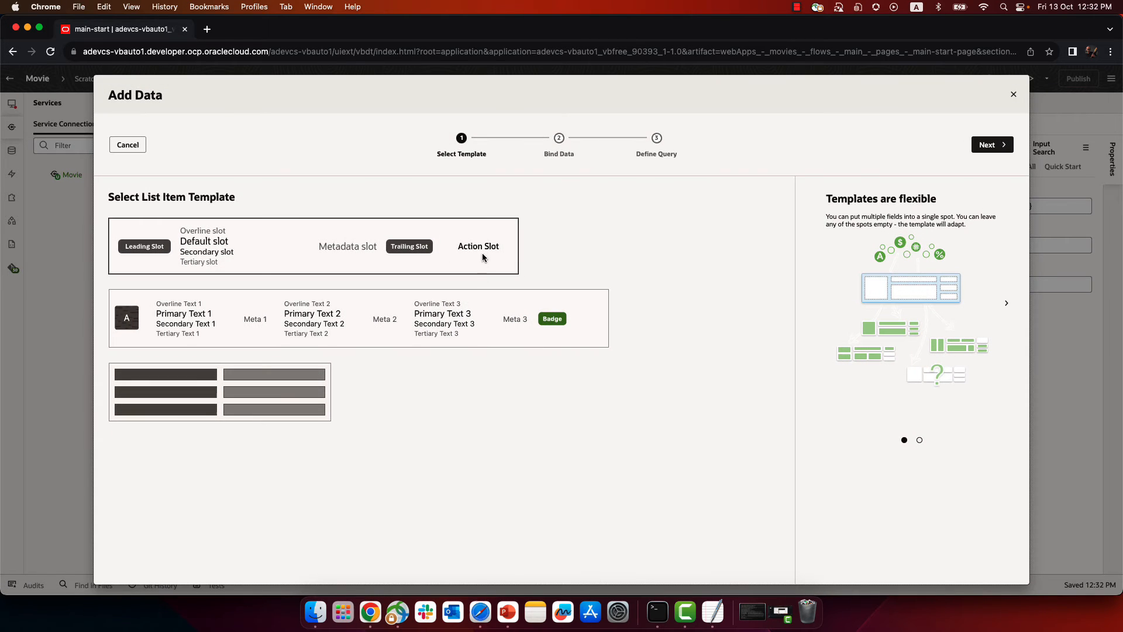
pyautogui.click(992, 144)
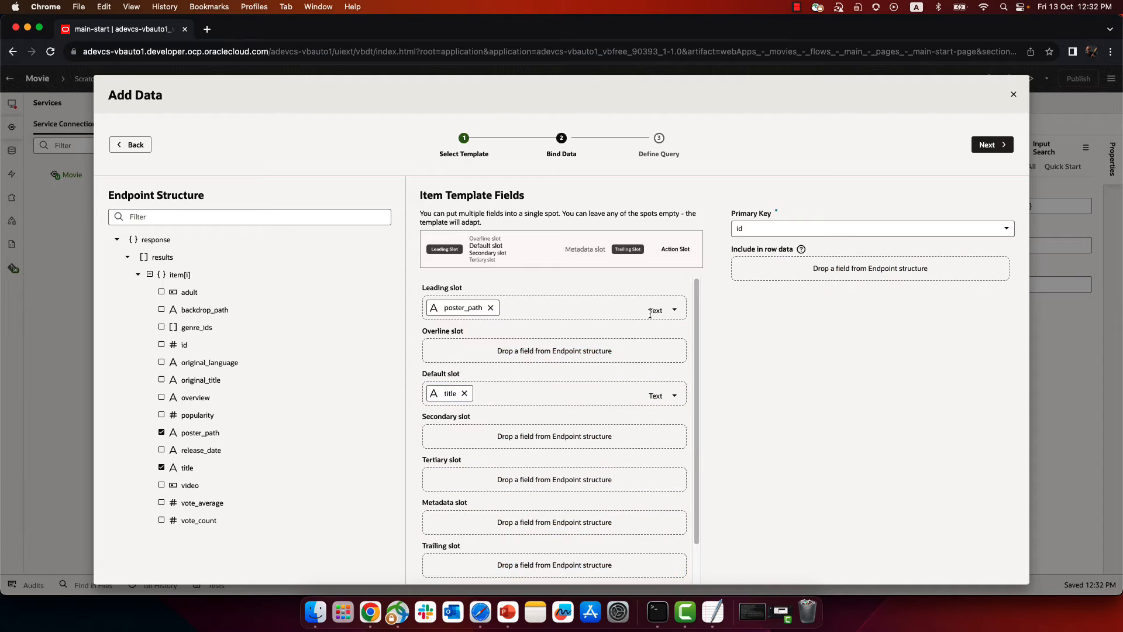
# Show poster_path as an image, put original_language in the secondary slot, and map searchMovie to query.
pyautogui.click(660, 310)
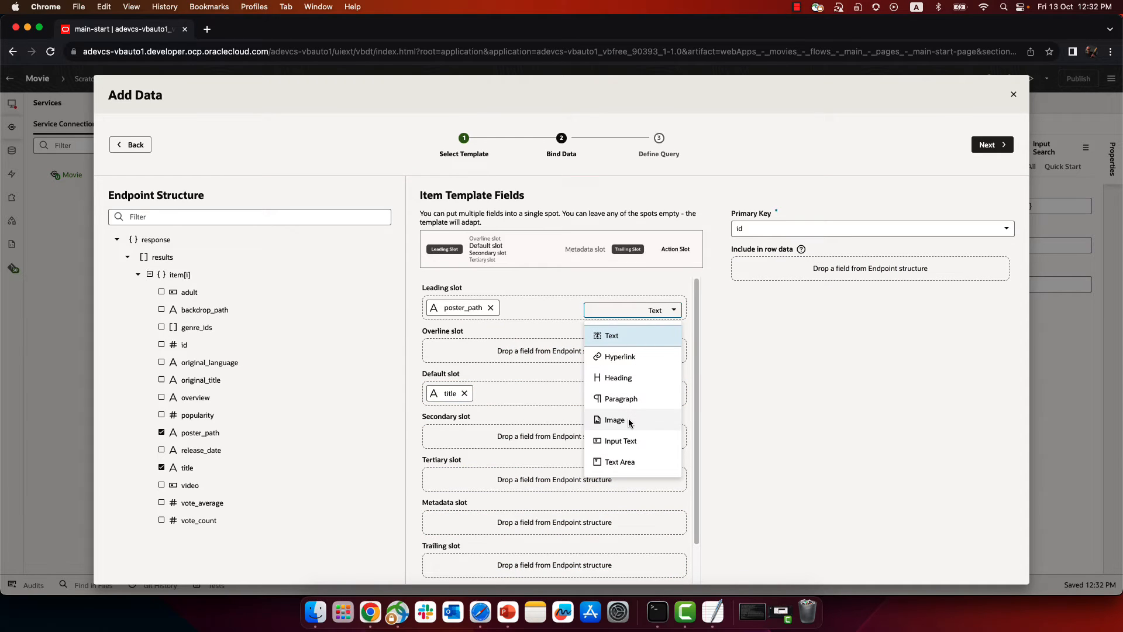
pyautogui.click(613, 419)
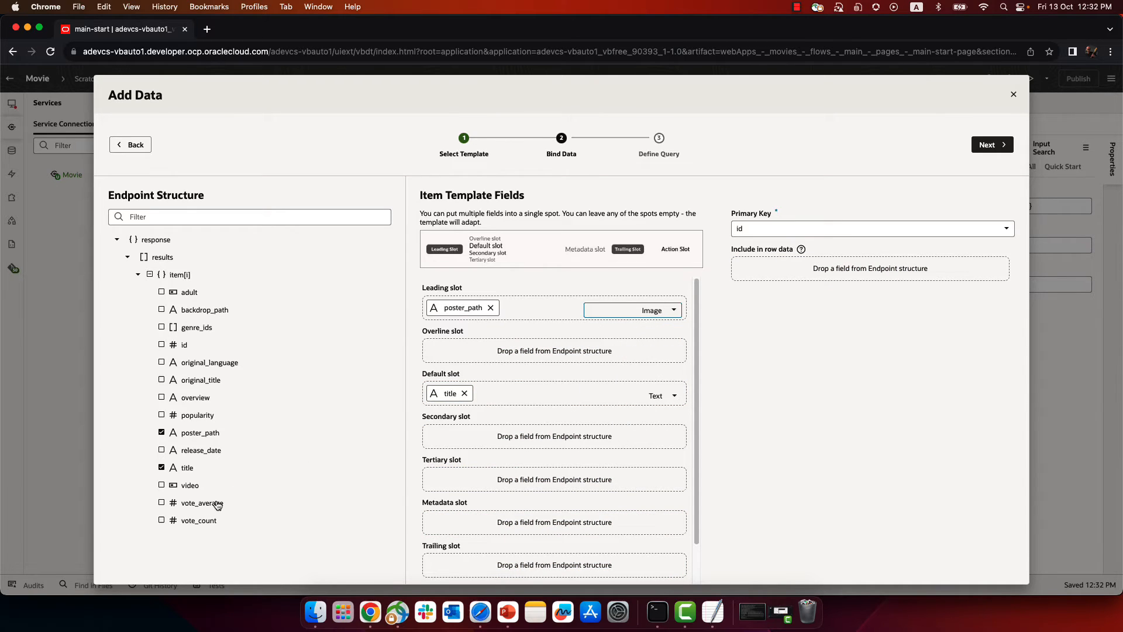
pyautogui.moveTo(202, 502); pyautogui.dragTo(463, 522)
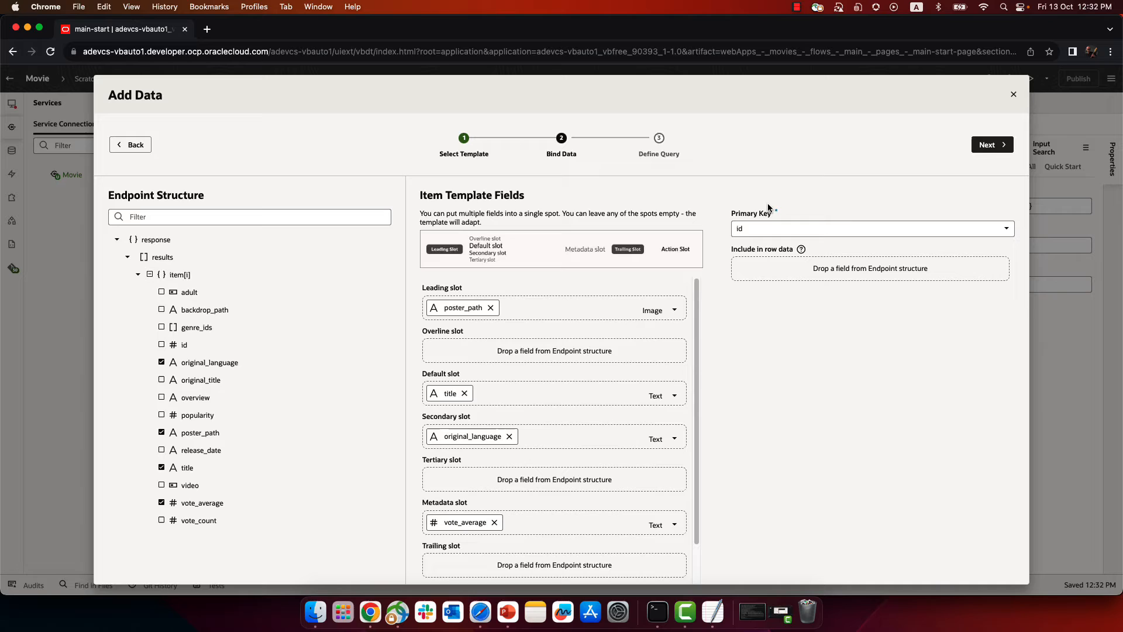
pyautogui.click(991, 144)
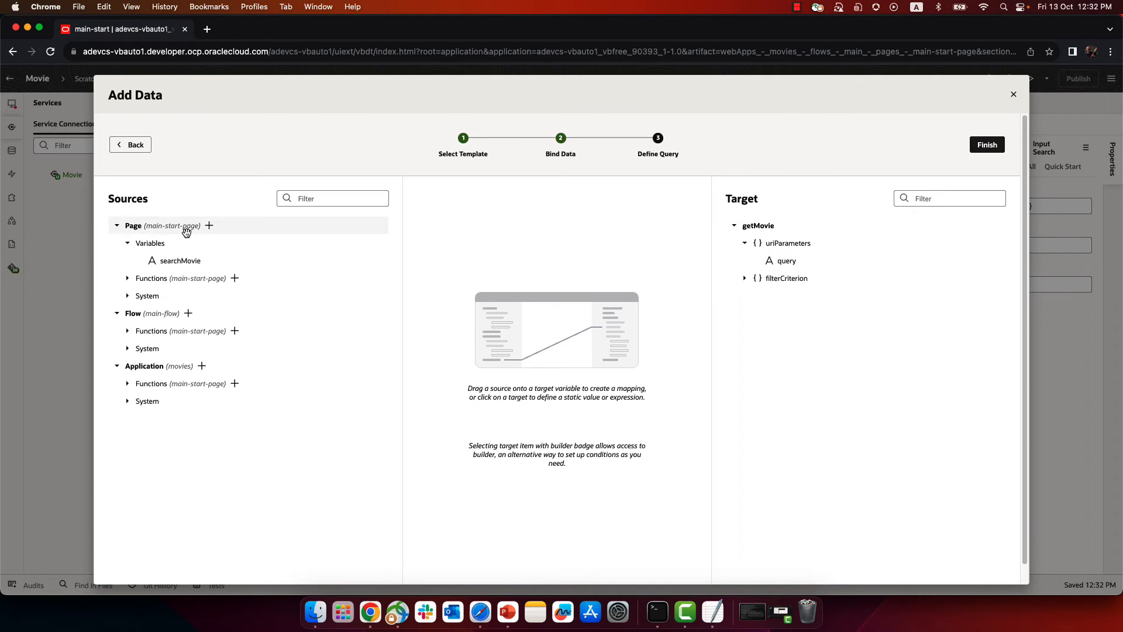
pyautogui.moveTo(179, 260); pyautogui.dragTo(725, 259)
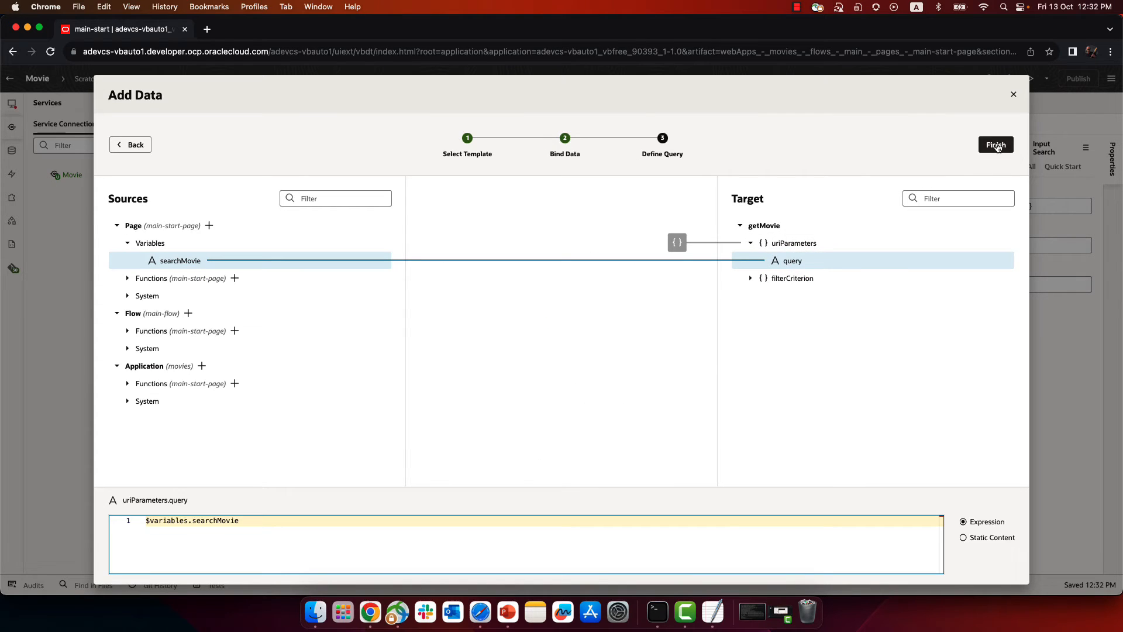
pyautogui.click(995, 145)
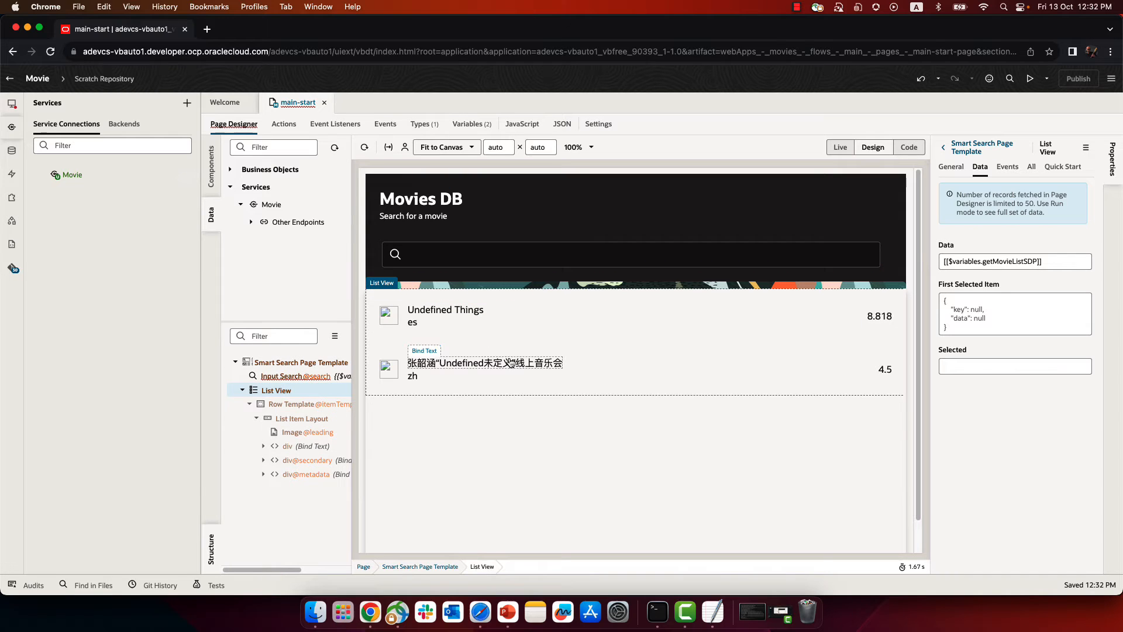
# Prefix the poster image source with the TMDB image base URL and set width to 120.
pyautogui.click(389, 313)
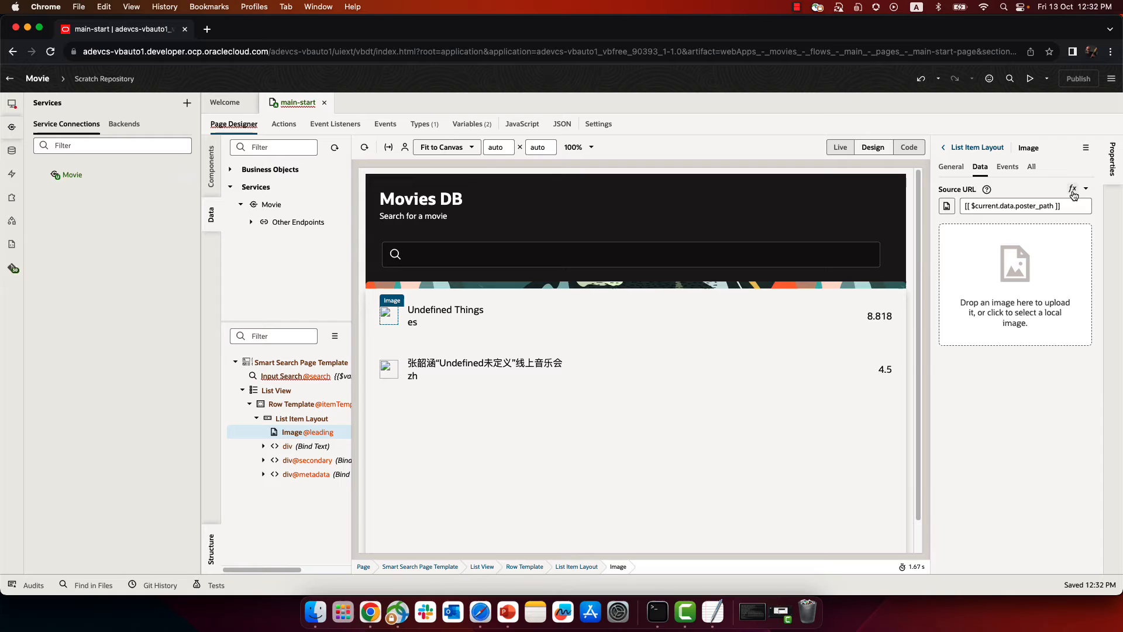
pyautogui.click(1073, 189)
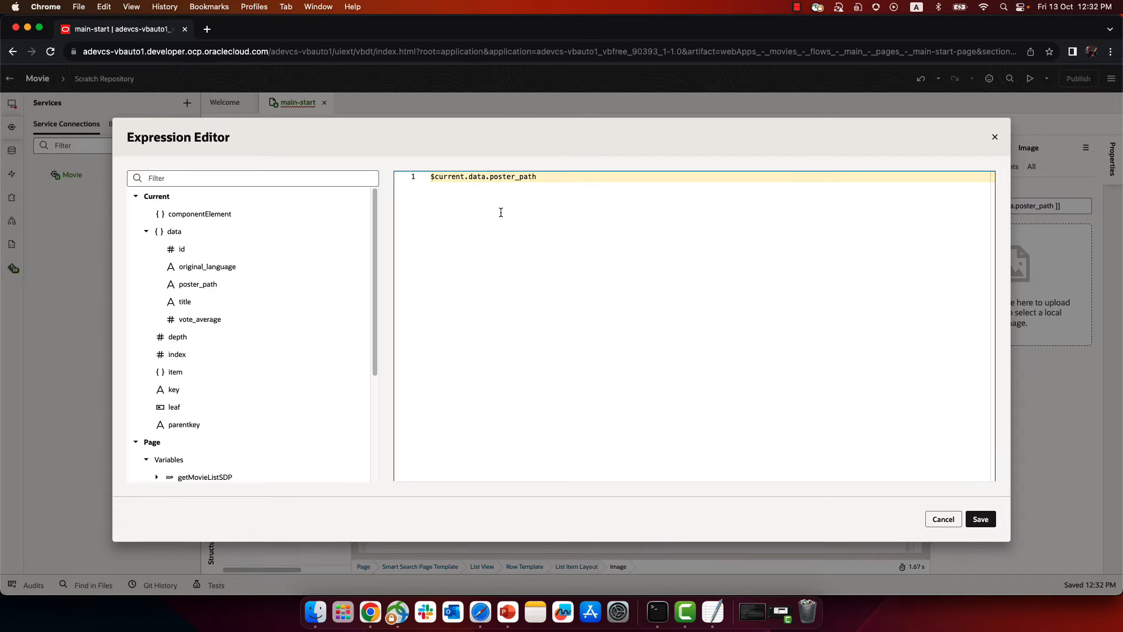
pyautogui.write('""+')
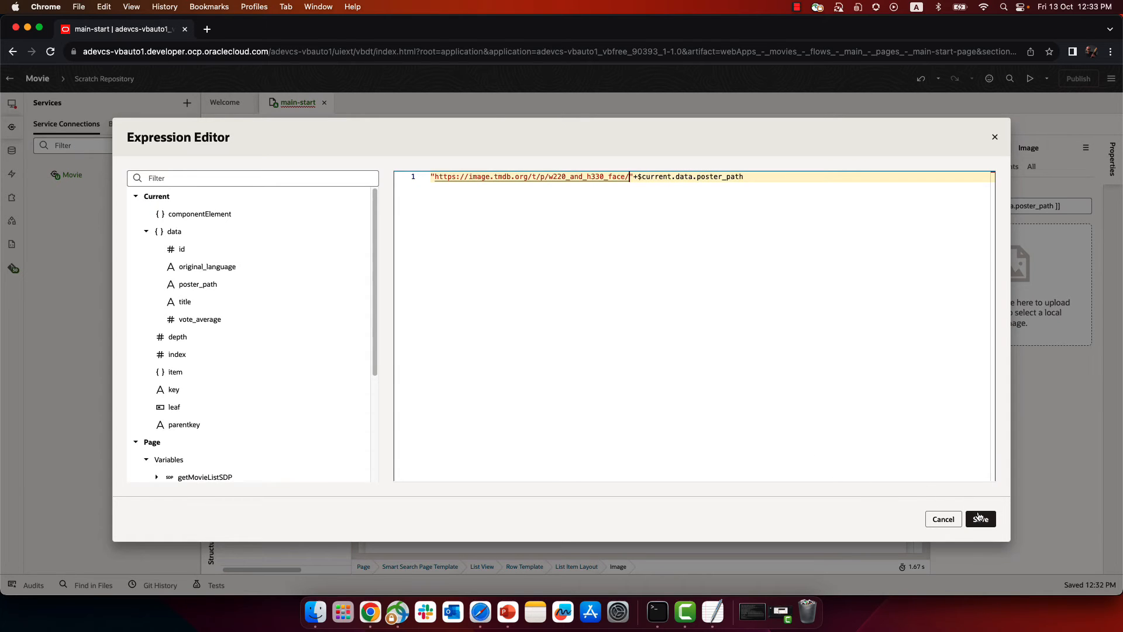
pyautogui.click(980, 519)
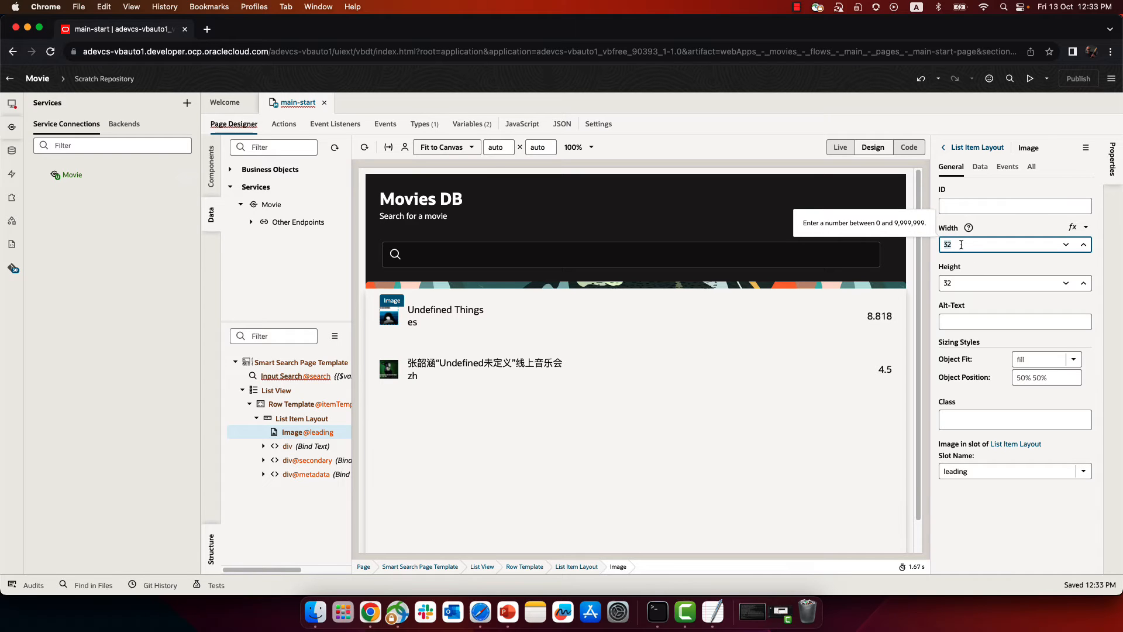
pyautogui.write('120')
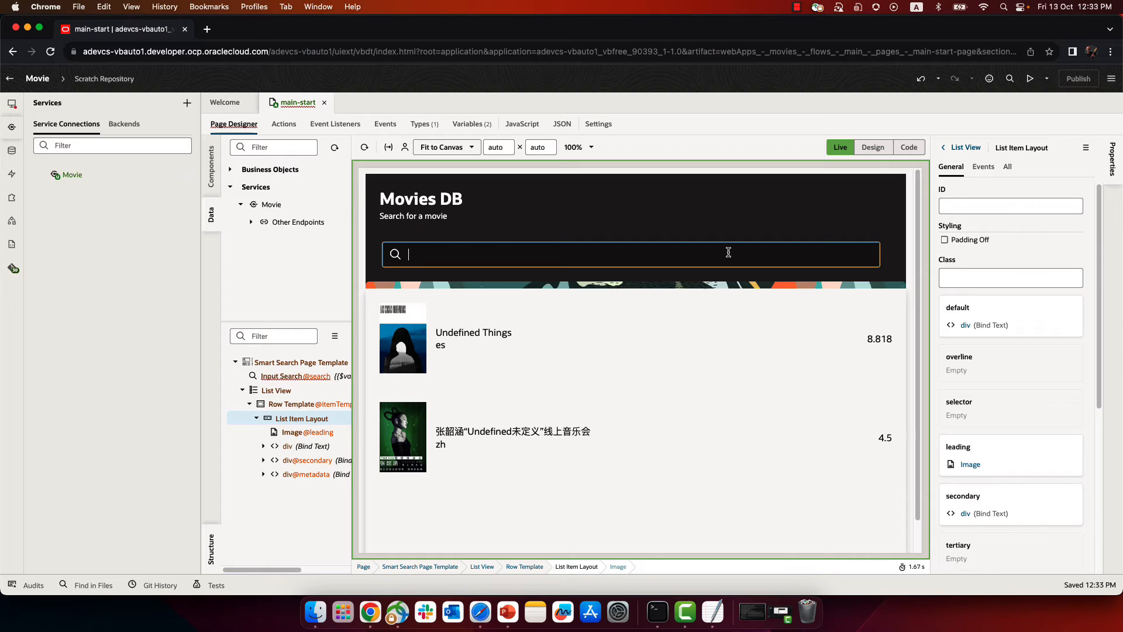
# Search 'Trek' in the live page, then run the app in a separate browser tab.
pyautogui.write('Trek')
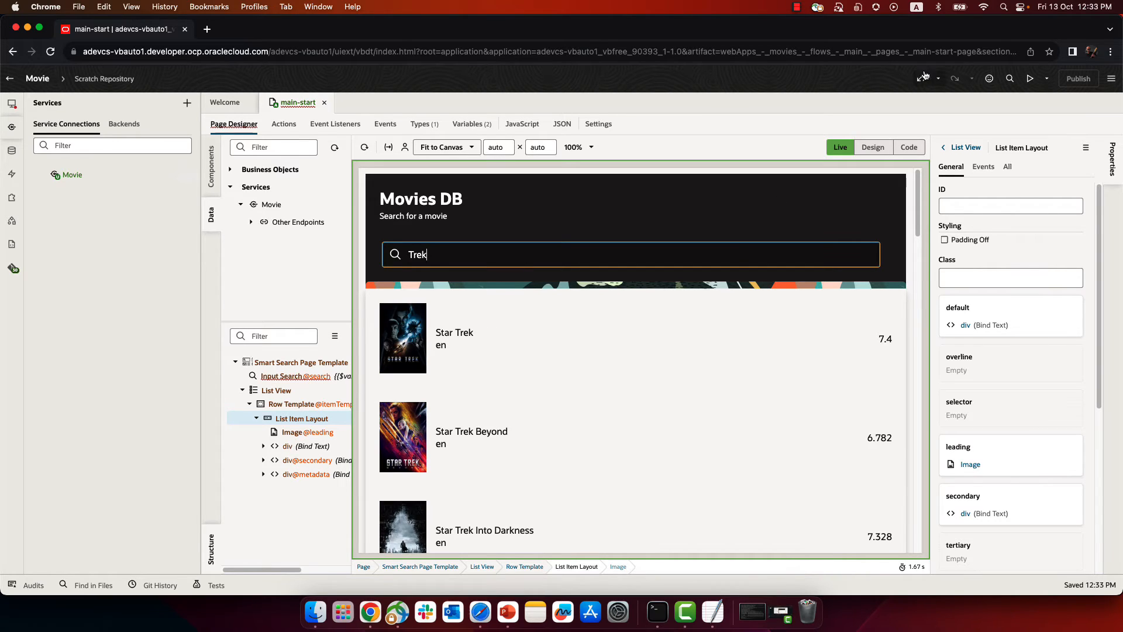
pyautogui.click(1030, 78)
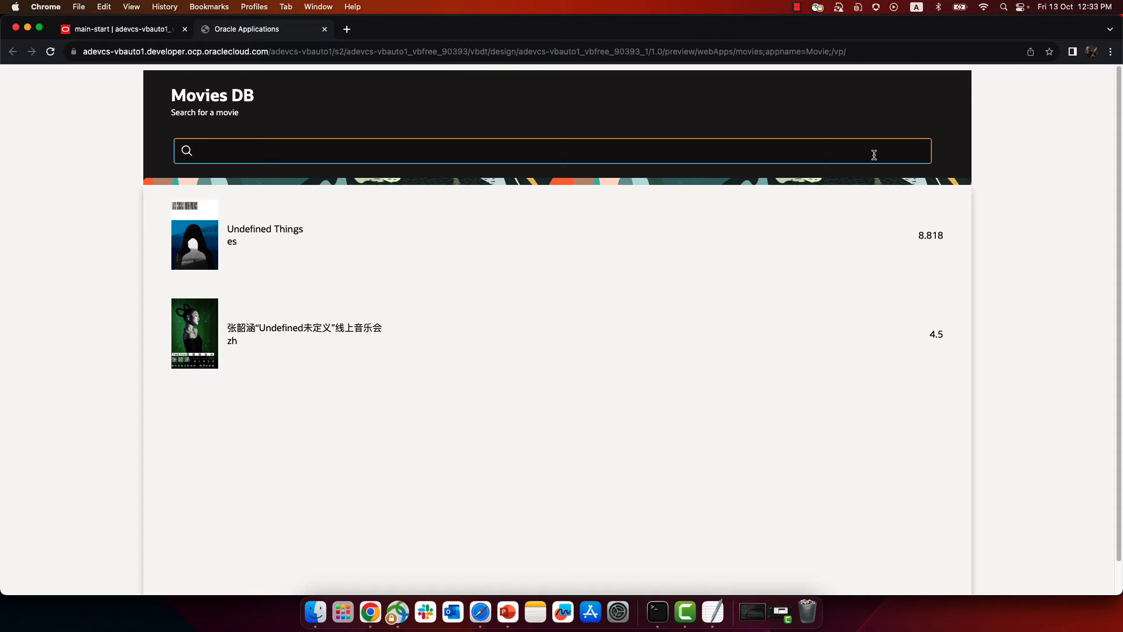
# Search 'Galaxy' in the app preview, then switch back to the main-start designer tab.
pyautogui.write('Galaxy')
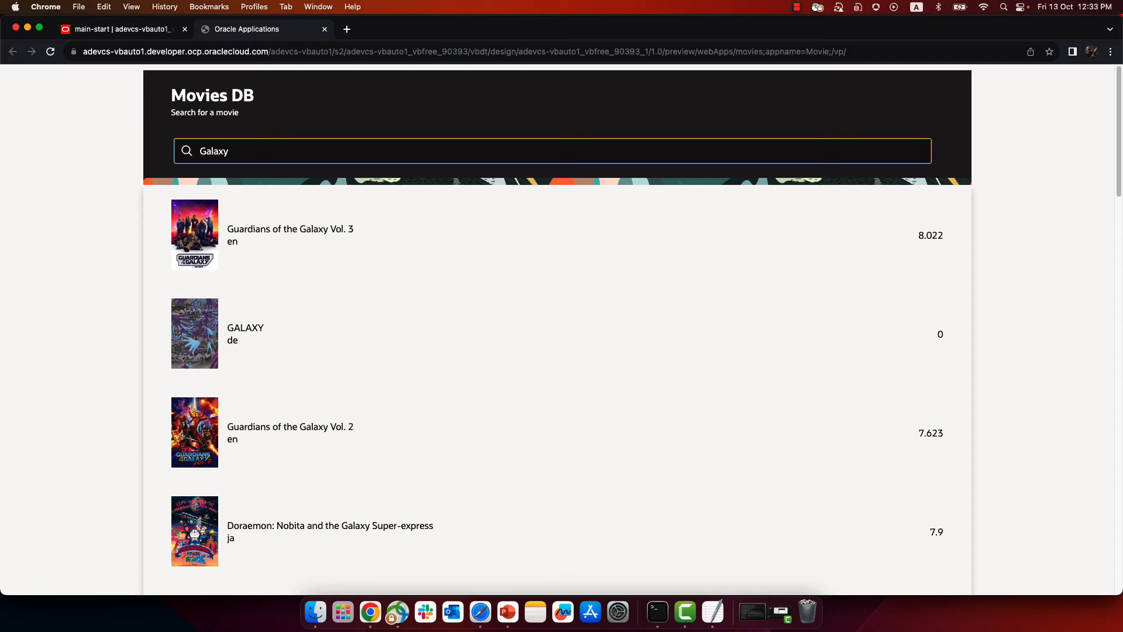
pyautogui.click(118, 30)
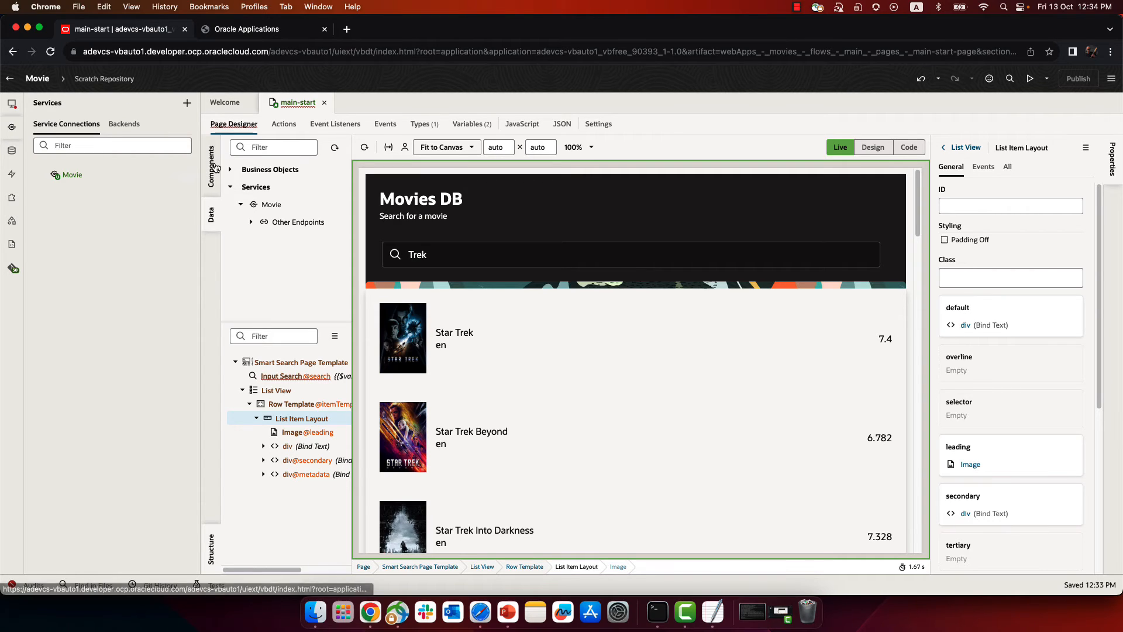
# Filter Components by 'sear' and select Gruntfile.js in the Source navigator.
pyautogui.write('sear')
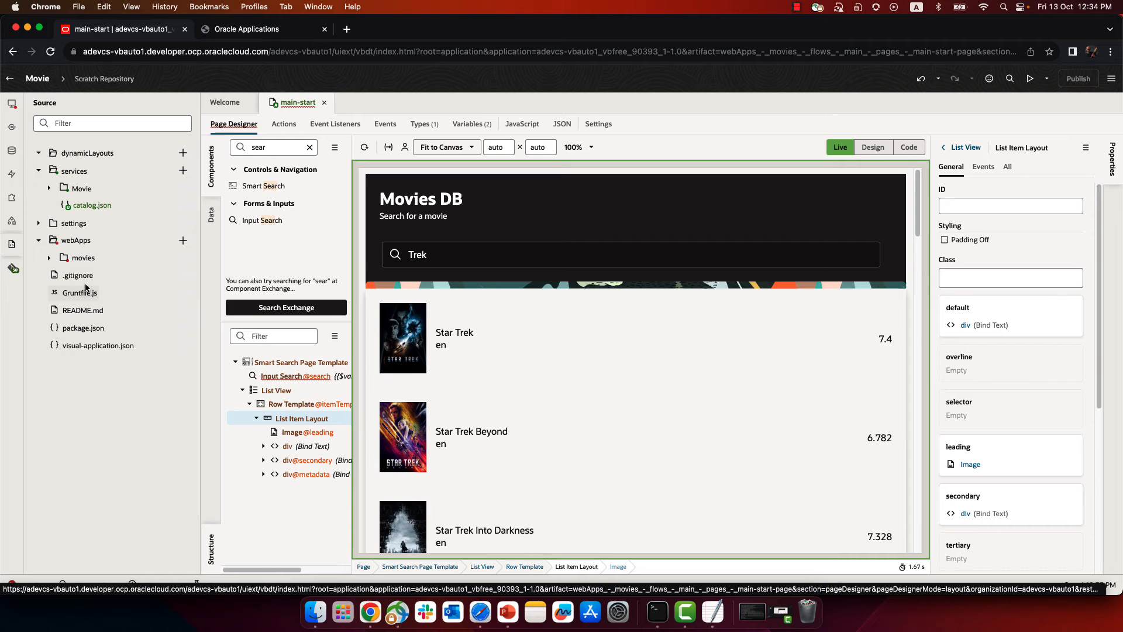
pyautogui.click(79, 292)
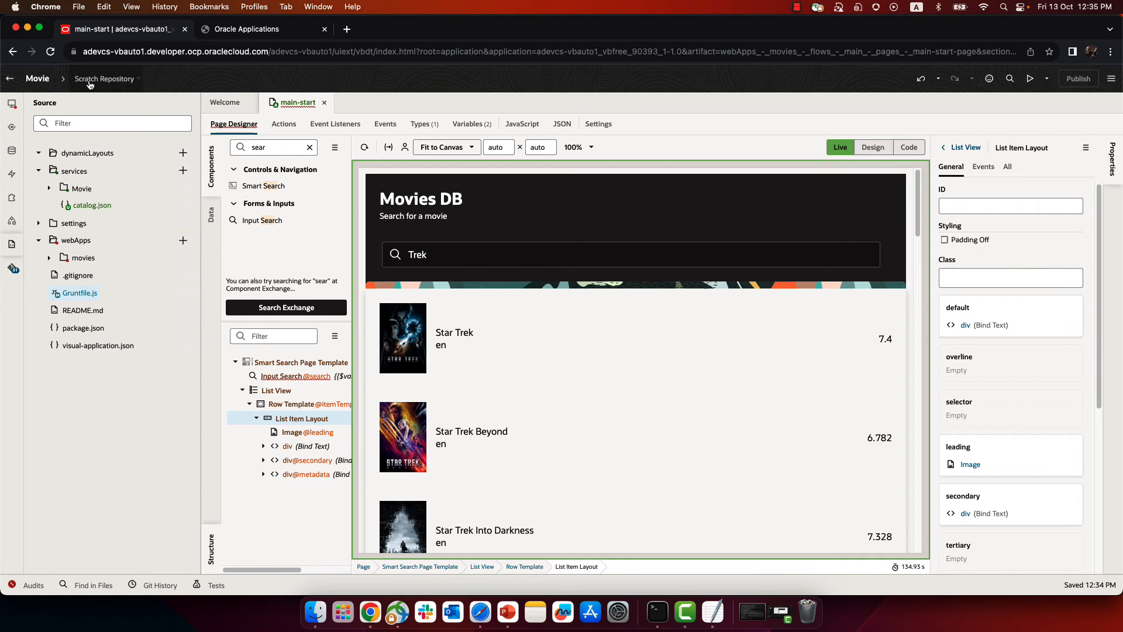
# Push the scratch repository to new remote 'Movies' with commit message 'initial version'.
pyautogui.click(104, 79)
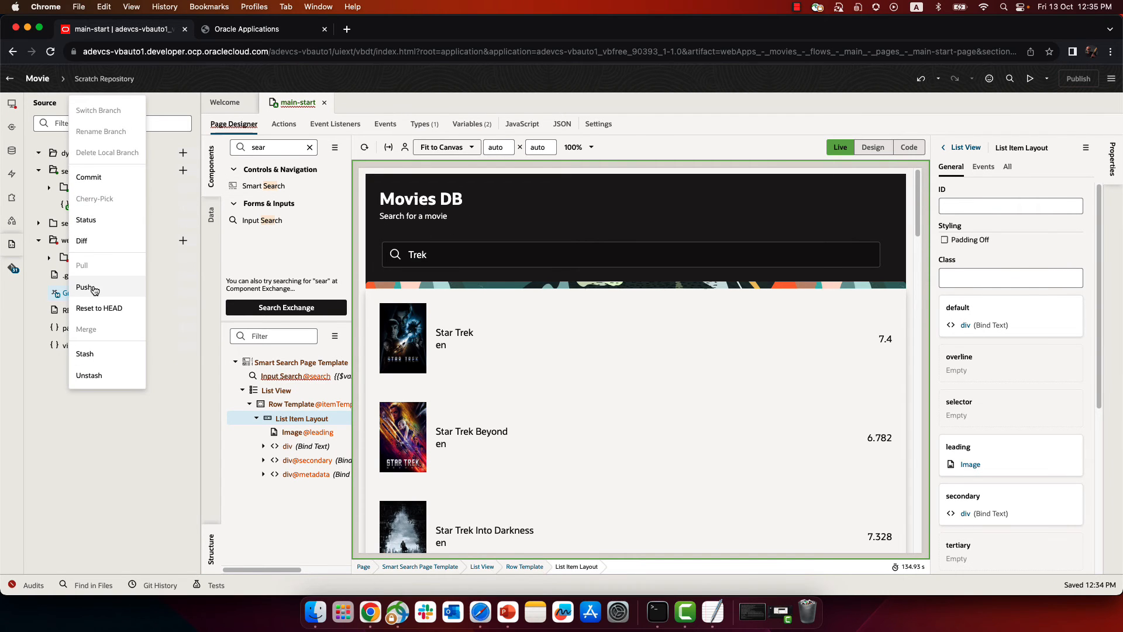
pyautogui.click(85, 287)
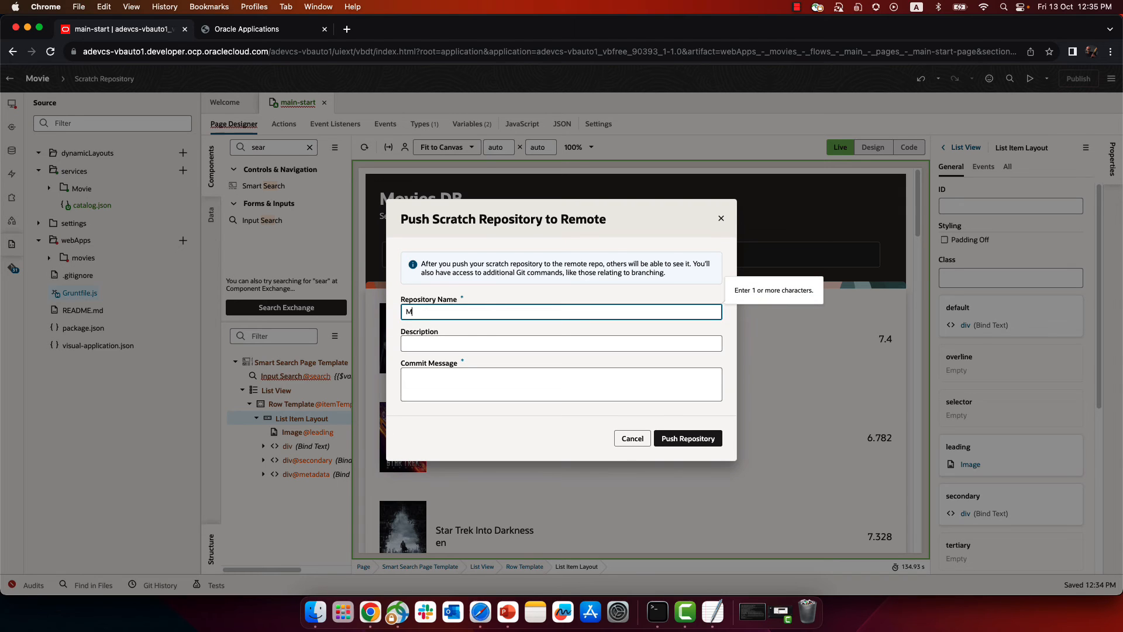
pyautogui.write('ovies')
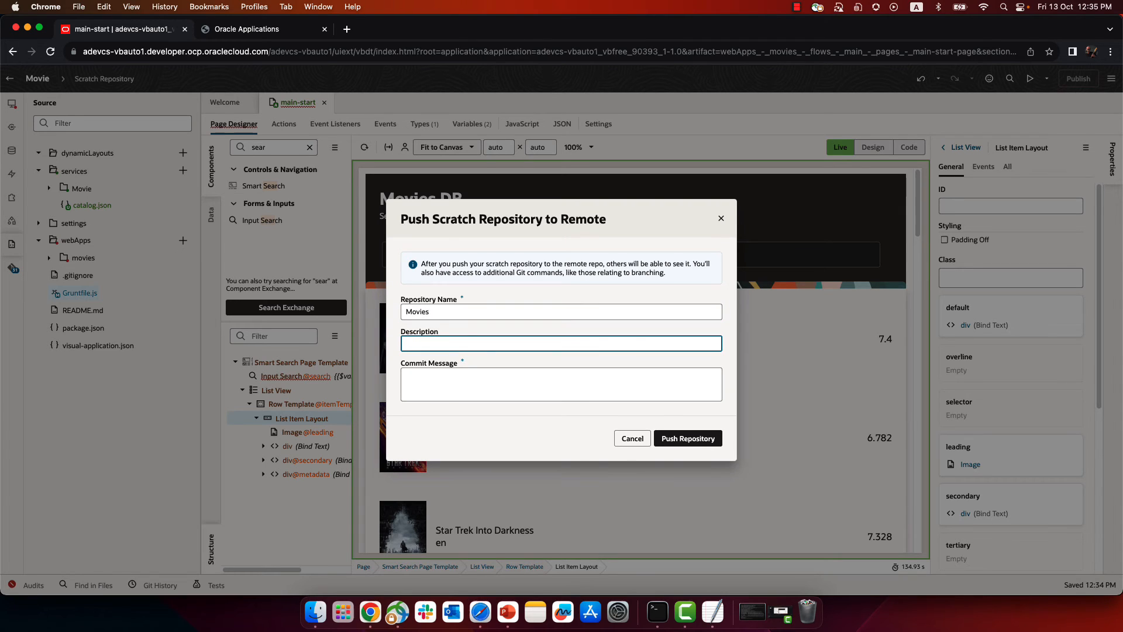
pyautogui.click(561, 383)
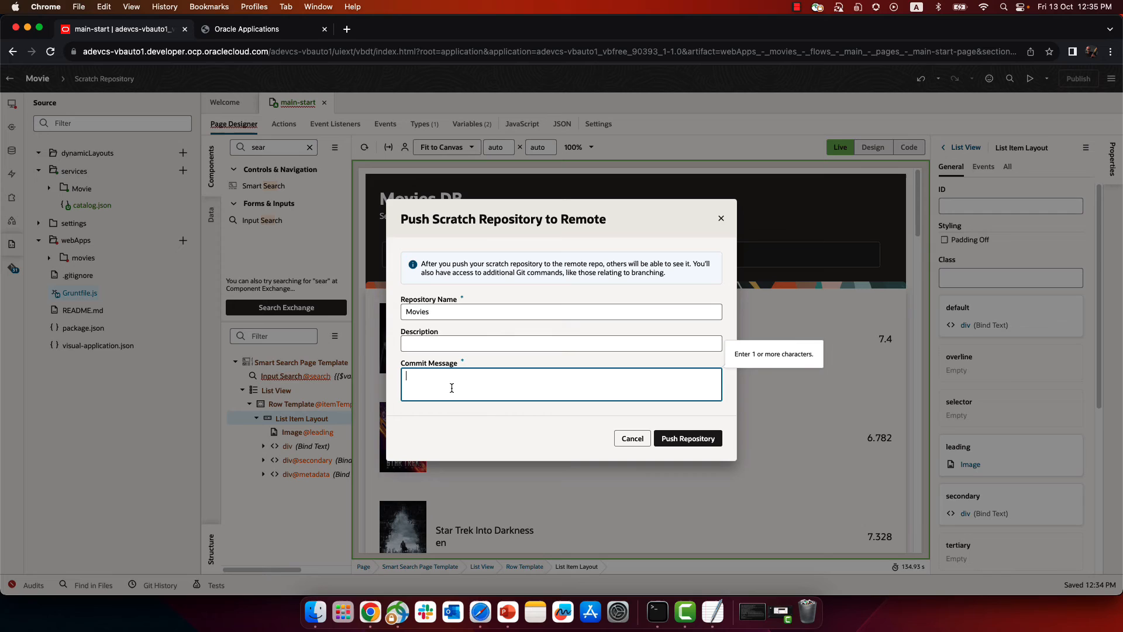
pyautogui.write('initial v')
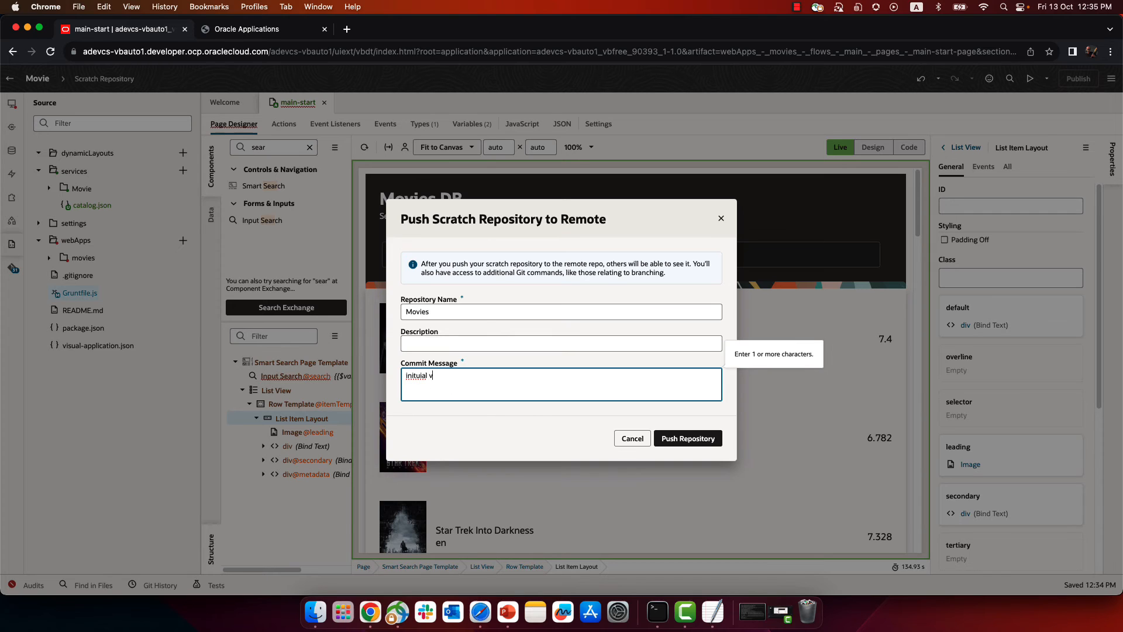
pyautogui.write('ersion')
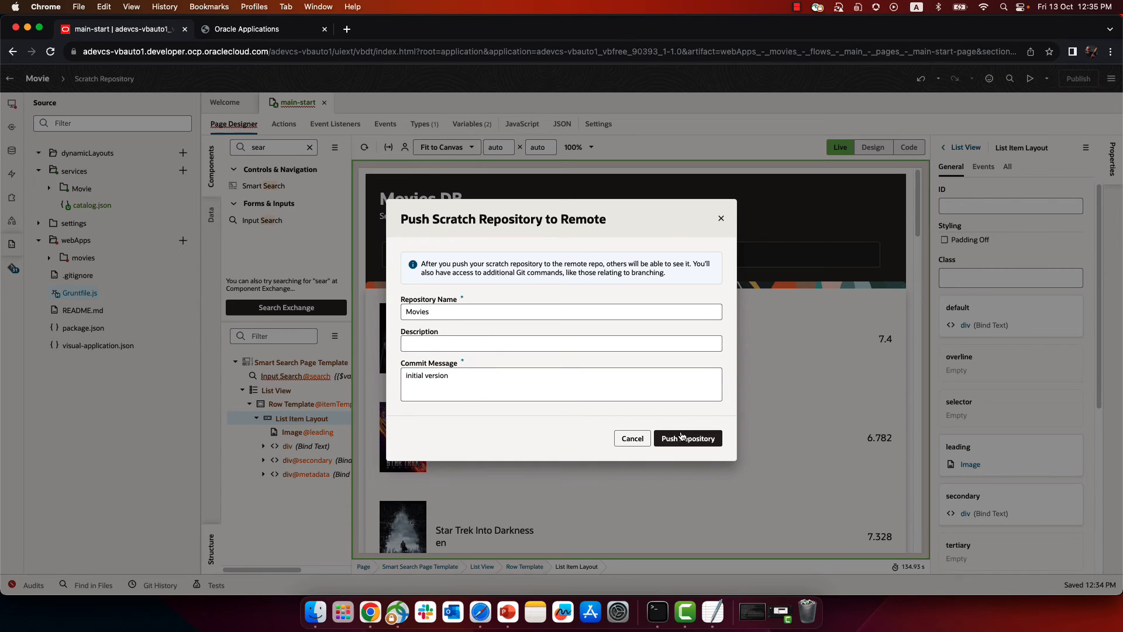
pyautogui.click(687, 437)
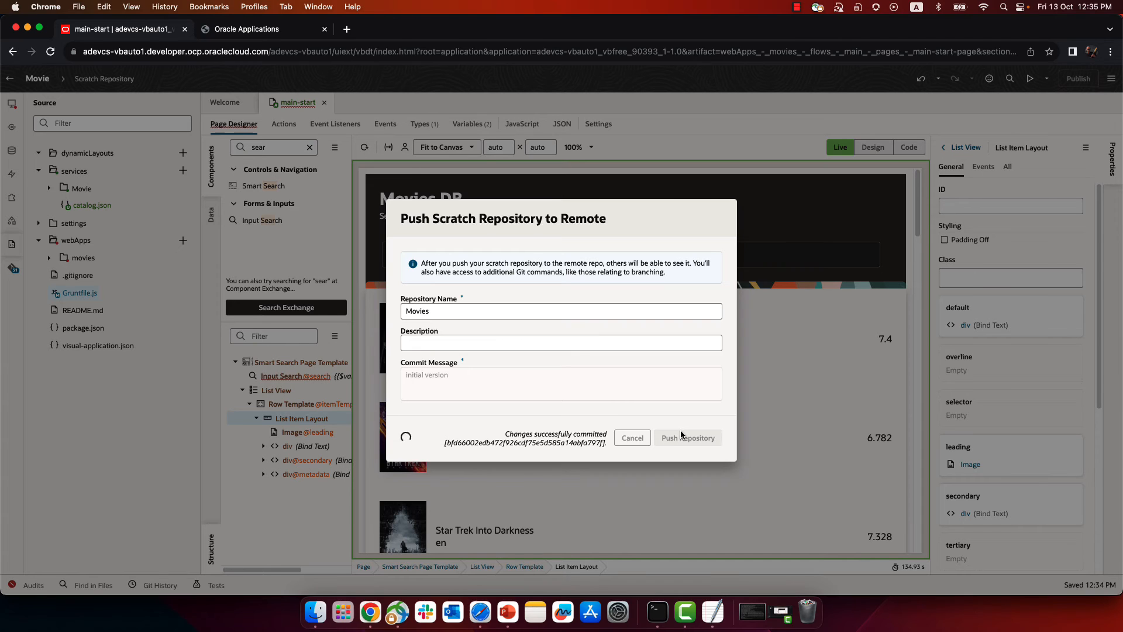
# Confirm the push, then go from Project Home to the Builds page.
pyautogui.click(686, 437)
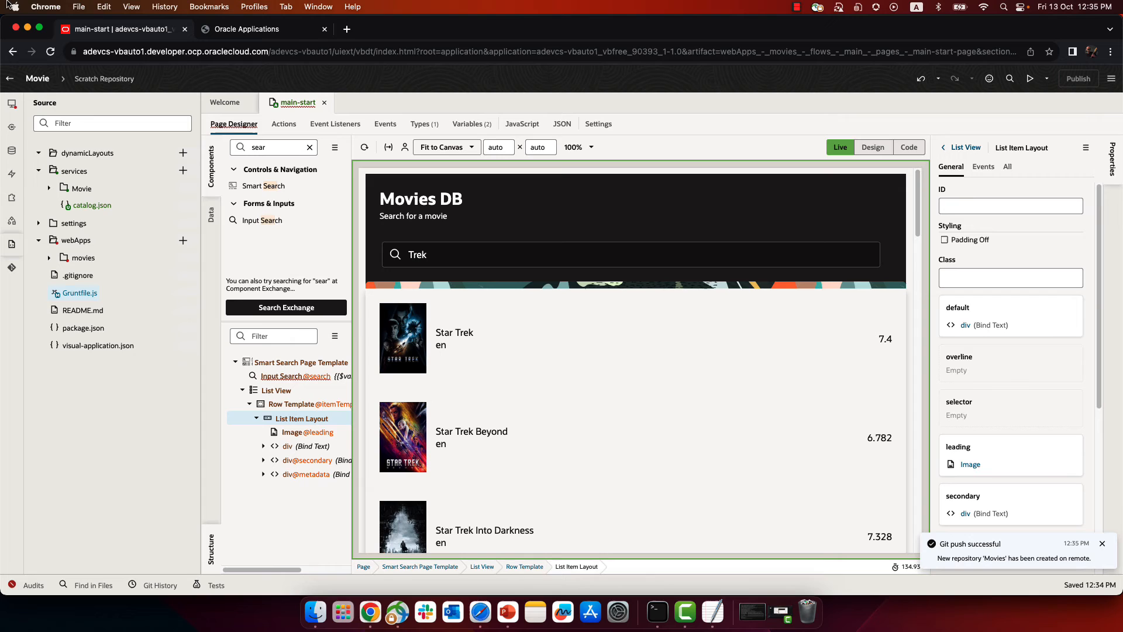
pyautogui.click(10, 79)
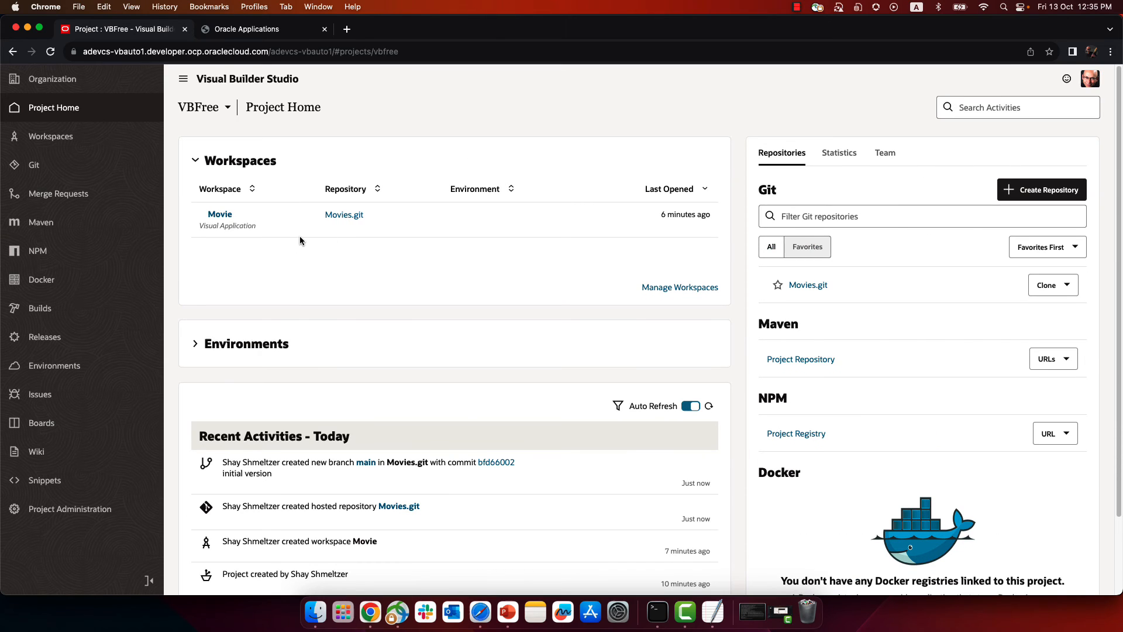
pyautogui.moveTo(215, 214)
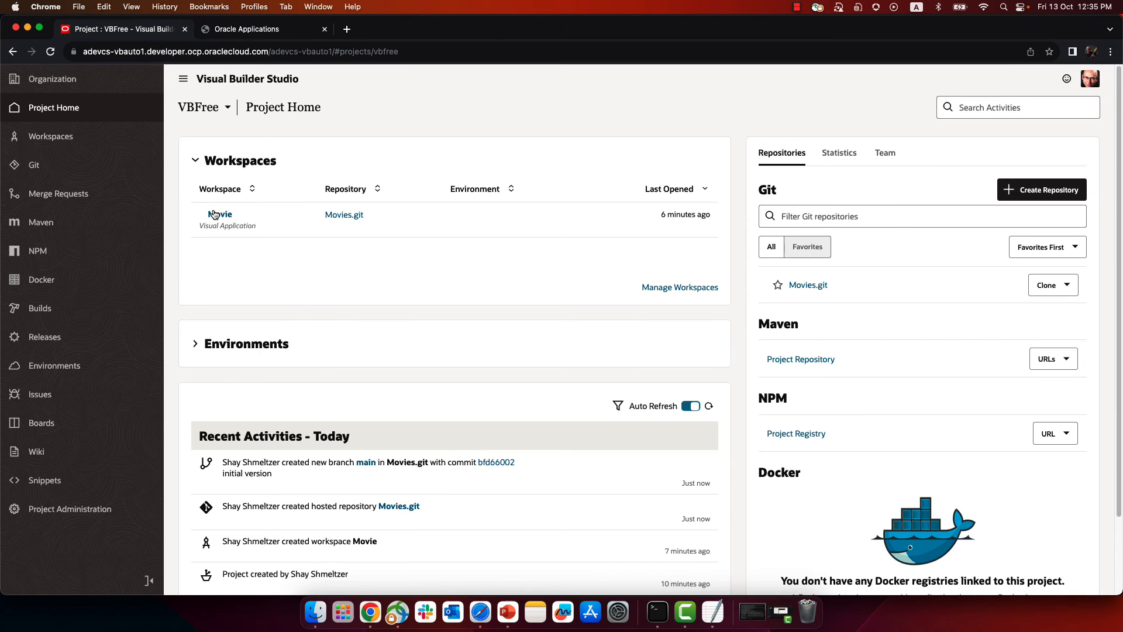
pyautogui.click(39, 308)
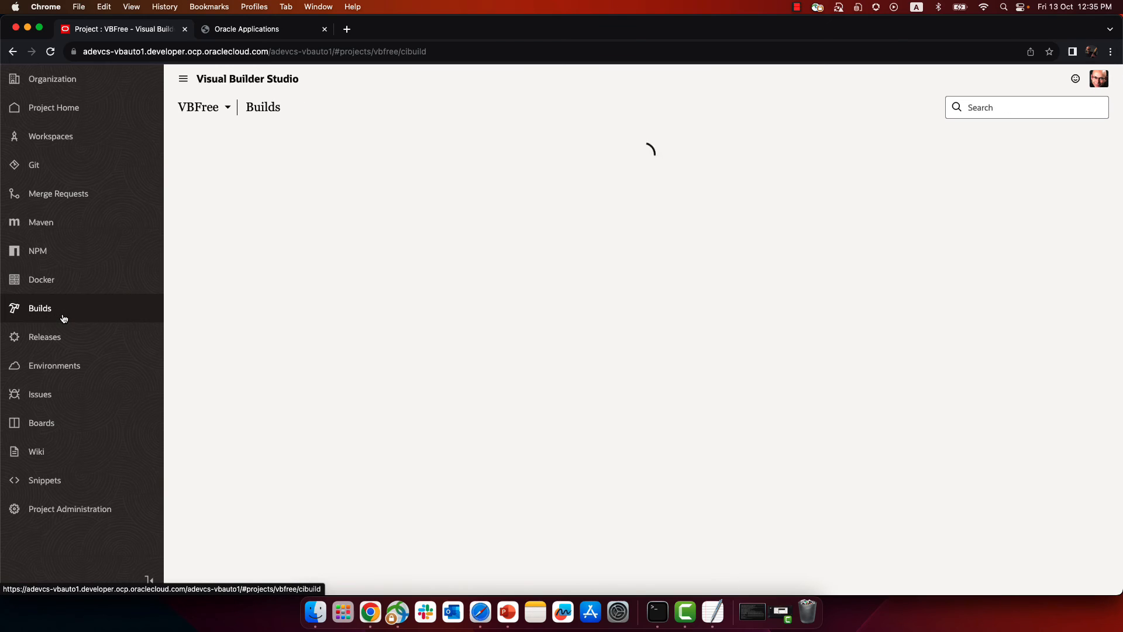
# Create build job 'packageApp' from the System Default OL7 for Visual Builder template.
pyautogui.click(39, 309)
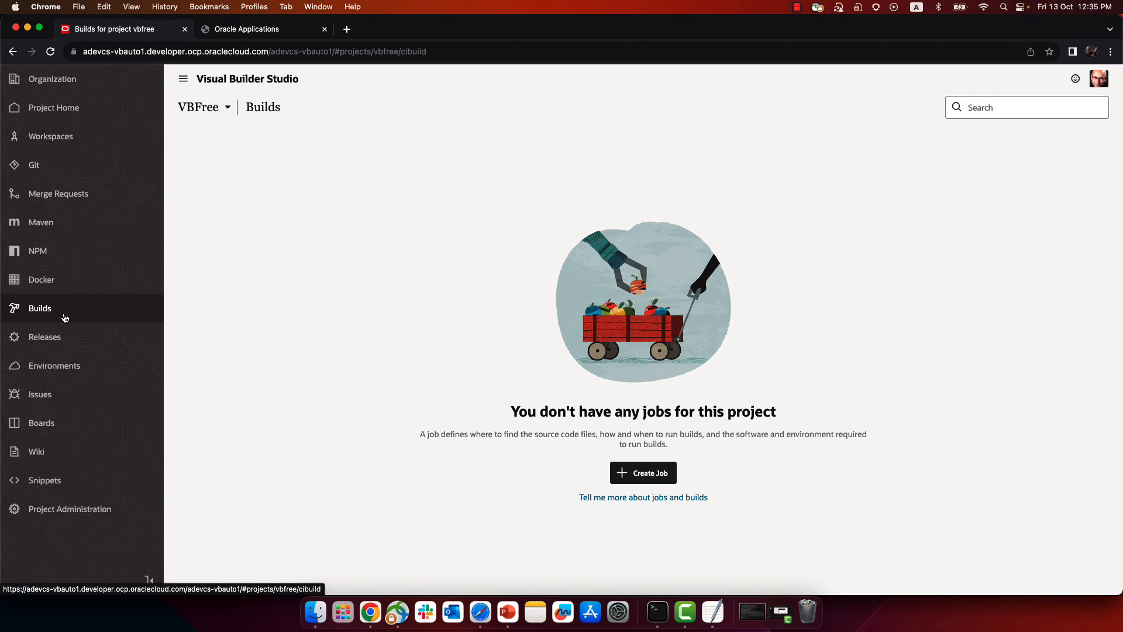
pyautogui.click(642, 472)
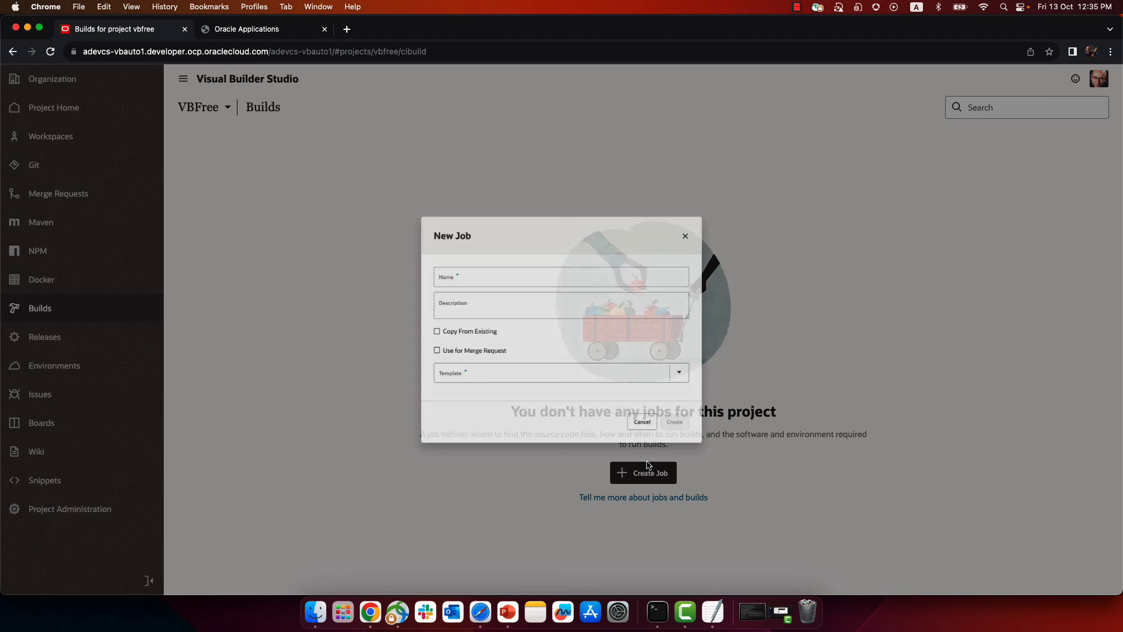
pyautogui.write('pa')
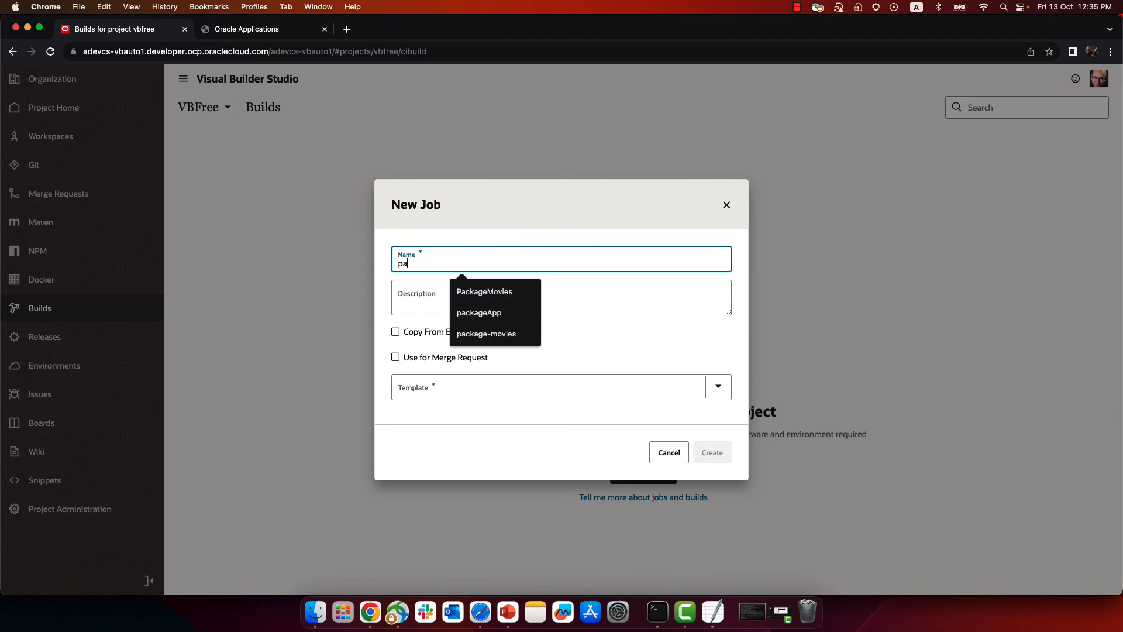
pyautogui.click(478, 312)
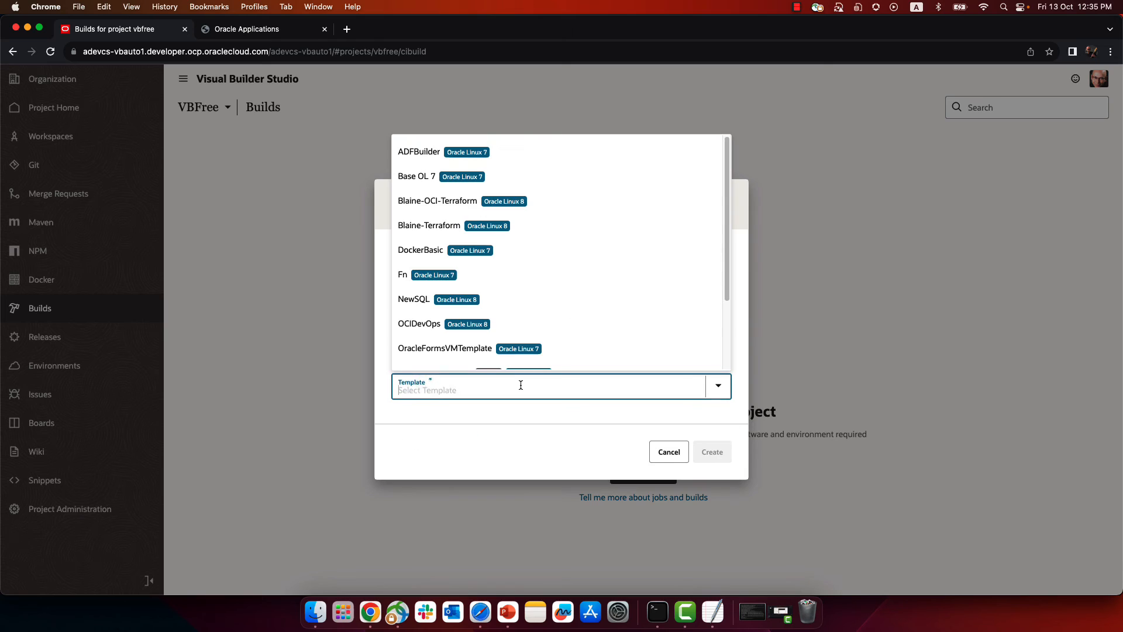
pyautogui.write('vis')
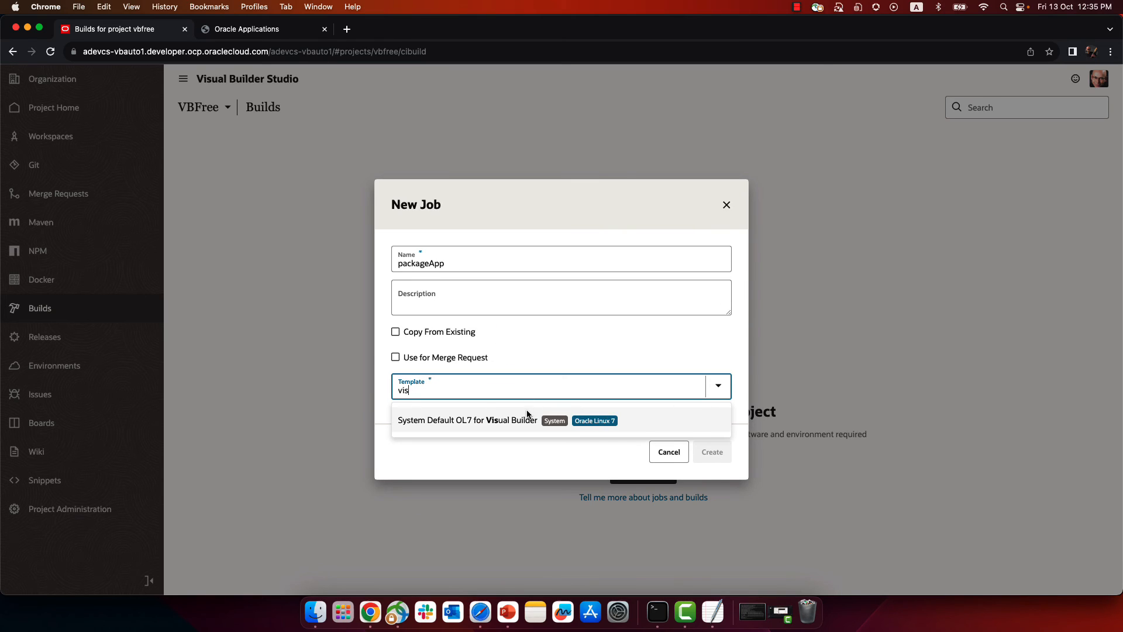
pyautogui.click(466, 420)
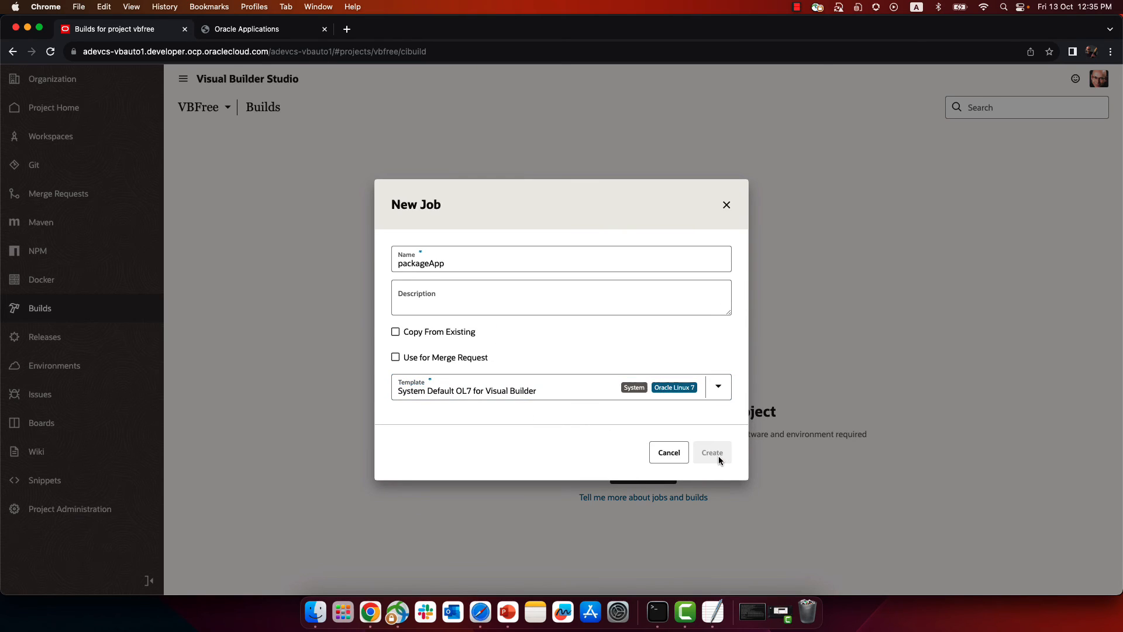
pyautogui.click(711, 452)
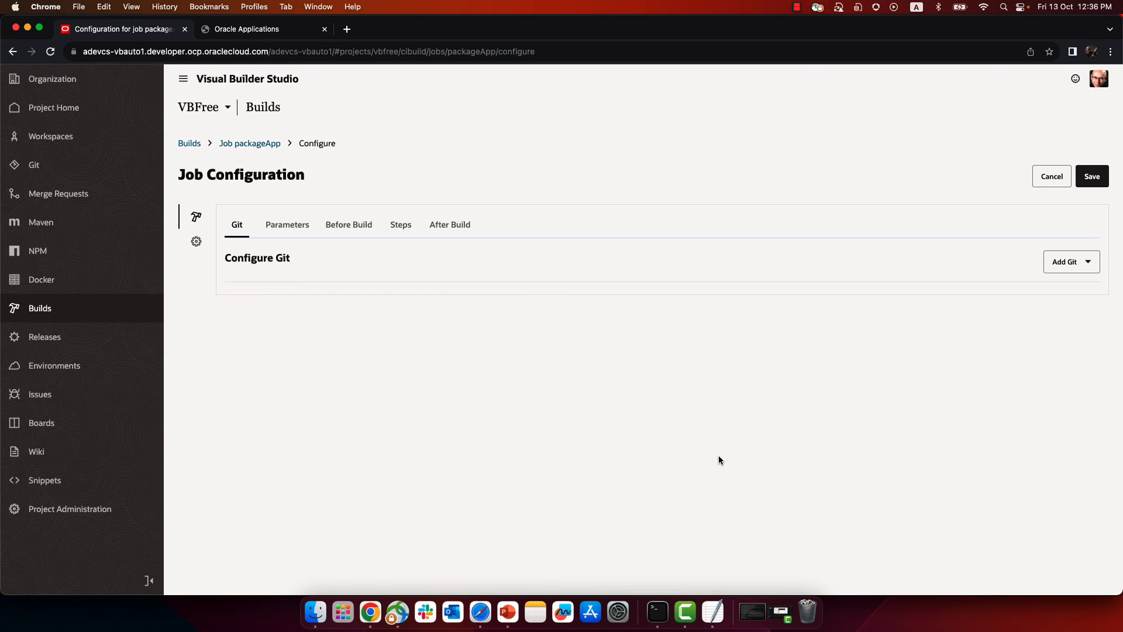
# Add a git source that triggers on commit and a Visual Application packaging build step.
pyautogui.click(1067, 262)
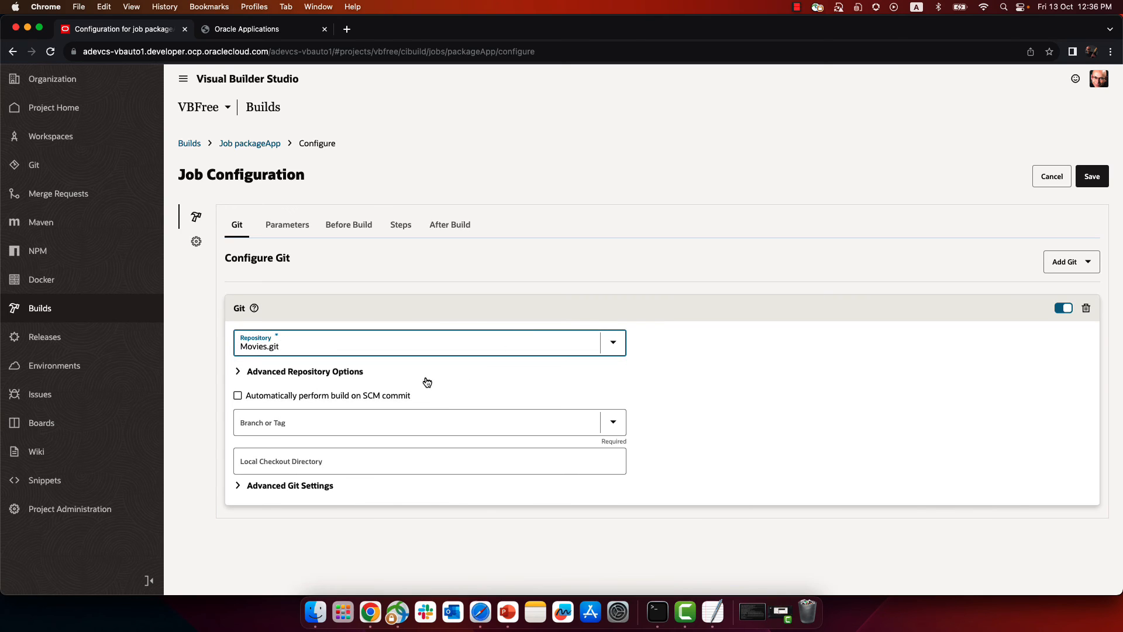
pyautogui.click(237, 394)
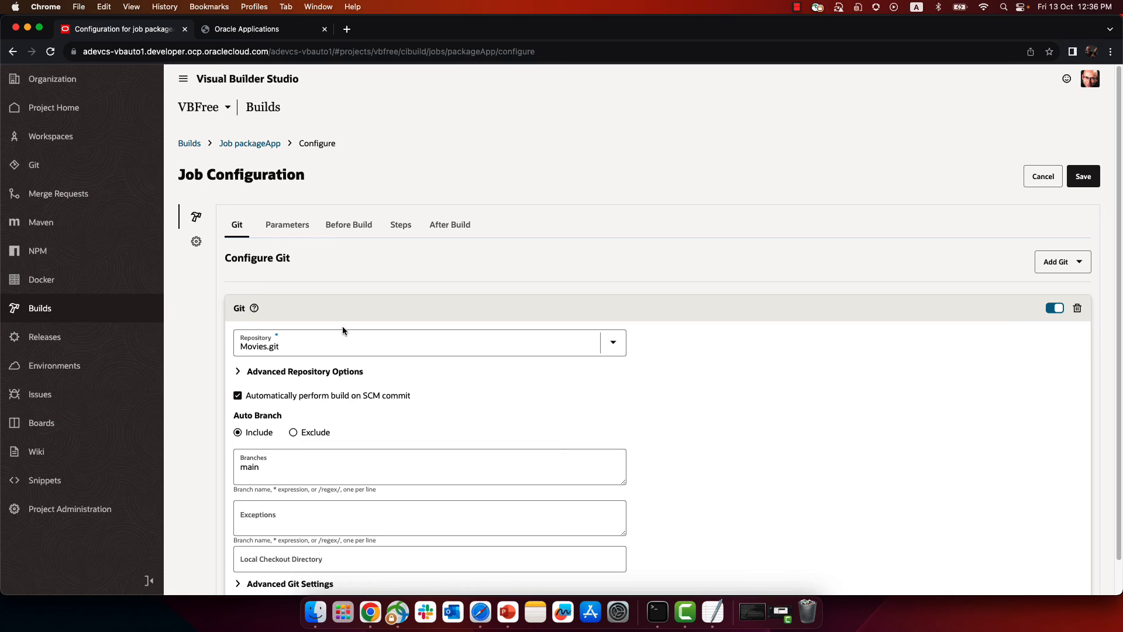
pyautogui.click(400, 224)
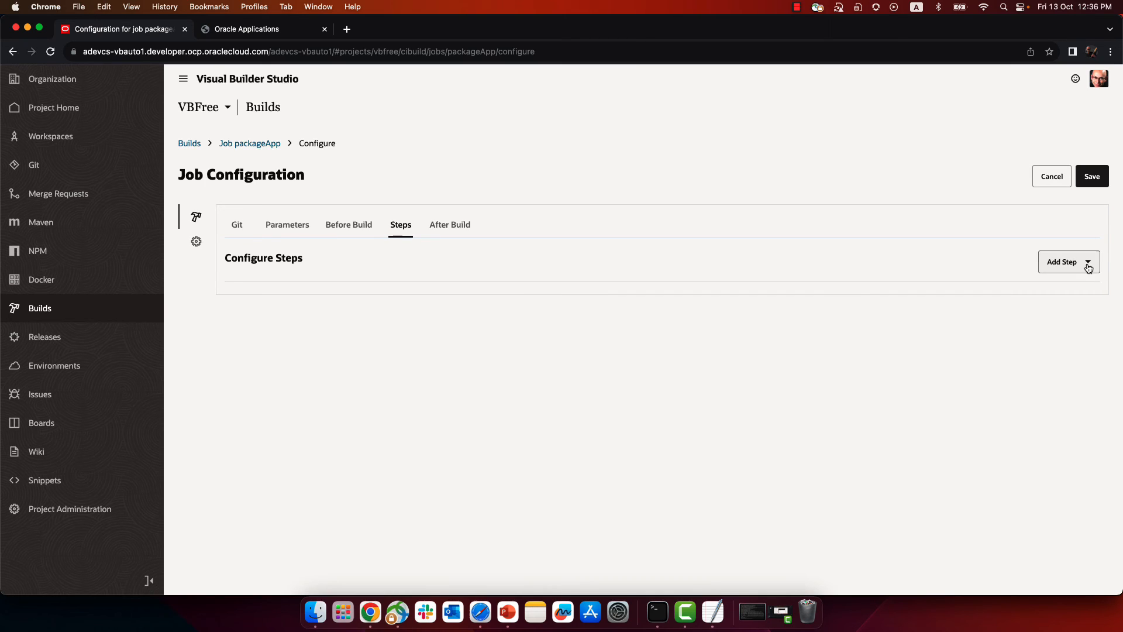
pyautogui.click(1063, 261)
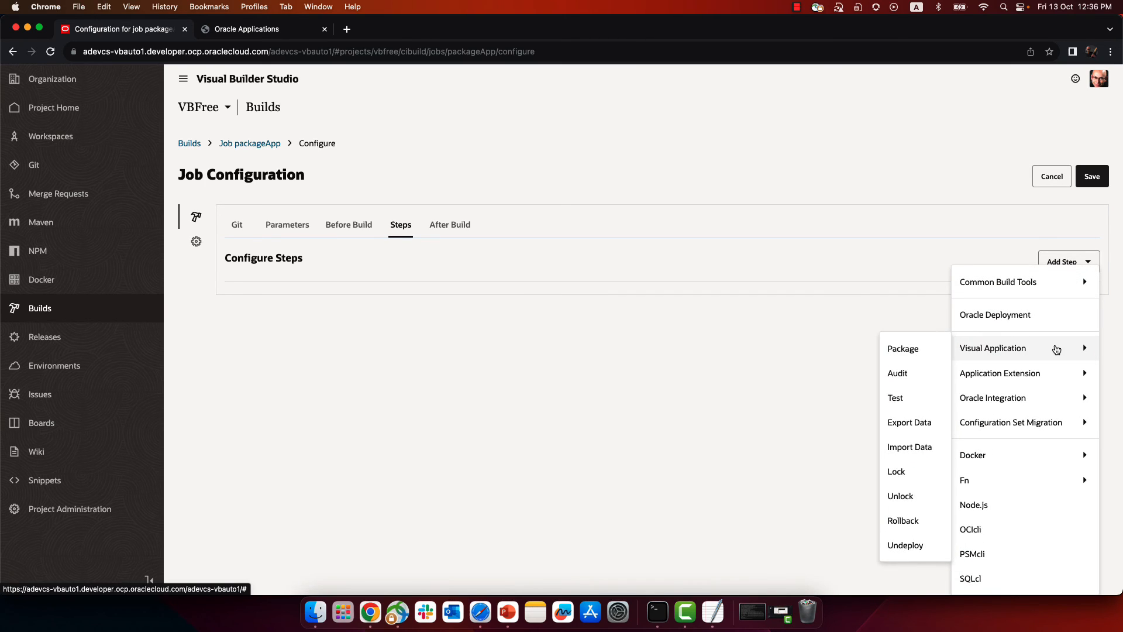
pyautogui.click(903, 348)
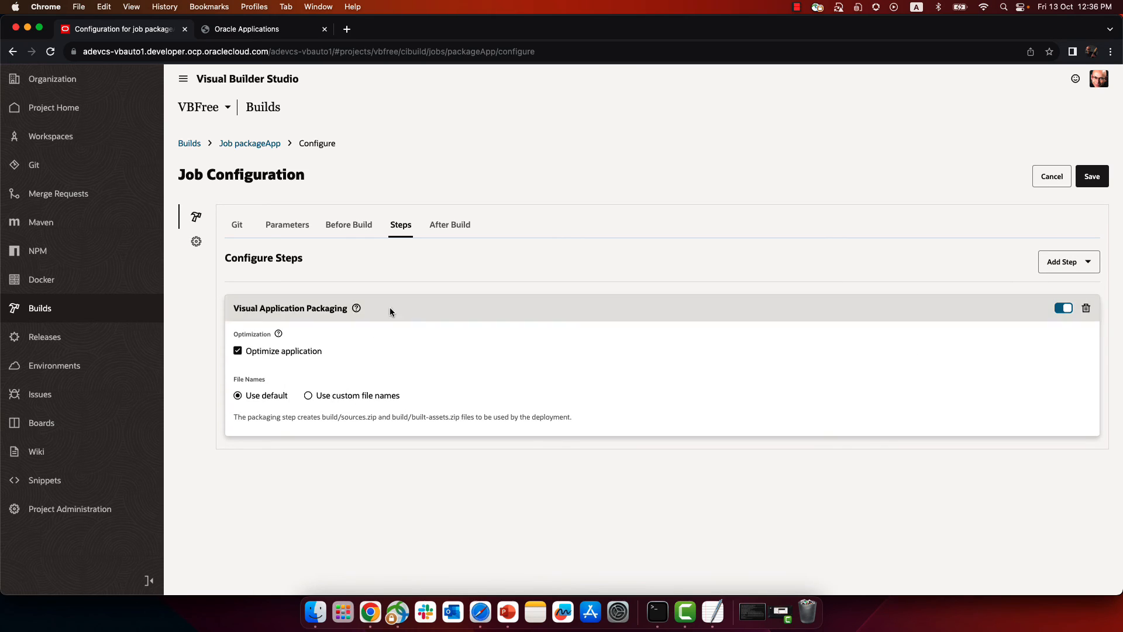
# Add an Artifact Archiver for '**/*.zip' files and save the job.
pyautogui.click(450, 224)
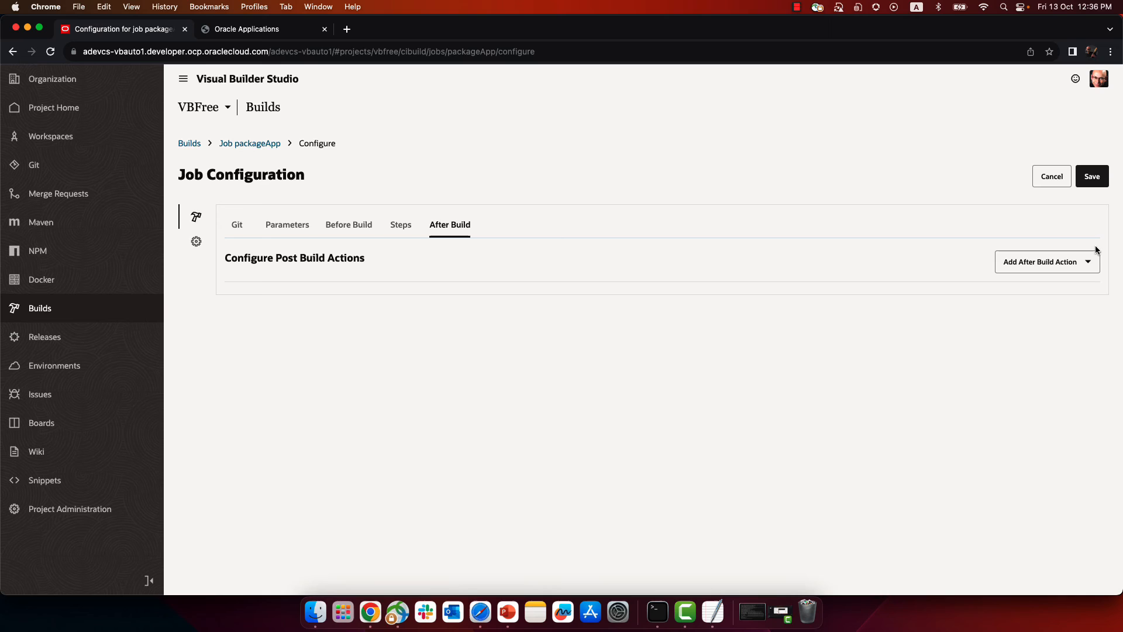
pyautogui.click(1046, 261)
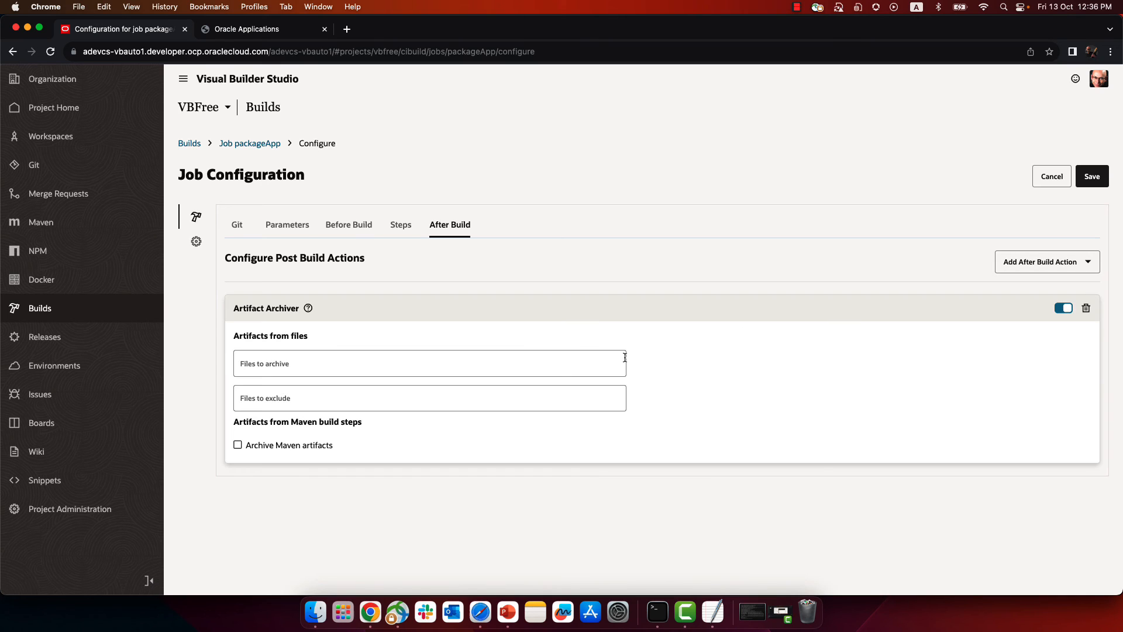
pyautogui.click(428, 363)
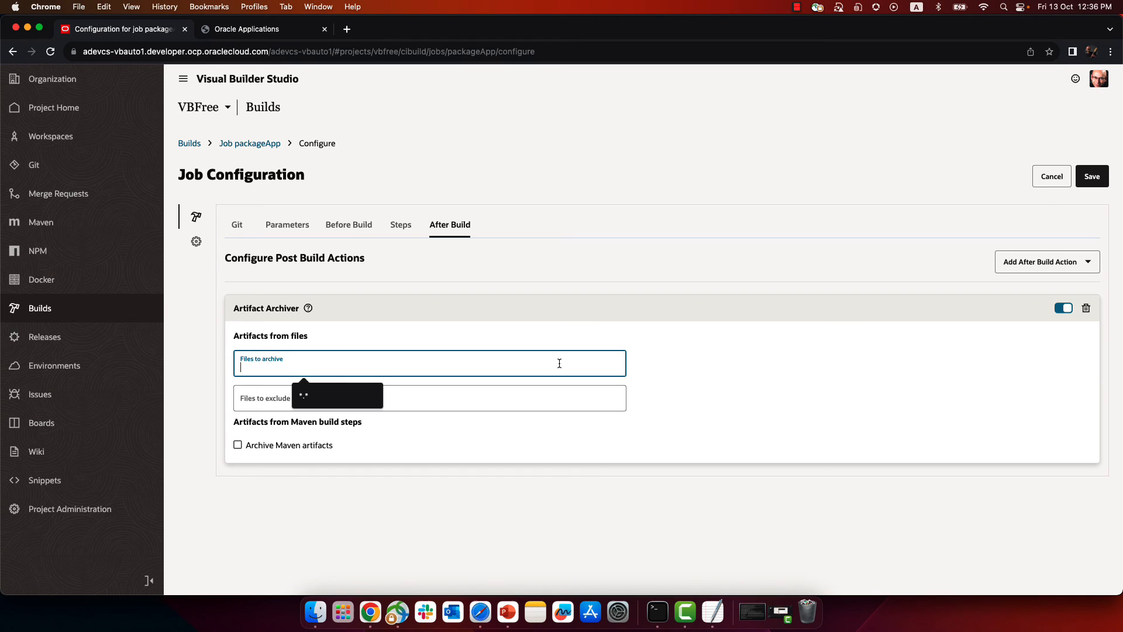
pyautogui.write('**/*')
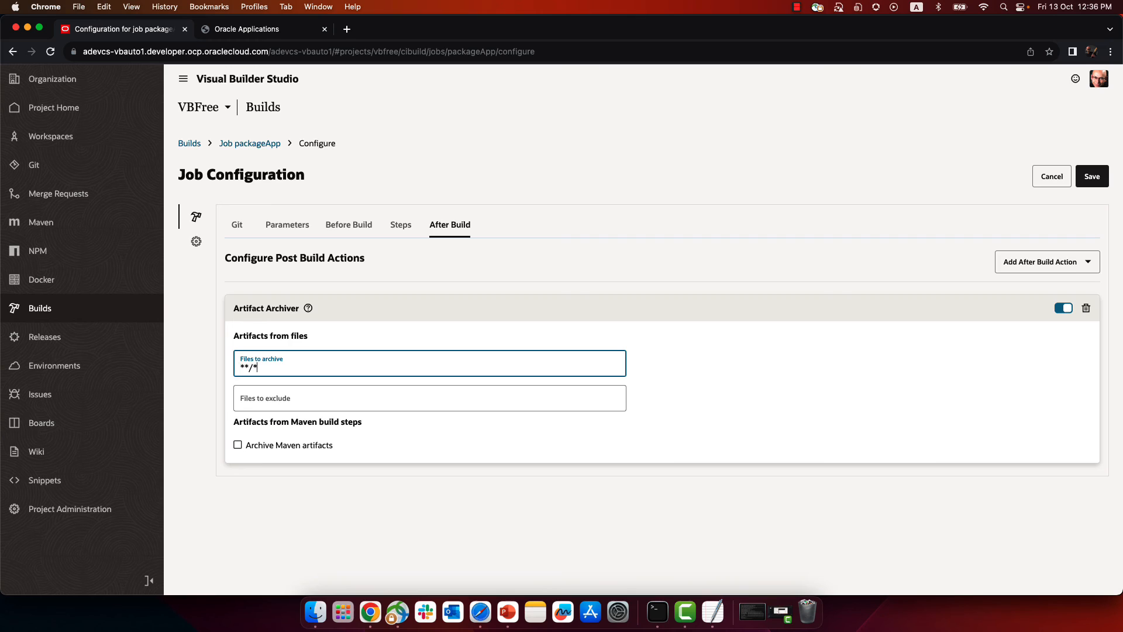
pyautogui.write('.zip')
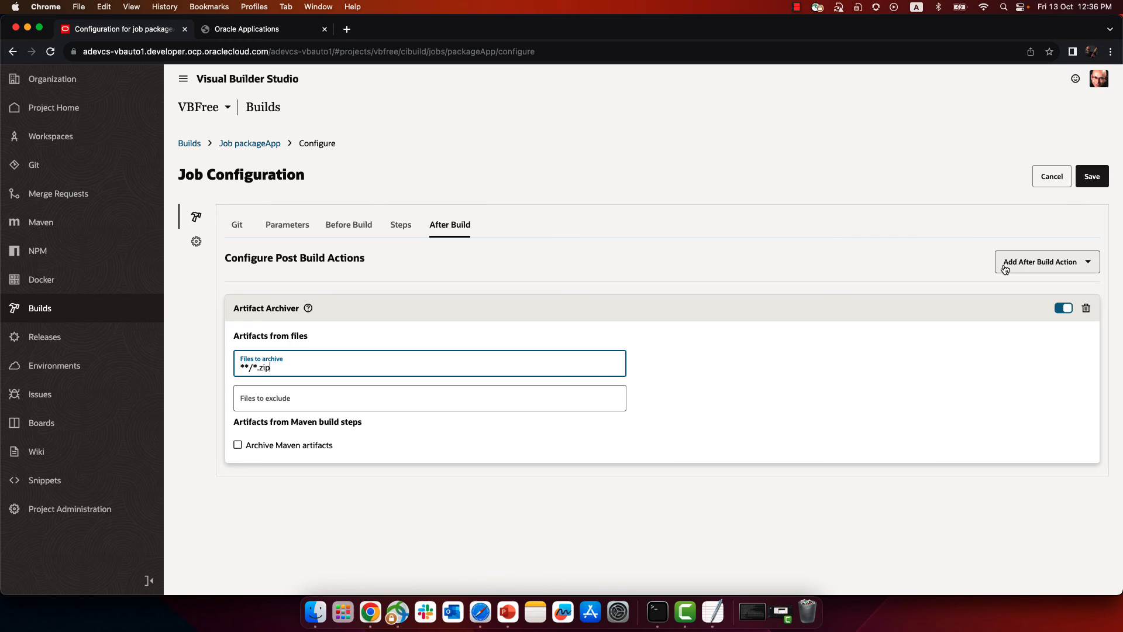
pyautogui.click(1091, 176)
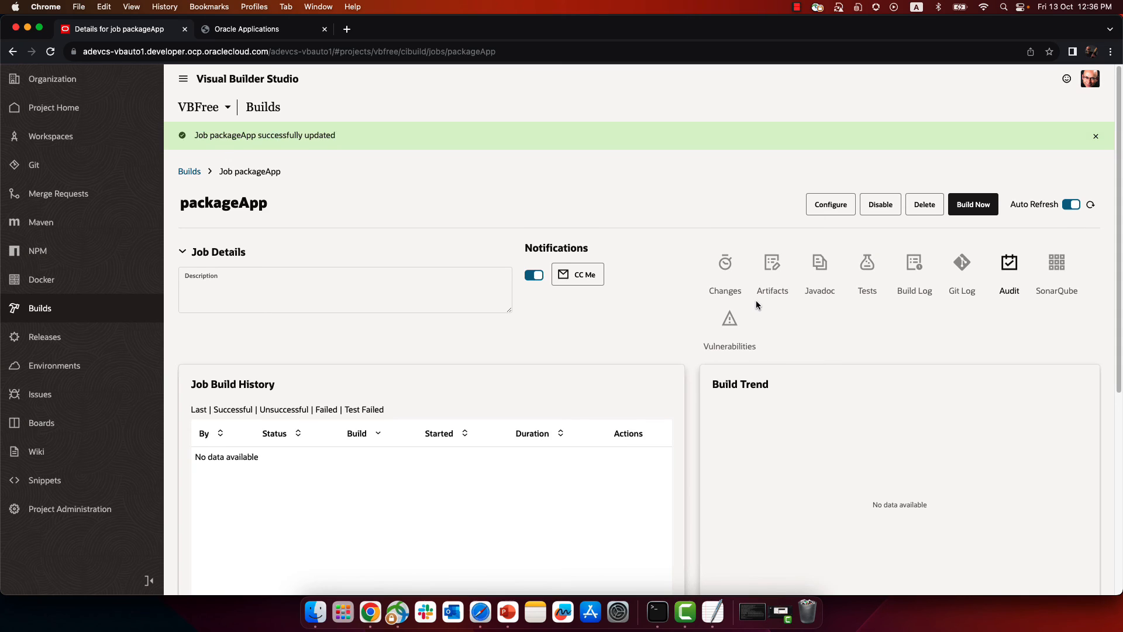
# Run packageApp build #1 and, once it succeeds, view its archived artifacts.
pyautogui.click(973, 204)
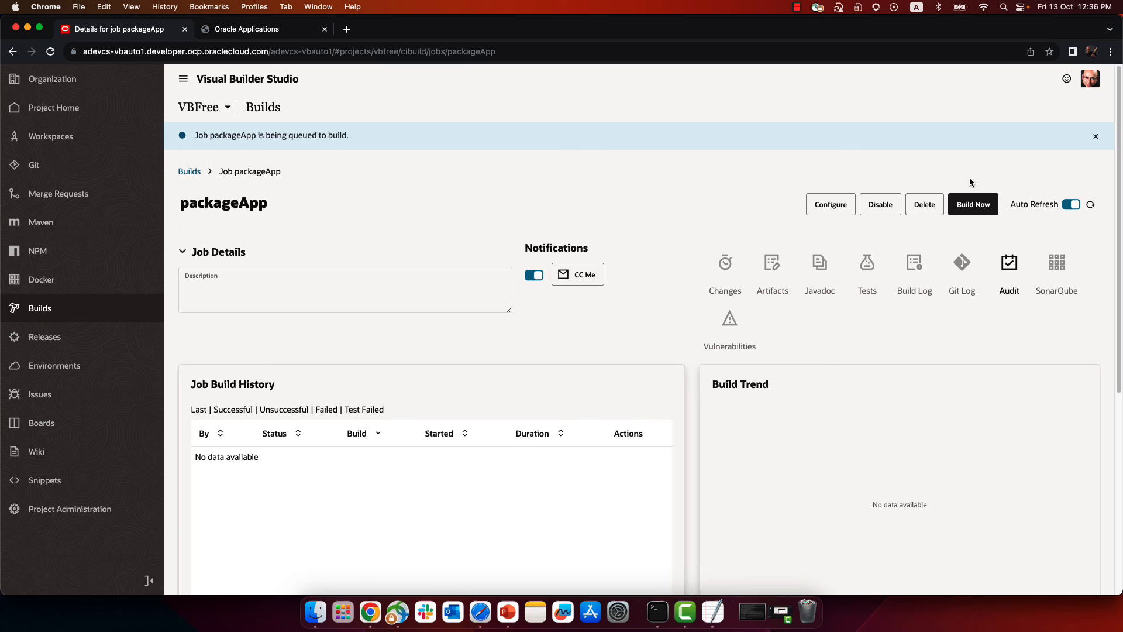
pyautogui.click(1095, 136)
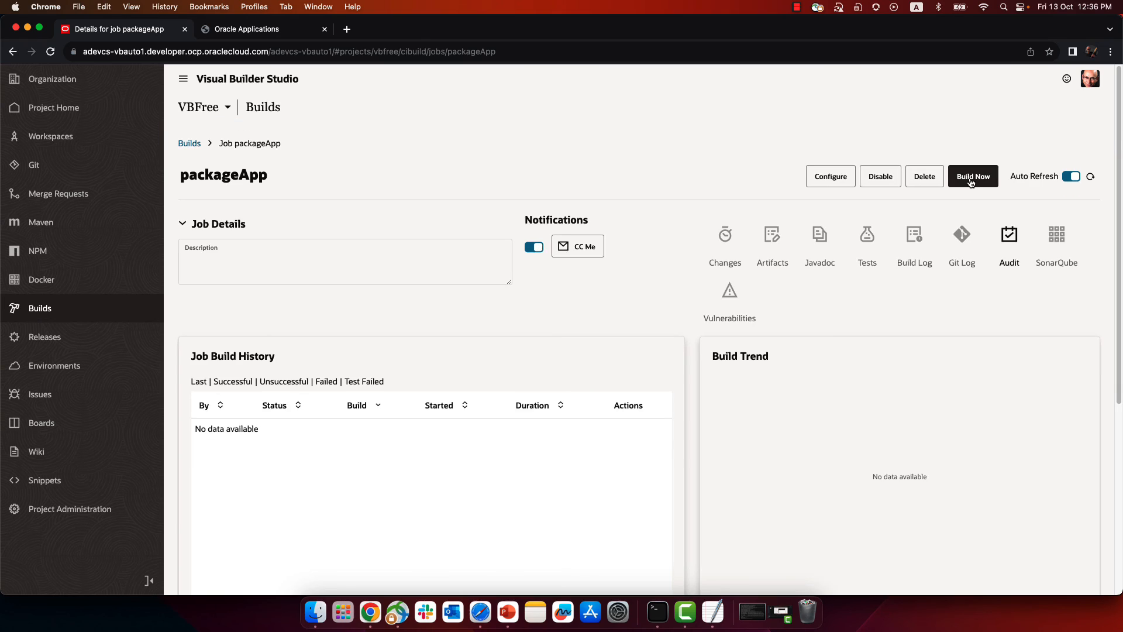
pyautogui.moveTo(973, 177)
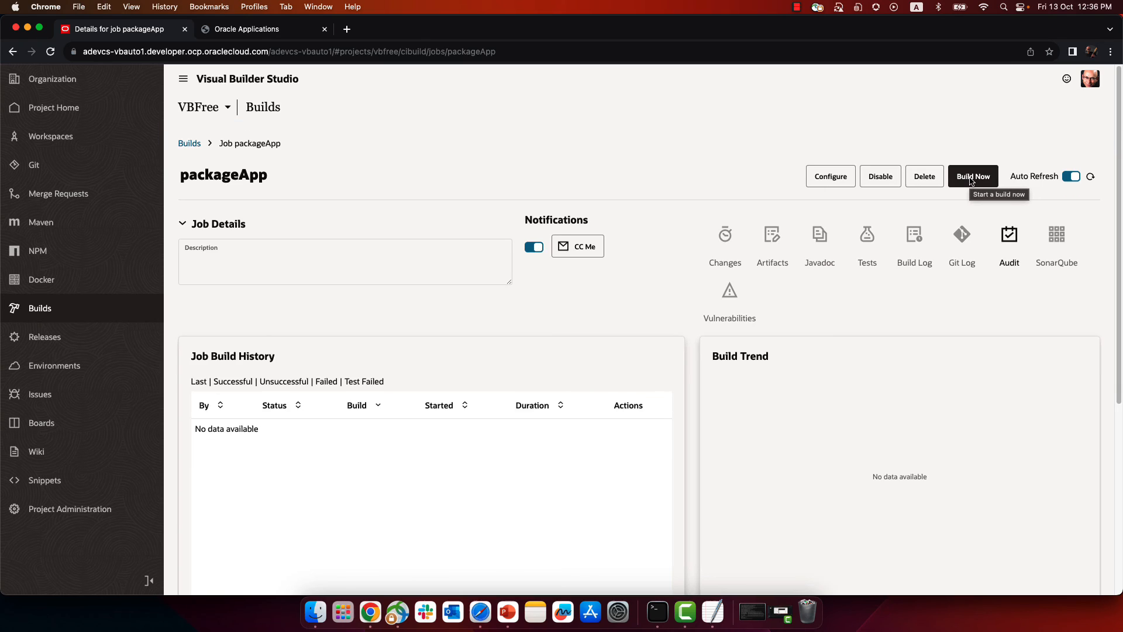
pyautogui.click(972, 176)
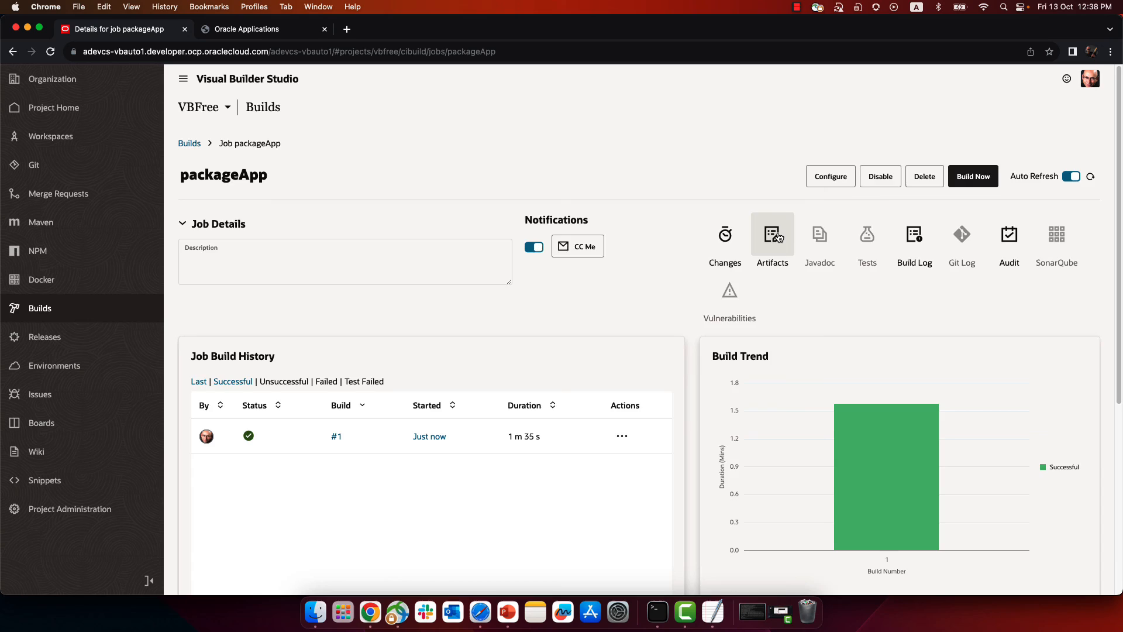
pyautogui.click(771, 234)
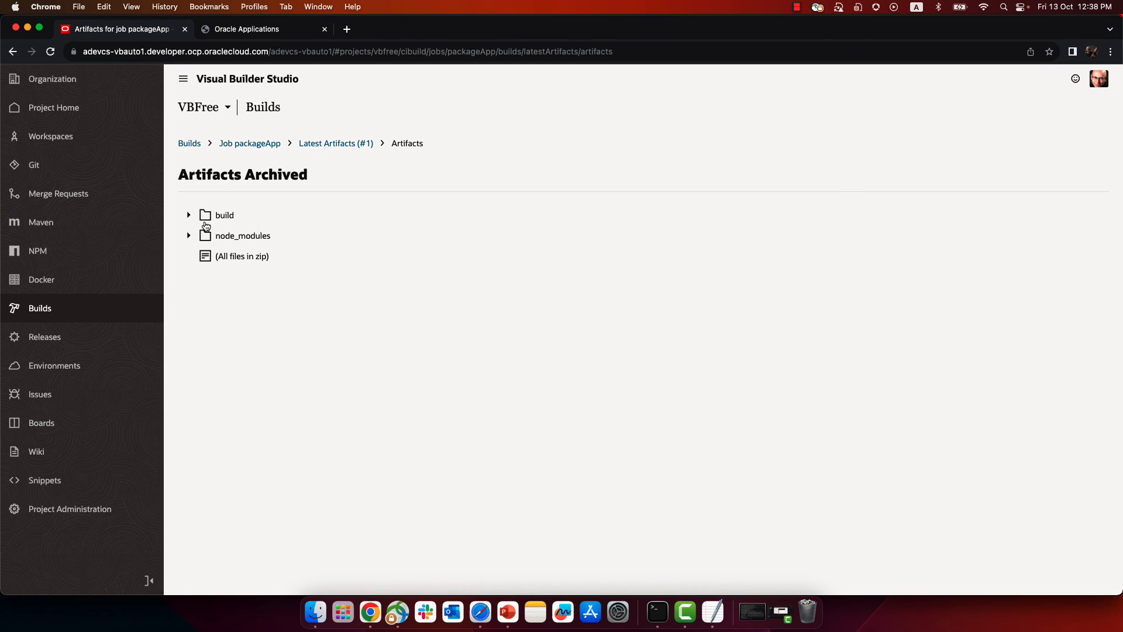
# Download built-assets.zip (247.99 KB) from the build folder and check Chrome's downloads.
pyautogui.click(188, 214)
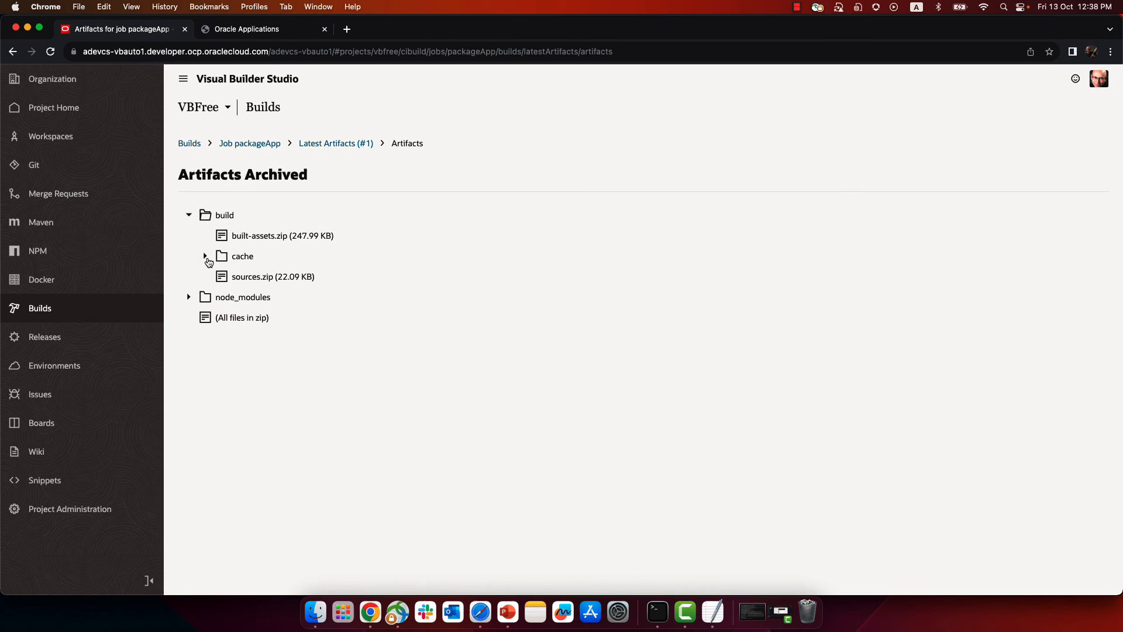
pyautogui.moveTo(281, 236)
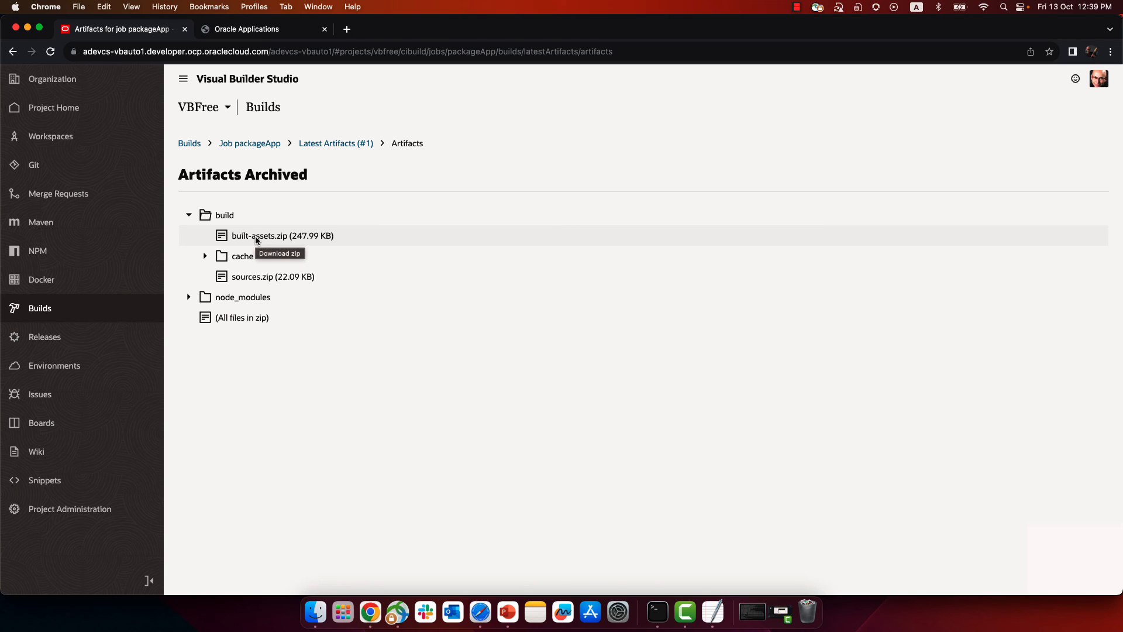
pyautogui.moveTo(263, 240)
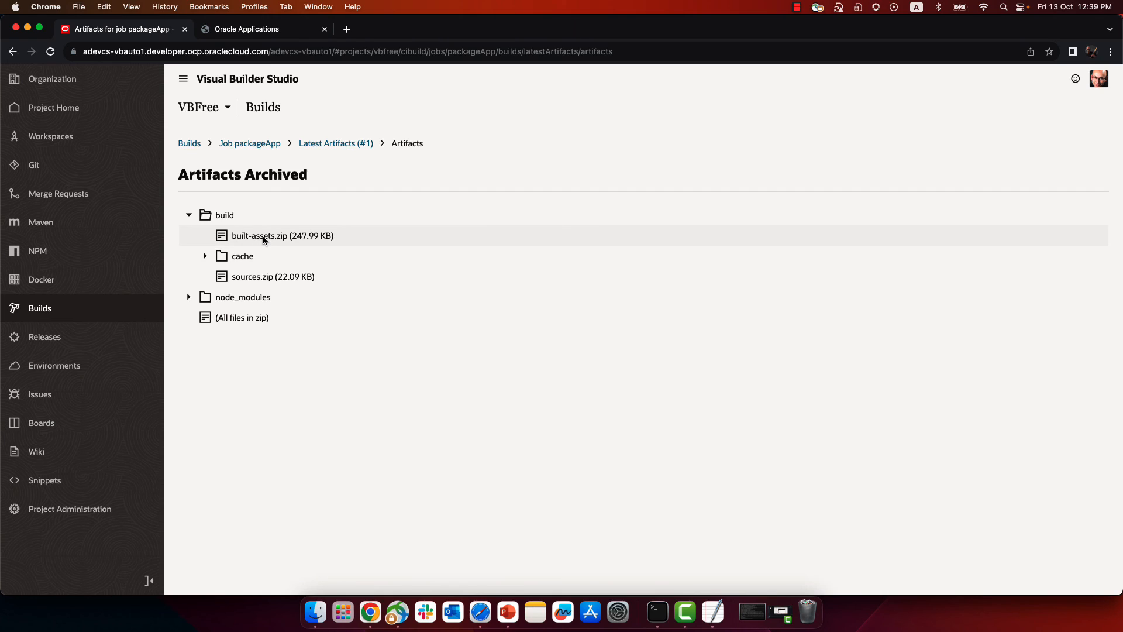
pyautogui.click(281, 235)
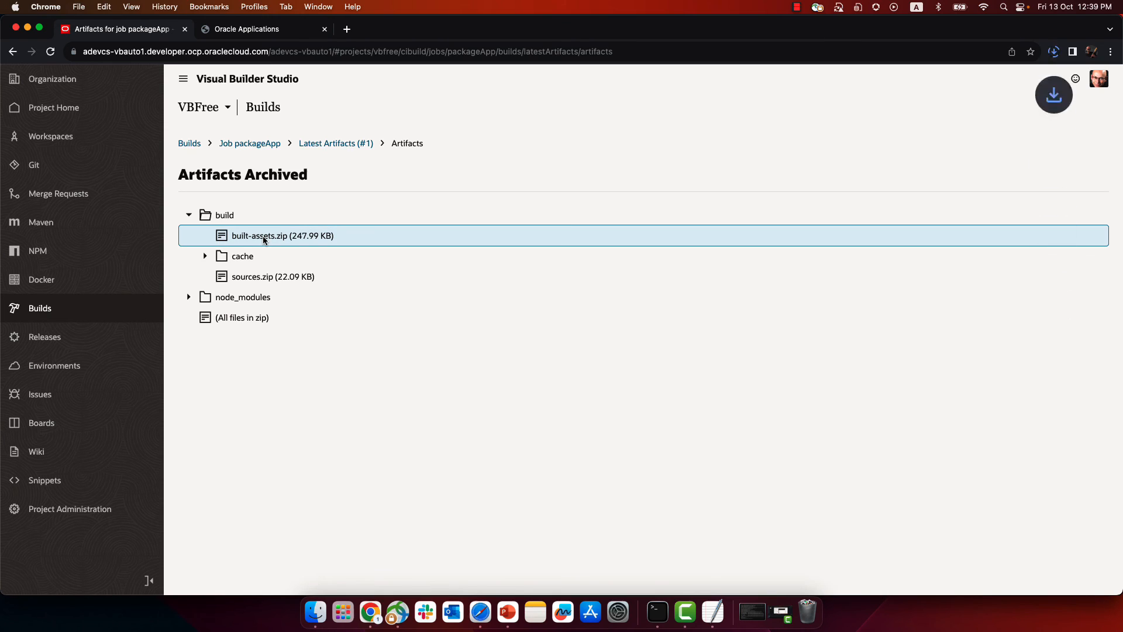
pyautogui.click(1053, 51)
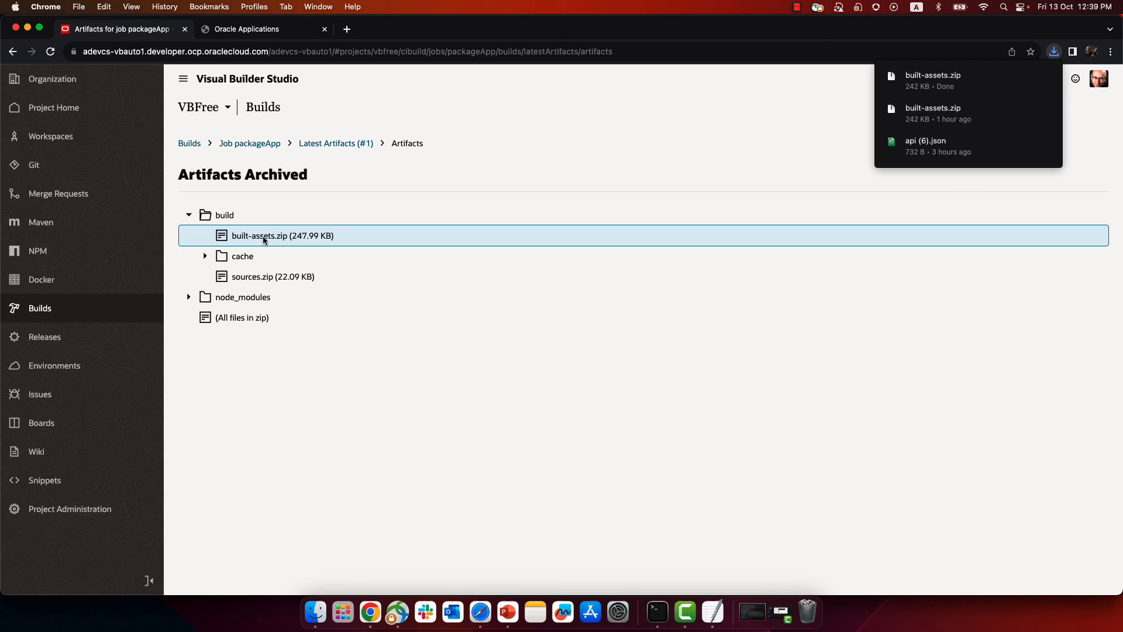
pyautogui.moveTo(593, 568)
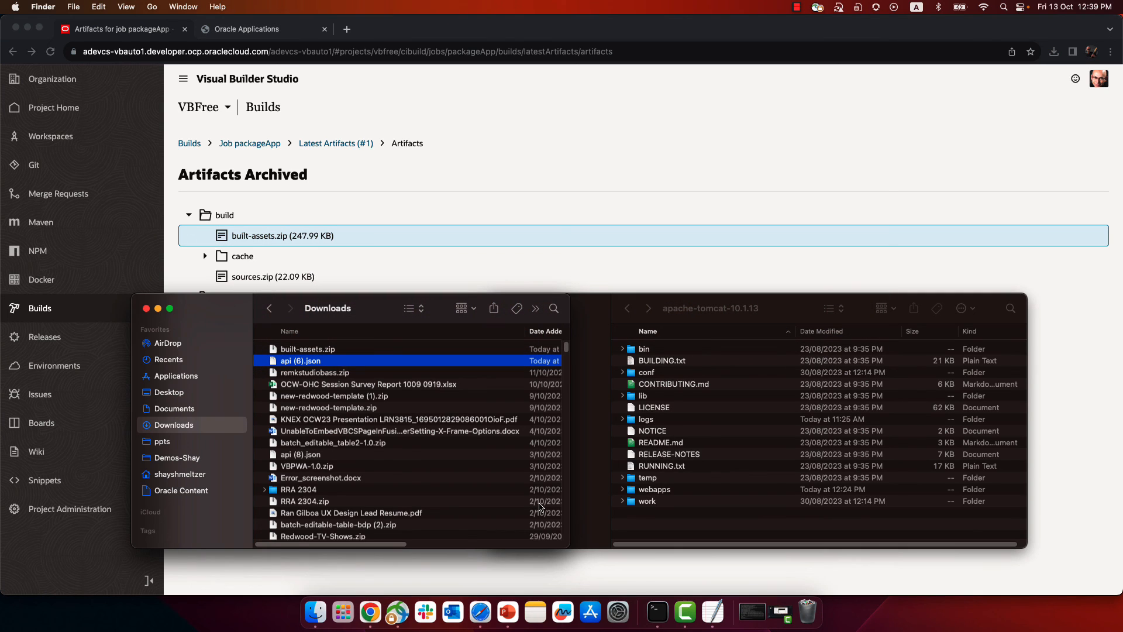
# Extract built-assets.zip, expand webApps to the movies folder, and open apache-tomcat-10.1.13 webapps.
pyautogui.click(307, 349)
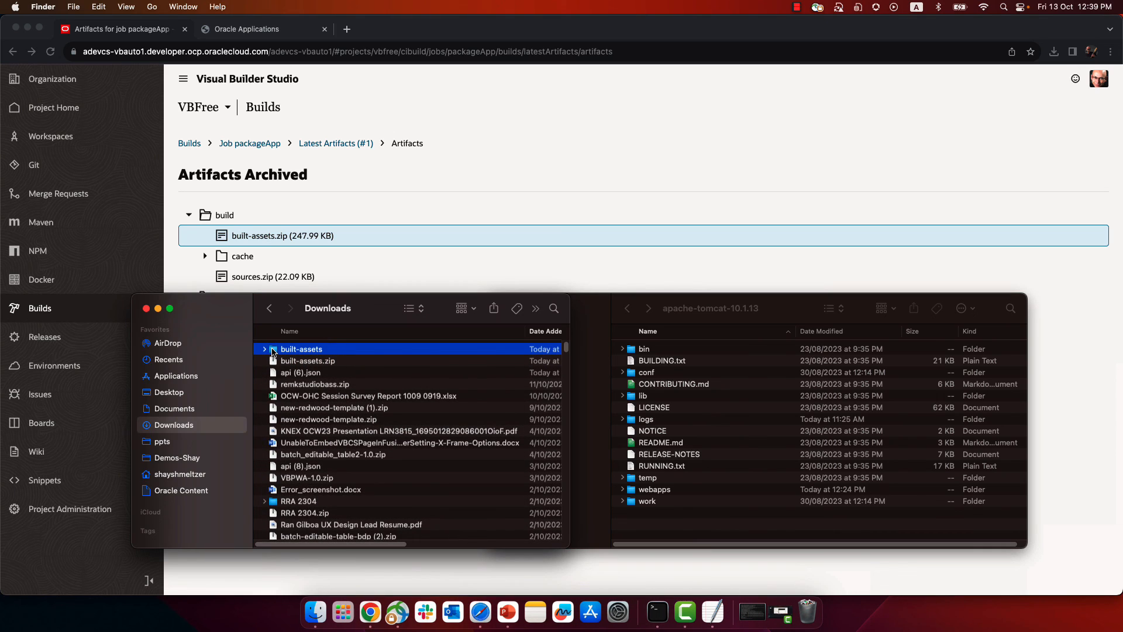
pyautogui.doubleClick(301, 349)
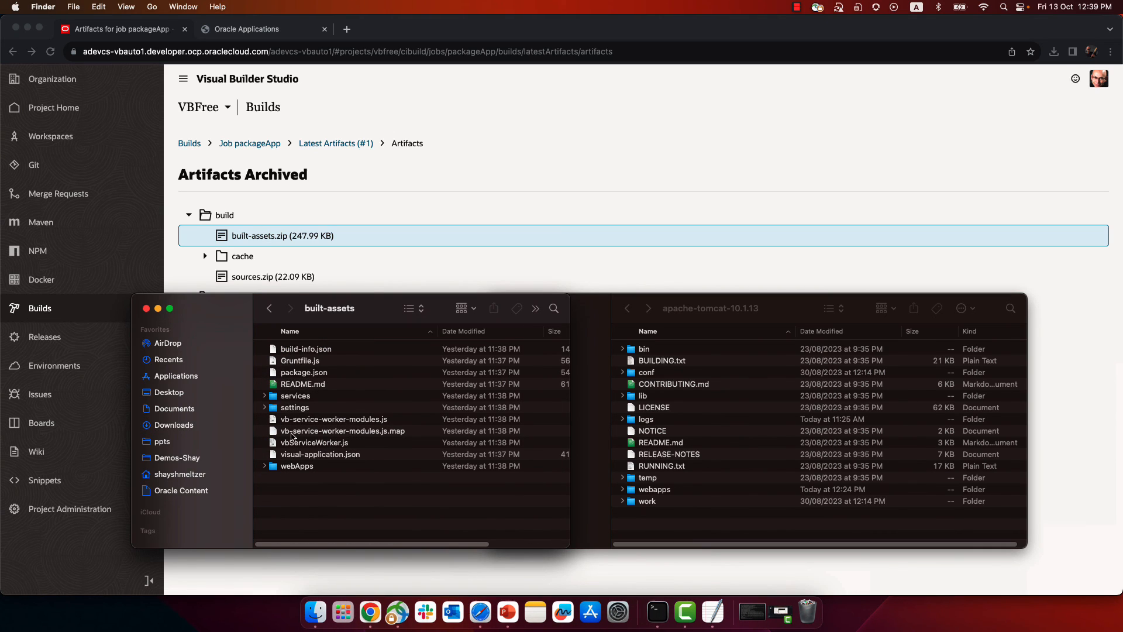
pyautogui.click(296, 465)
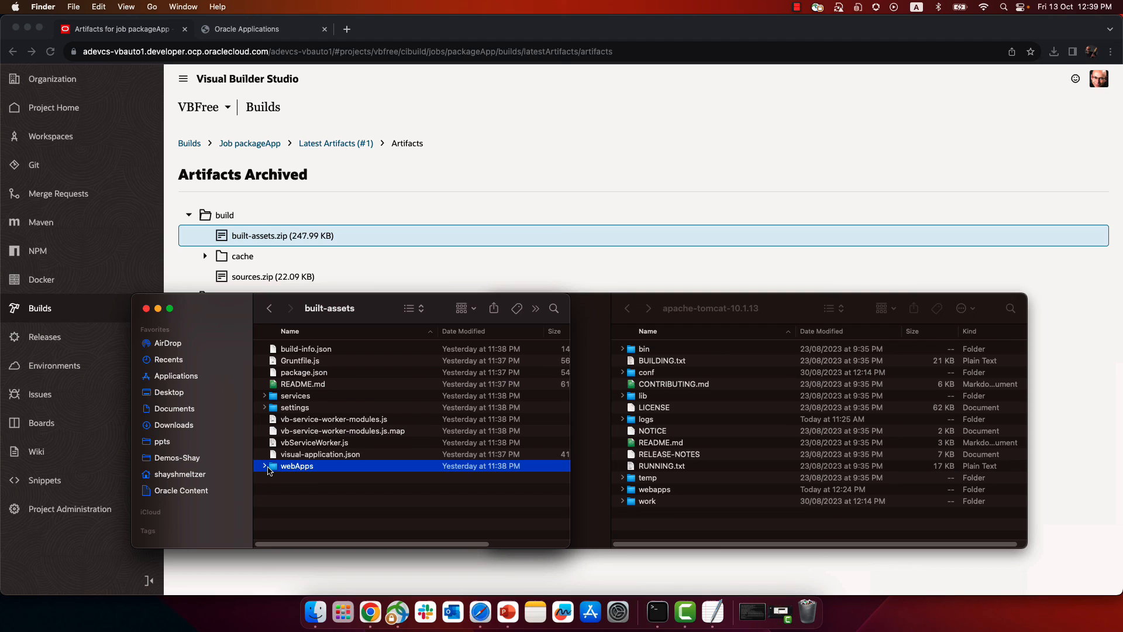
pyautogui.click(264, 466)
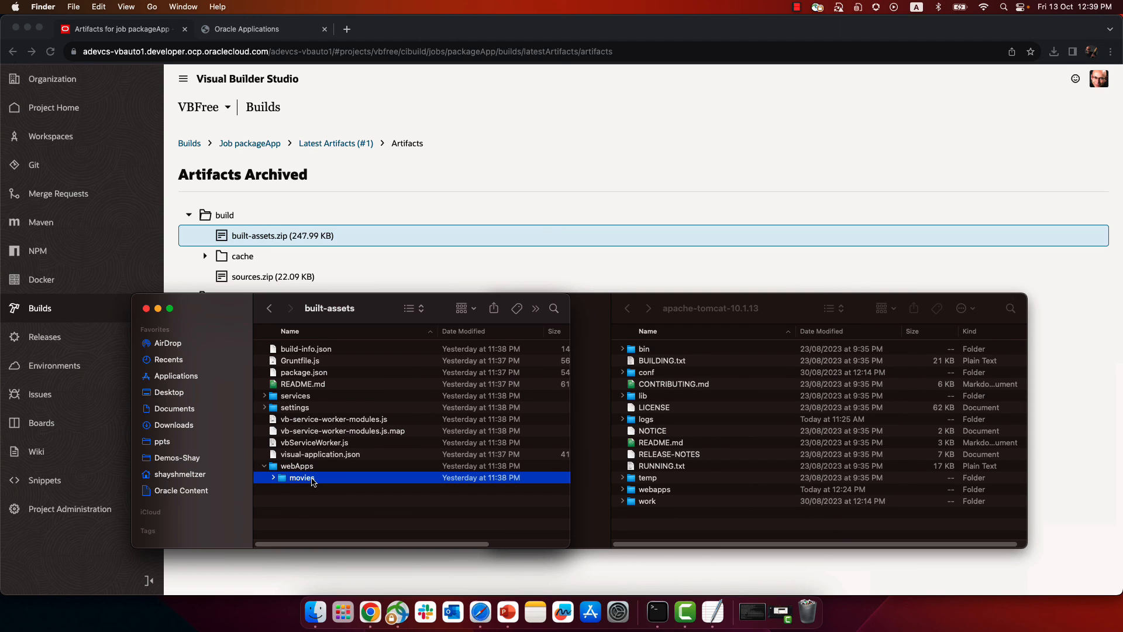
pyautogui.rightClick(302, 477)
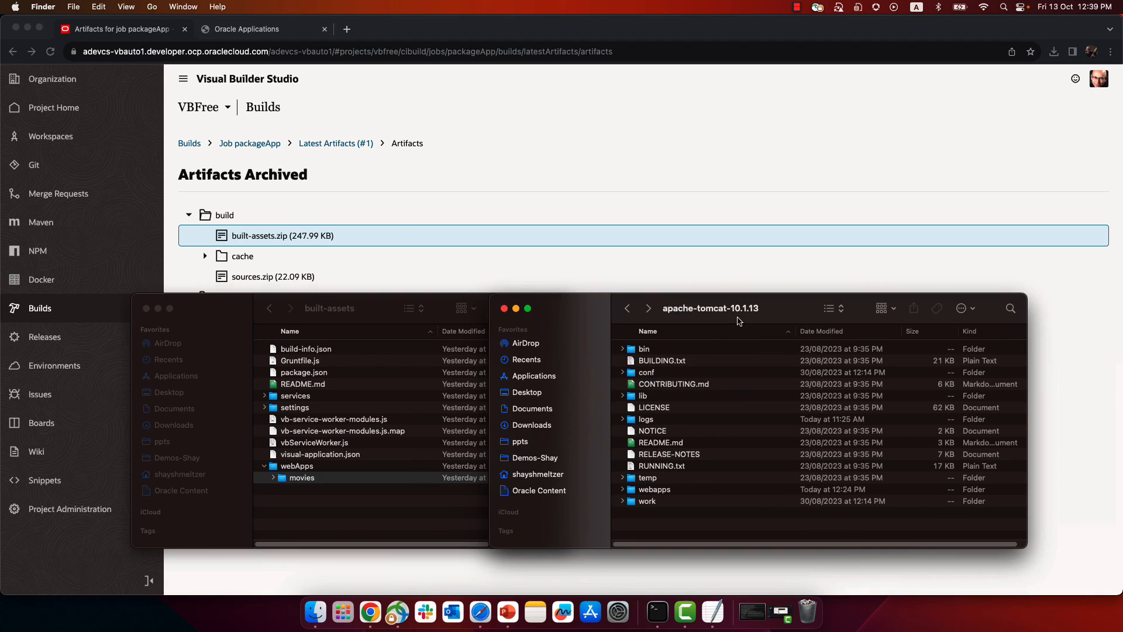
pyautogui.moveTo(704, 486)
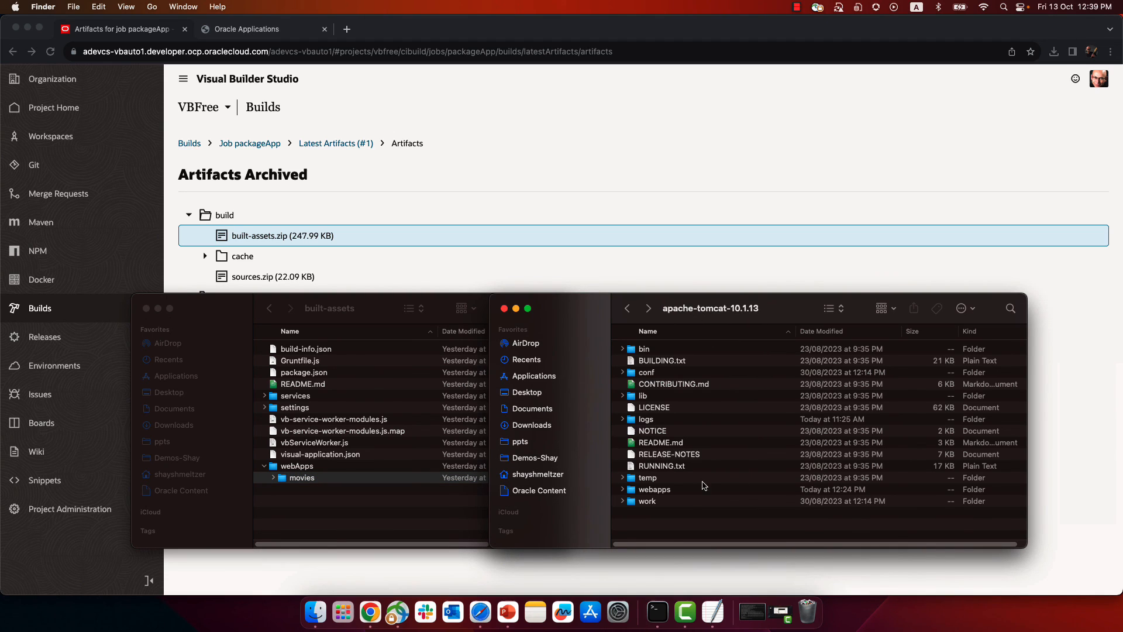
pyautogui.doubleClick(654, 489)
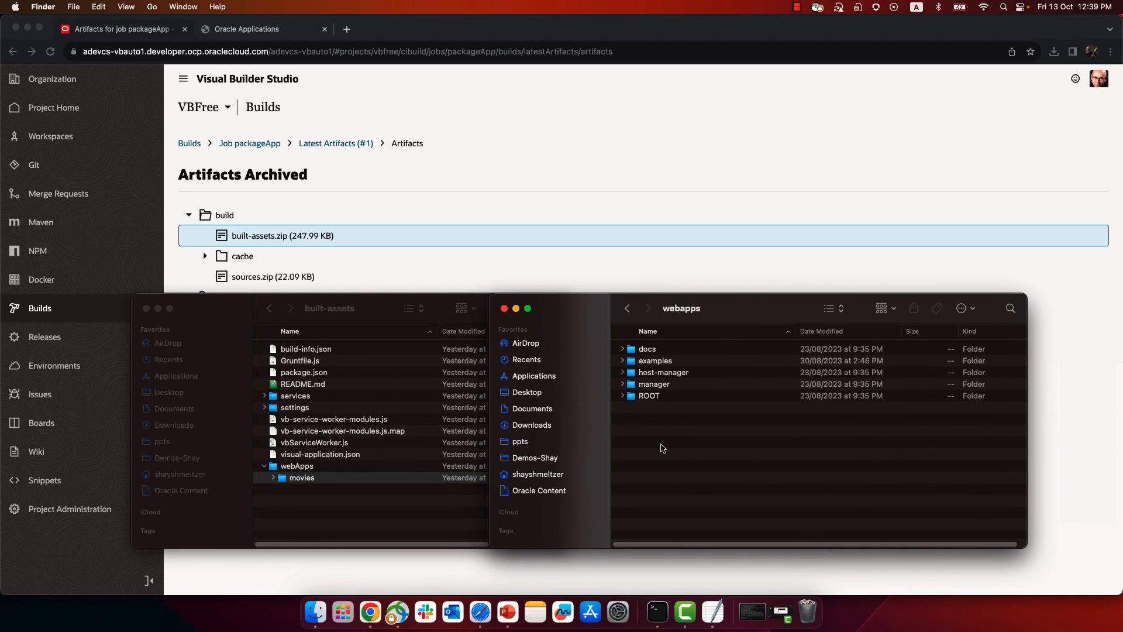
pyautogui.moveTo(659, 437)
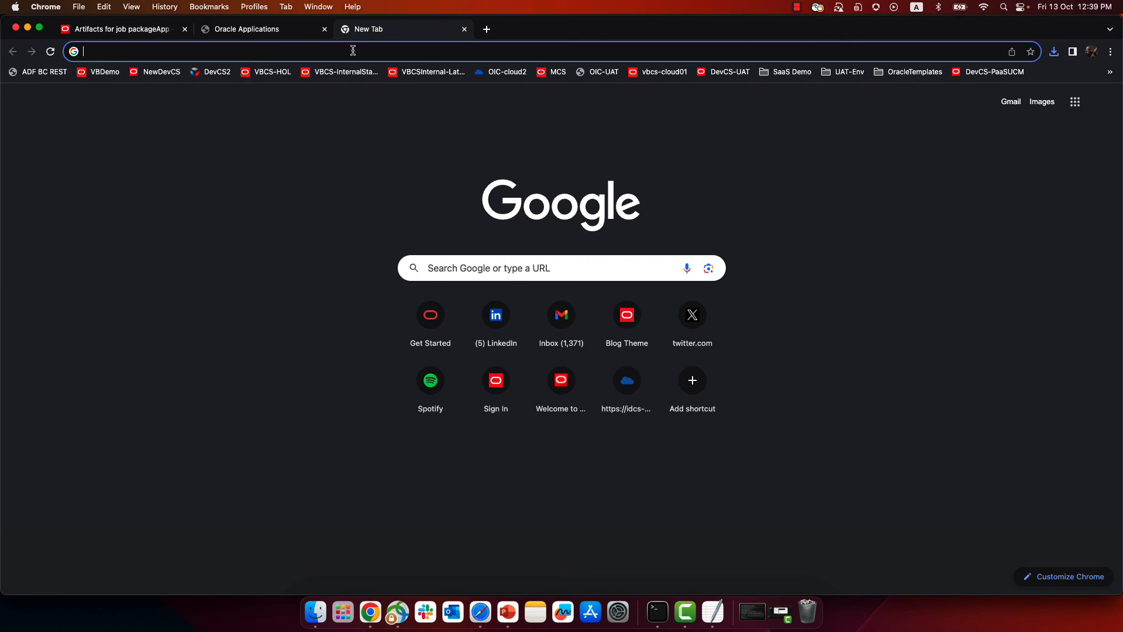
# Load the Movies app at localhost:8080/movies and type 'Galaxy' in its search box.
pyautogui.write('localhost:8080/movies/')
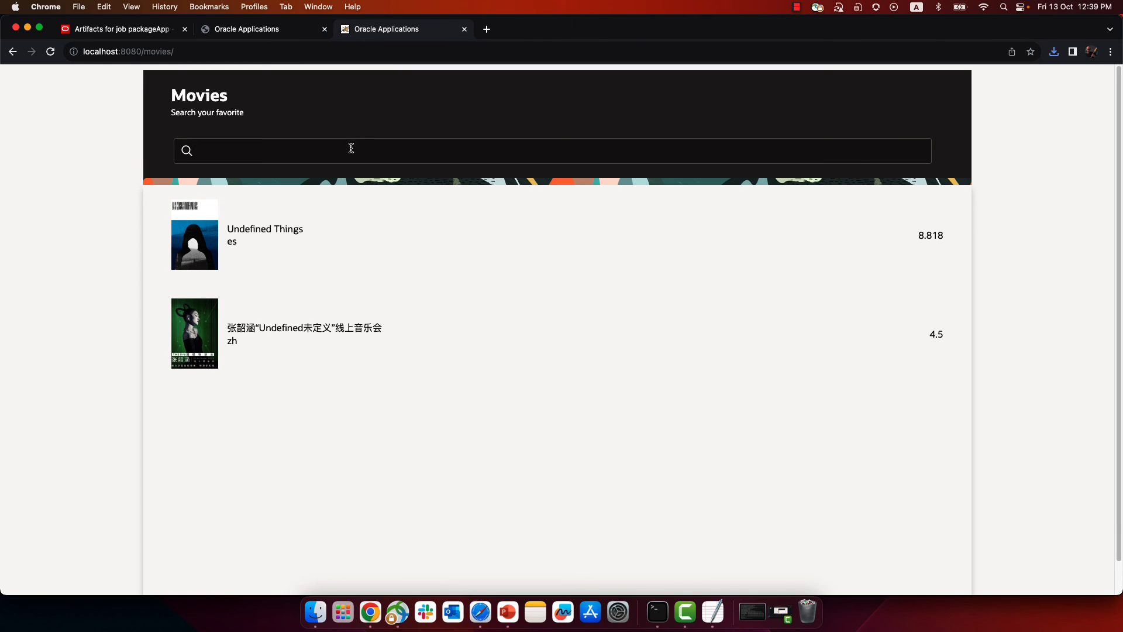
pyautogui.click(351, 150)
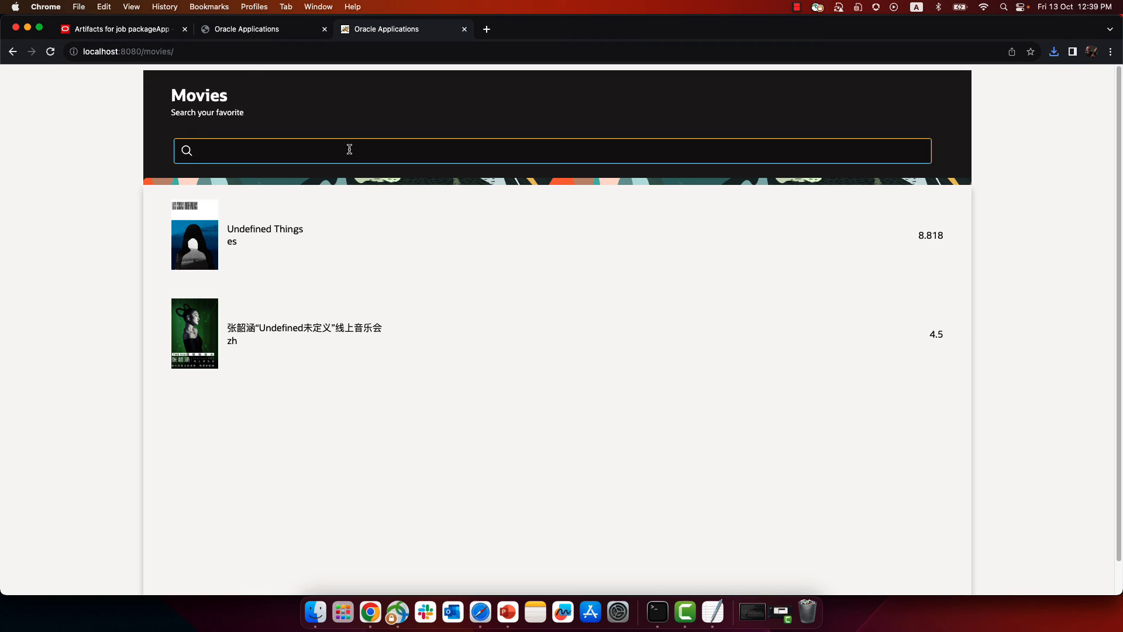
pyautogui.write('Galaxy')
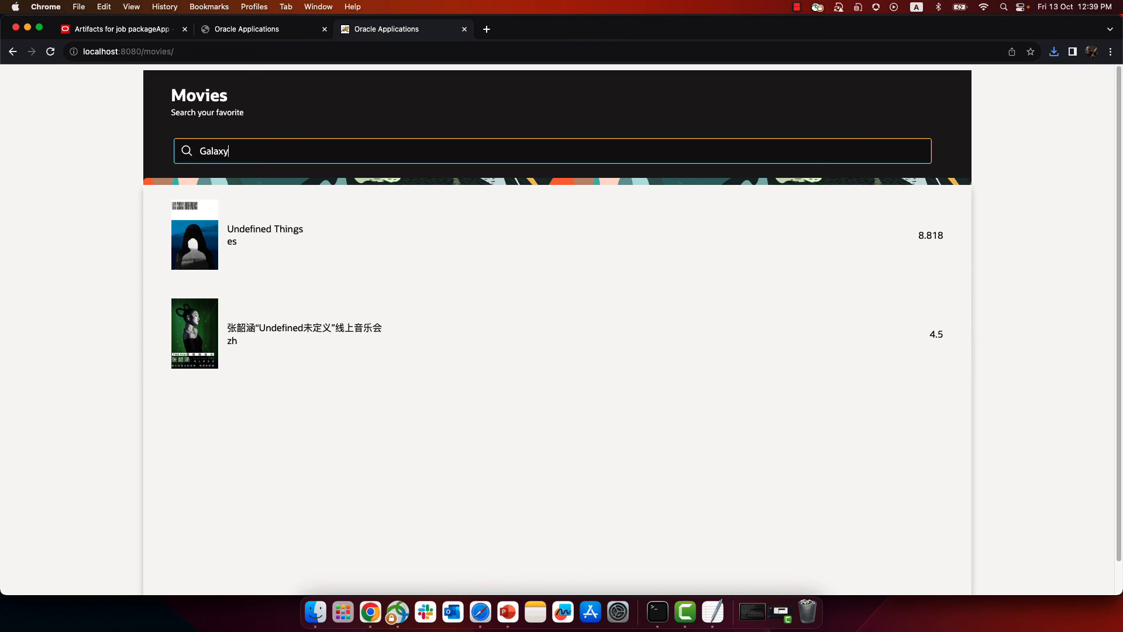